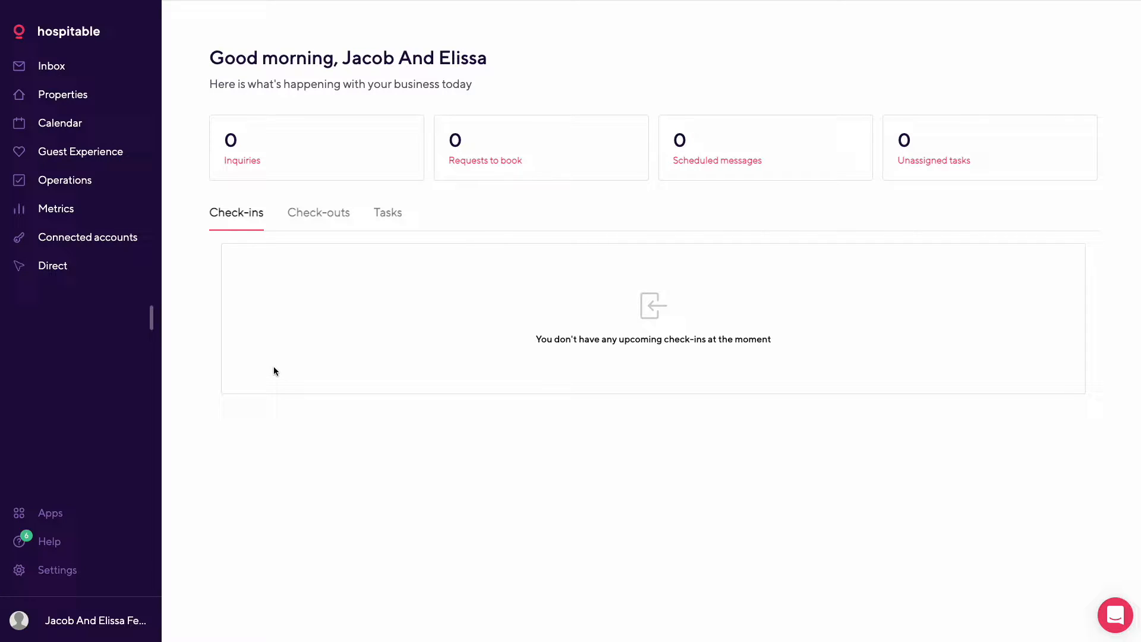
mouse_move(193, 283)
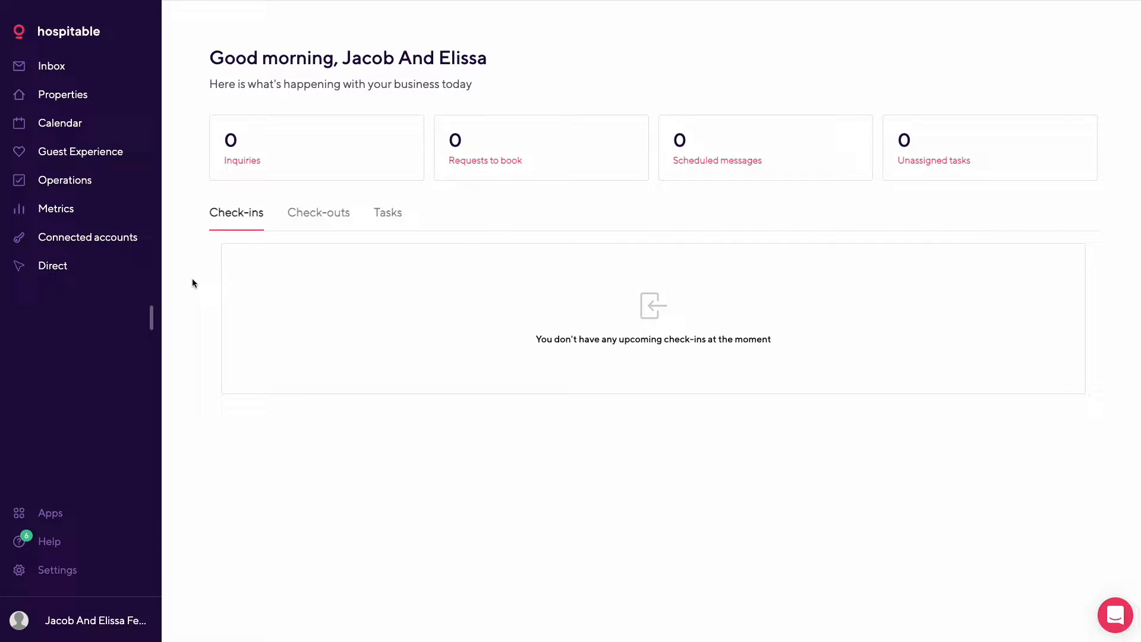
mouse_move(523, 92)
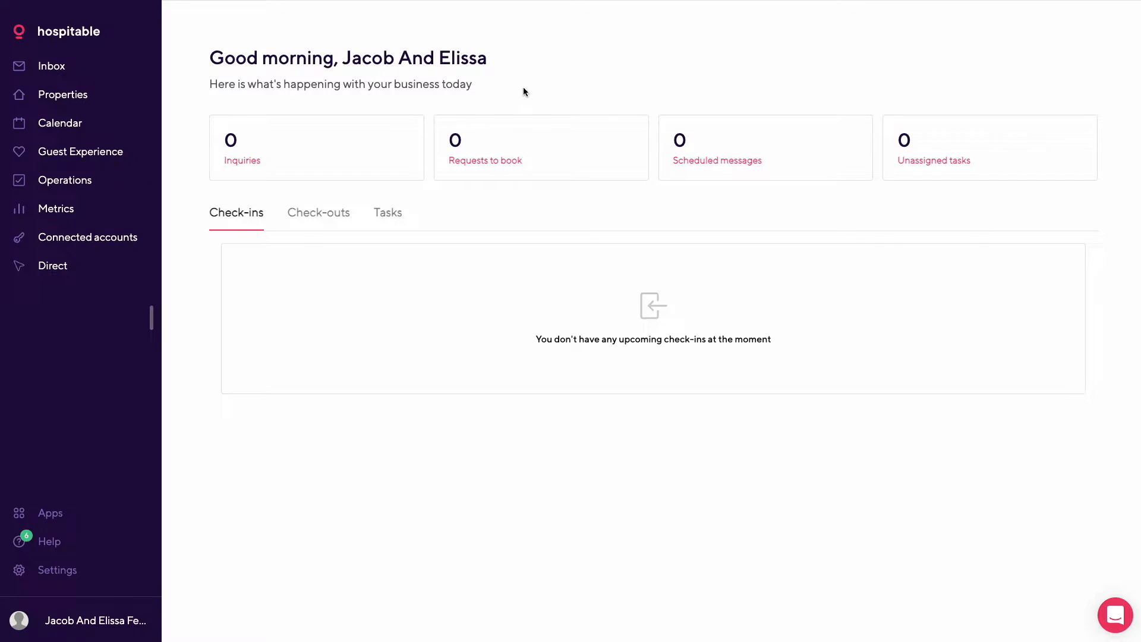
mouse_move(792, 331)
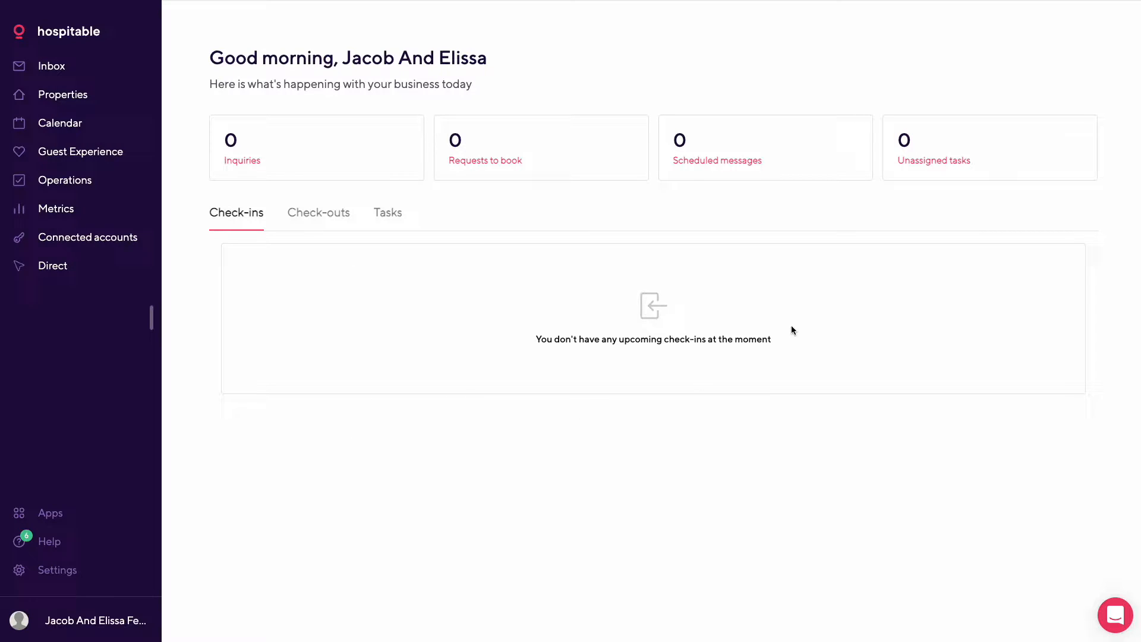
mouse_move(231, 140)
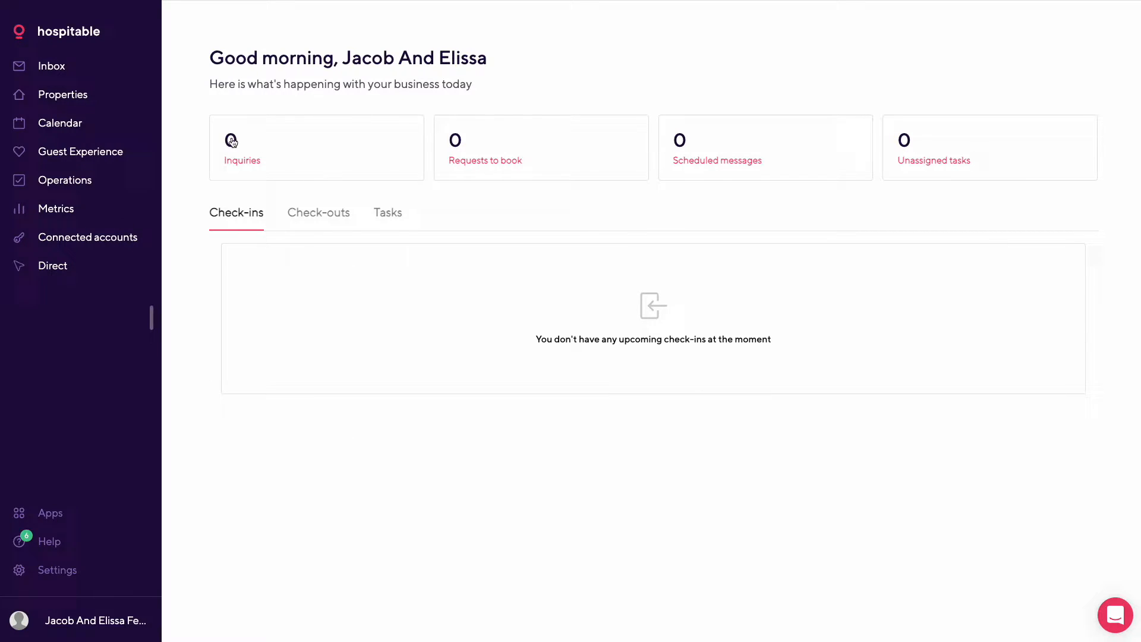
mouse_move(628, 148)
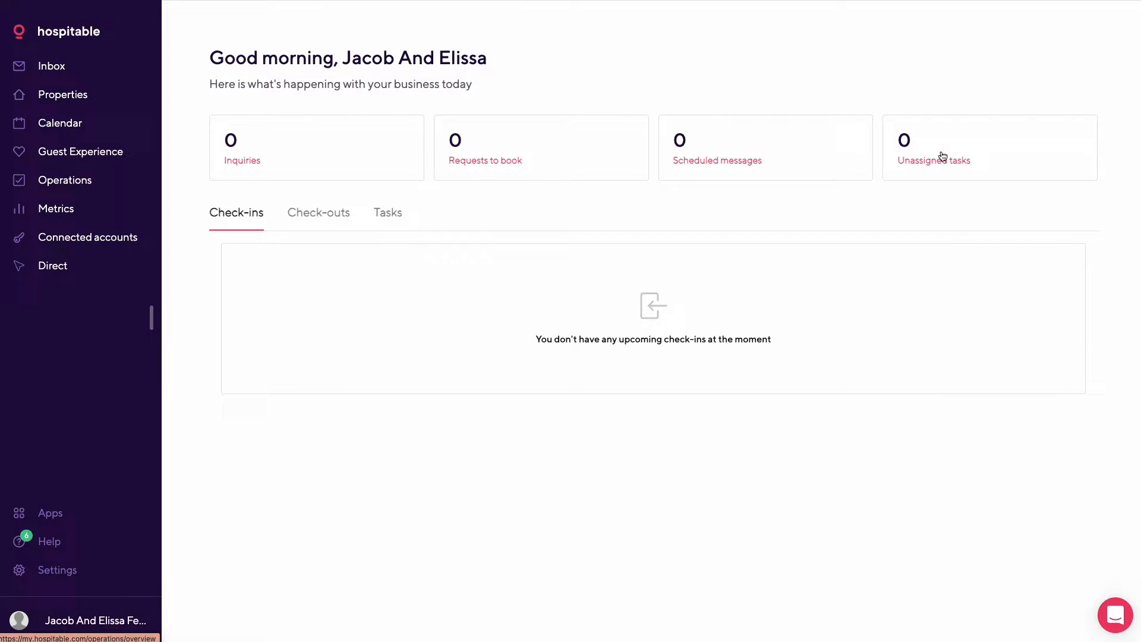
mouse_move(599, 227)
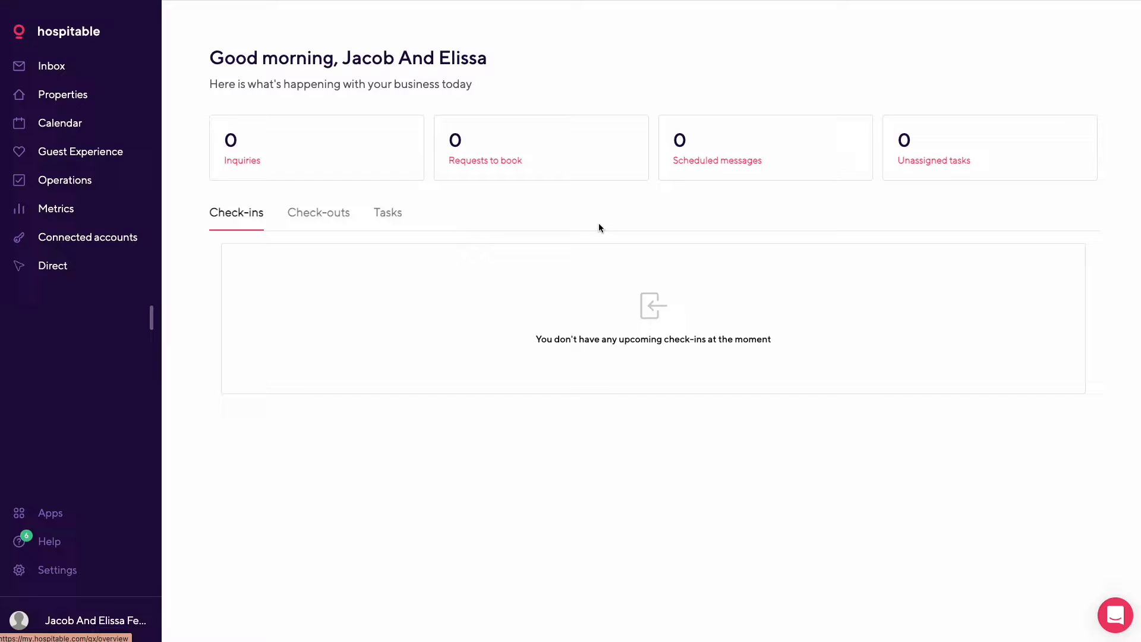
mouse_move(367, 224)
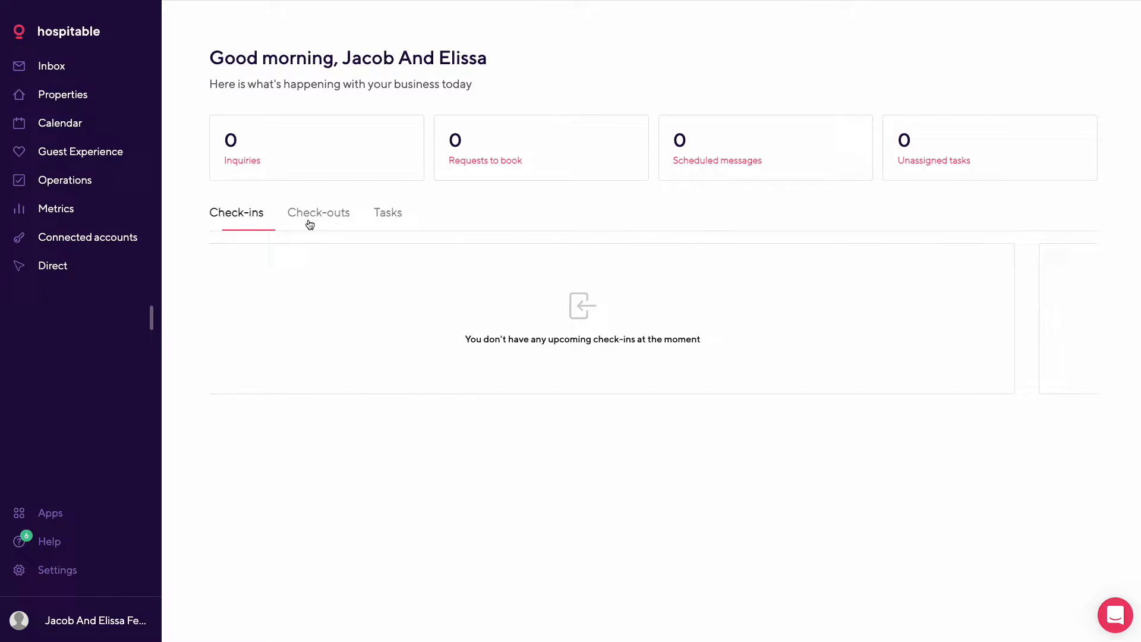
Step: Open the Inbox filtered to inquiries via the home dashboard's Inquiries card
left_click(51, 65)
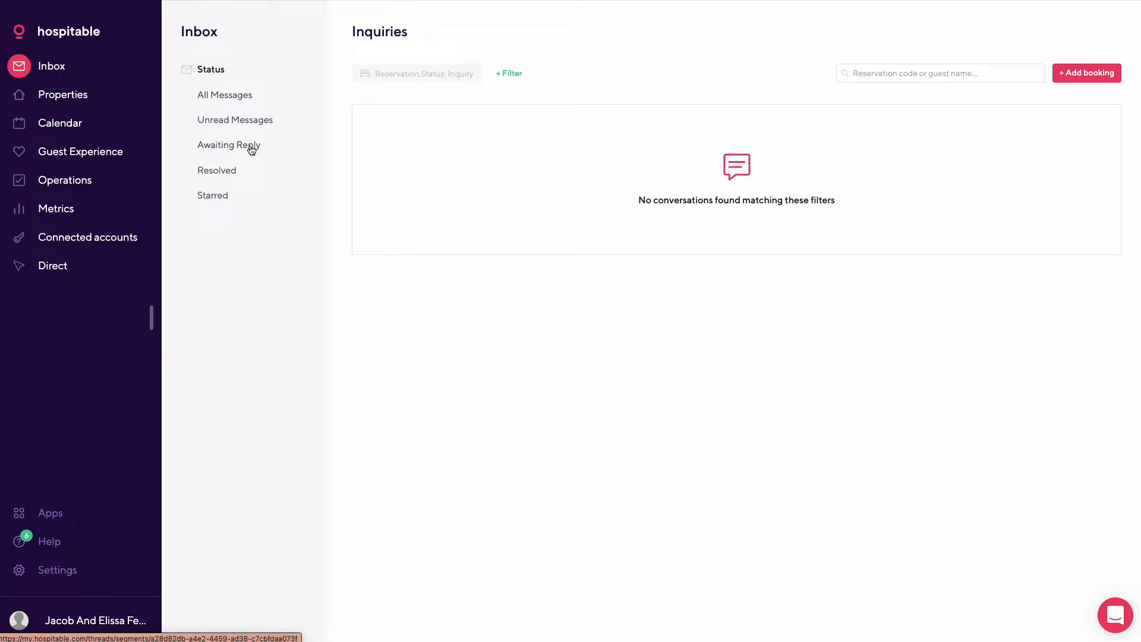
Step: Browse the inbox's conversation filter options and switch to the Unread Messages view
left_click(51, 65)
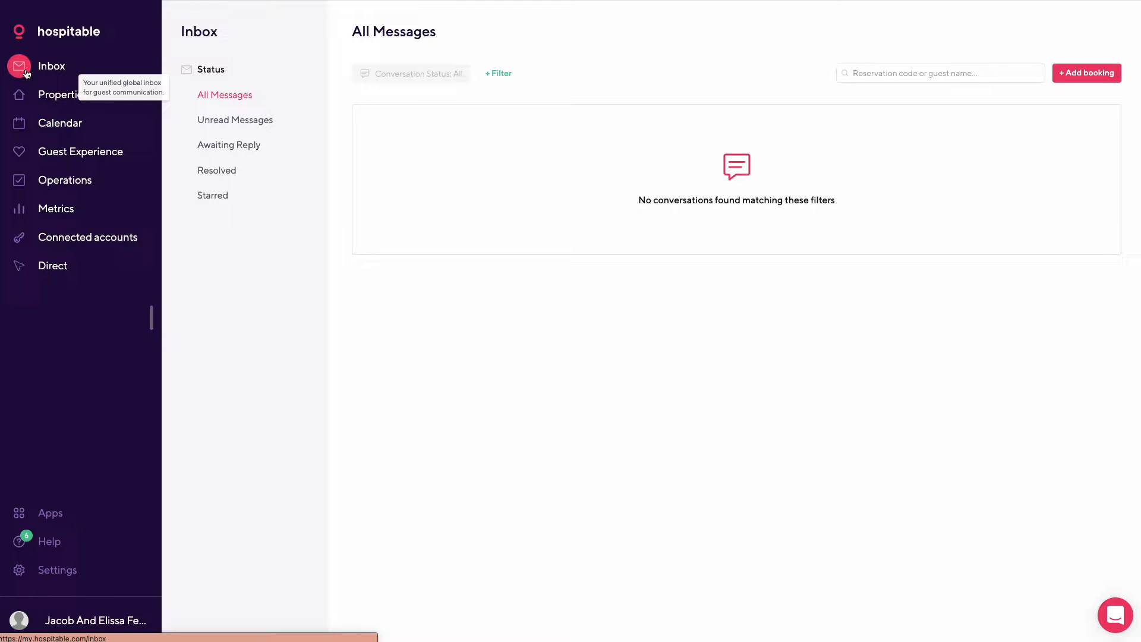
mouse_move(745, 250)
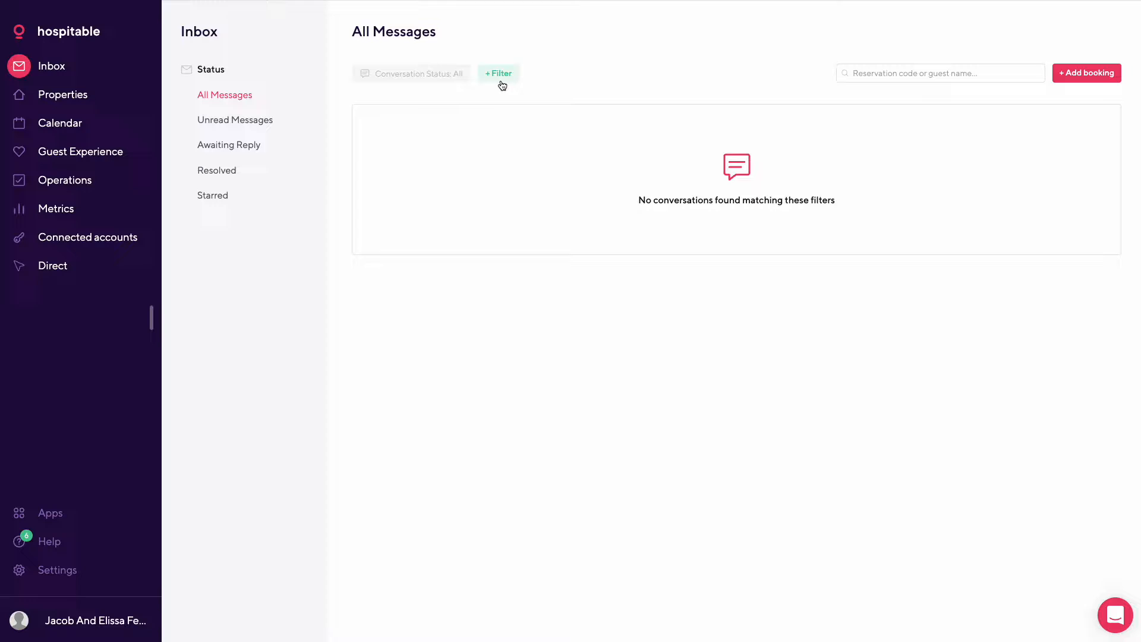
left_click(499, 73)
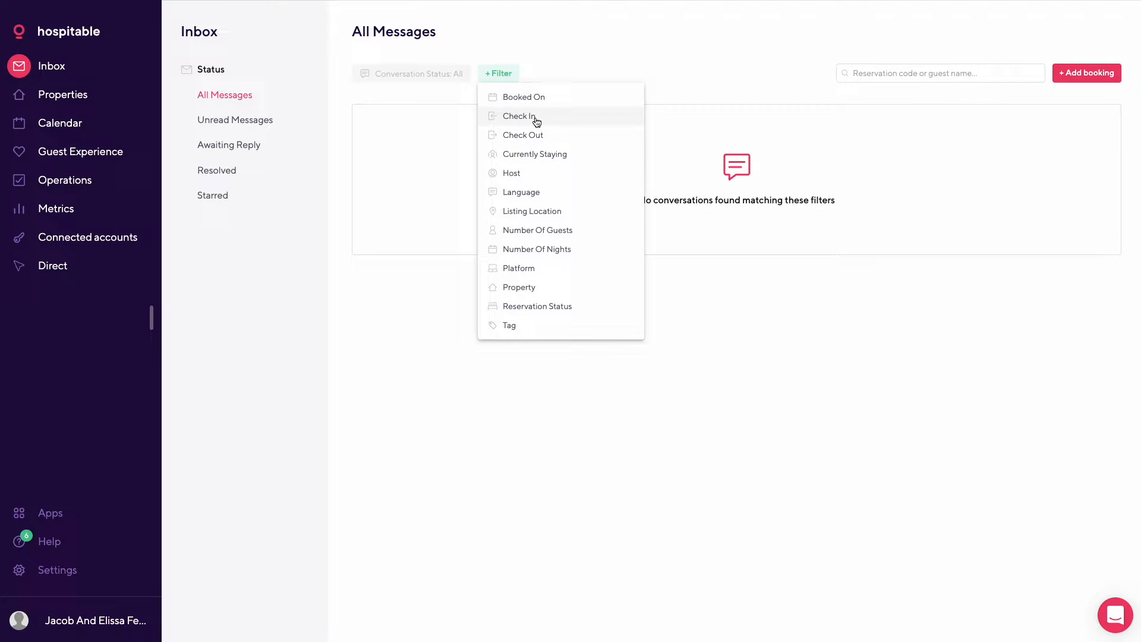
mouse_move(589, 135)
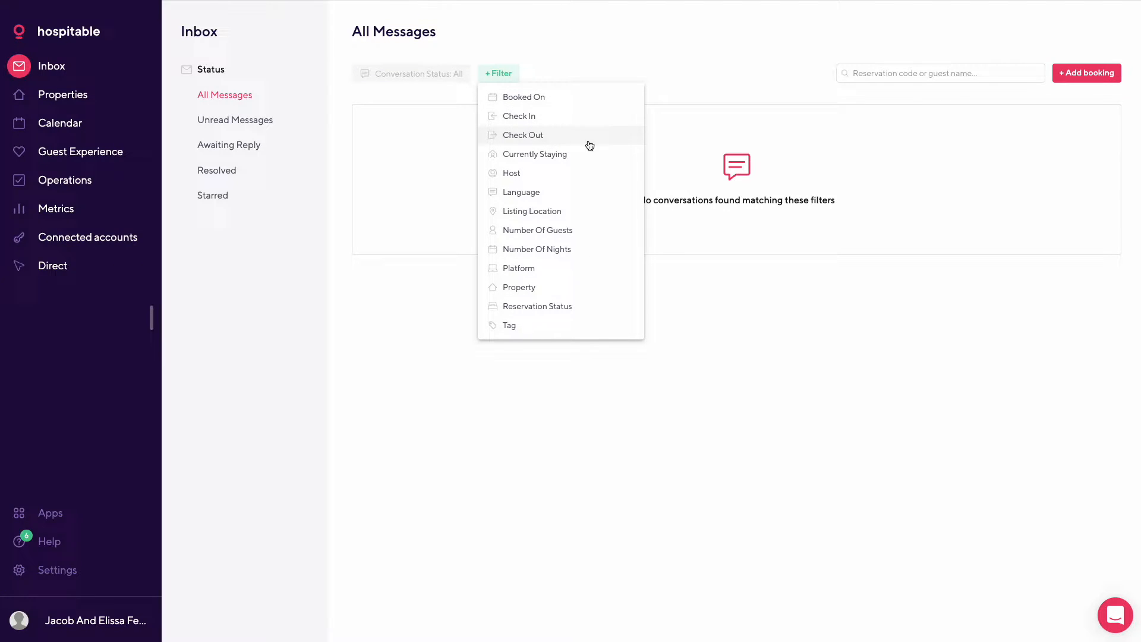
mouse_move(583, 211)
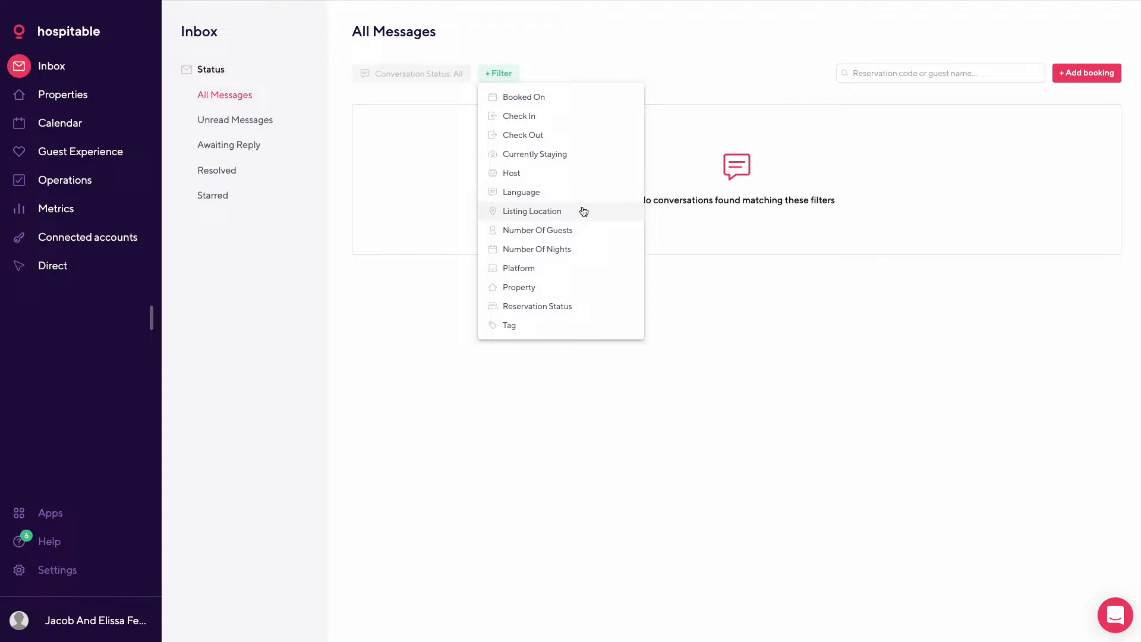
mouse_move(600, 191)
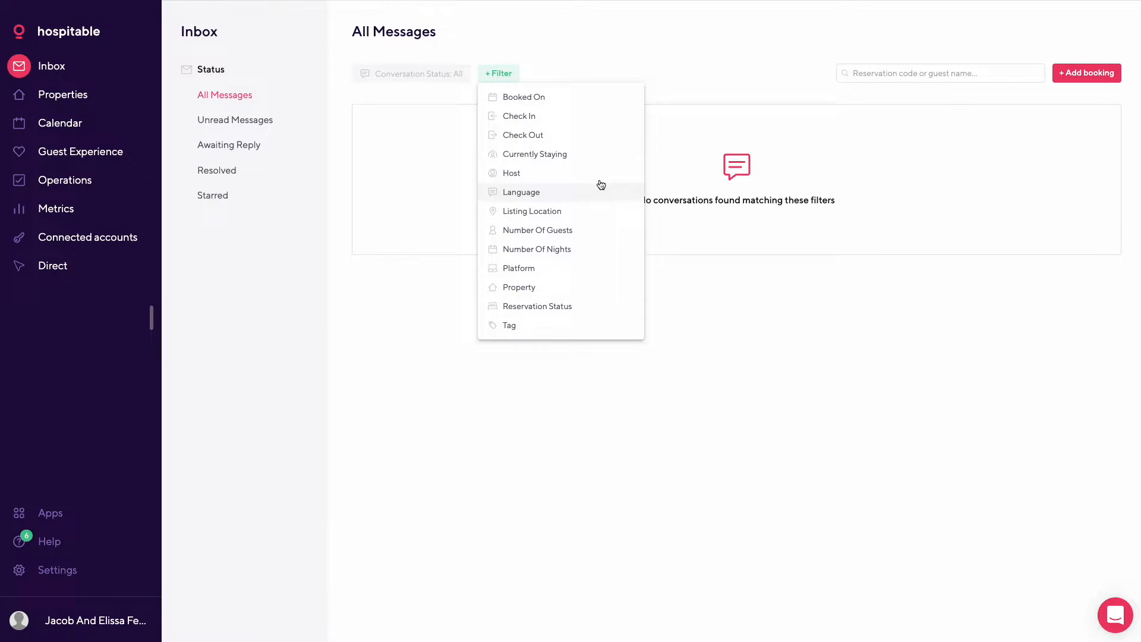
mouse_move(738, 41)
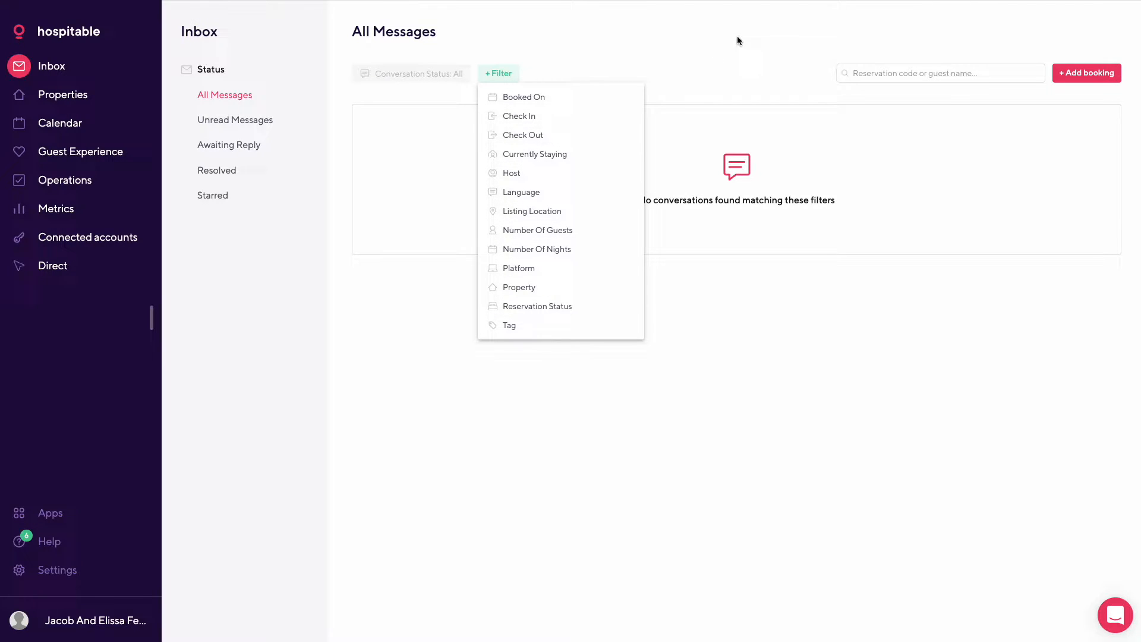
left_click(522, 104)
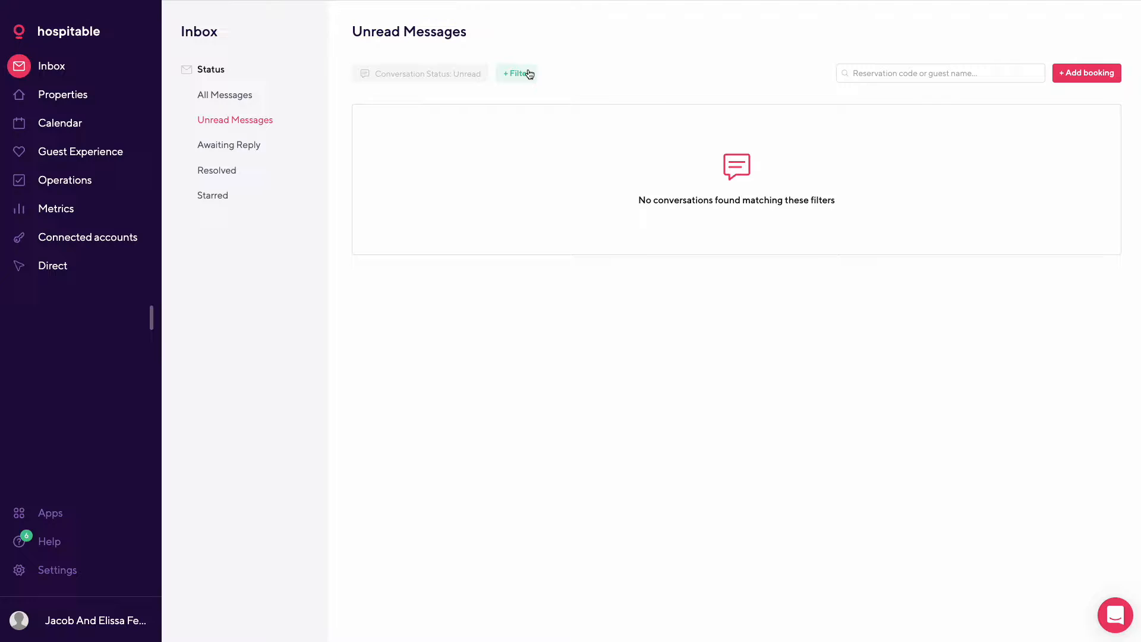
Step: Preview the Add booking options, then view Awaiting Reply, Resolved and Starred conversations
left_click(516, 72)
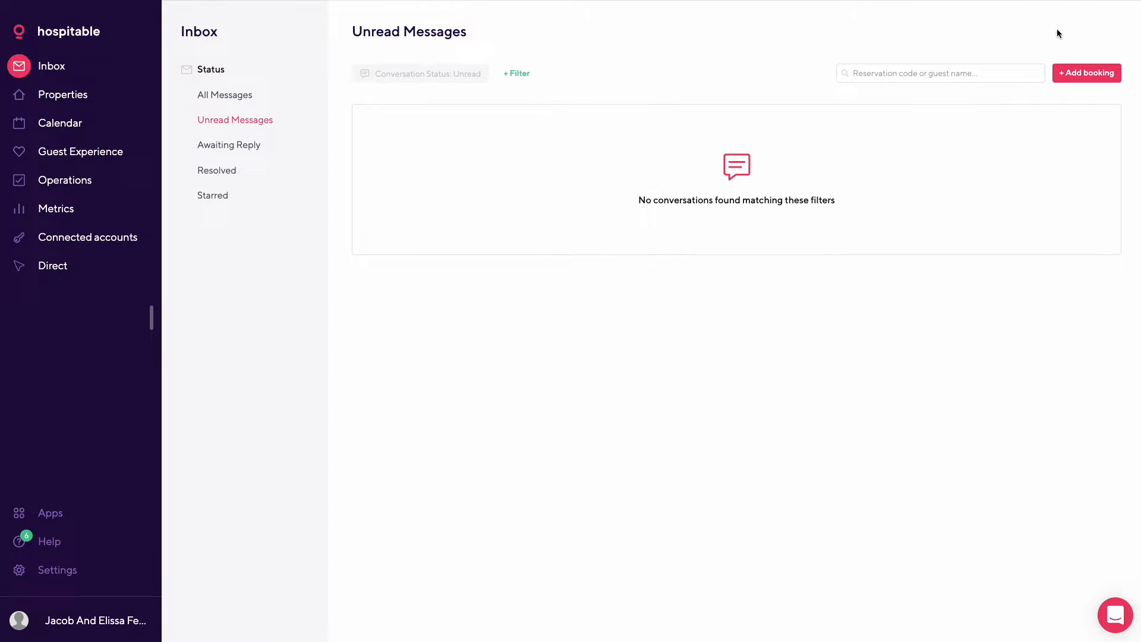
left_click(1086, 73)
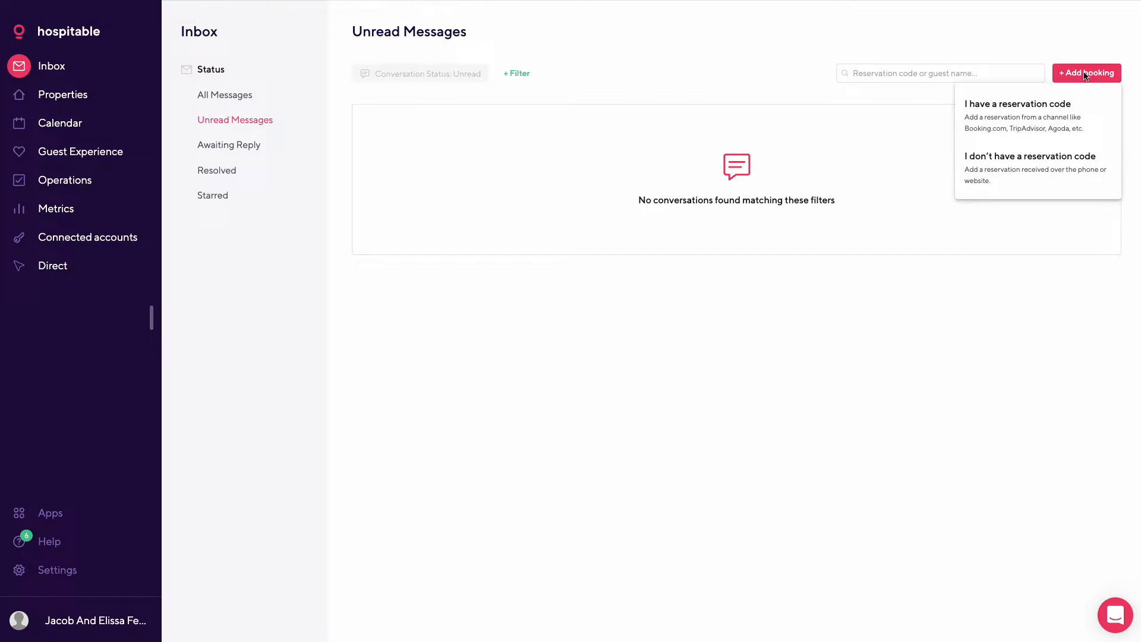
mouse_move(1056, 116)
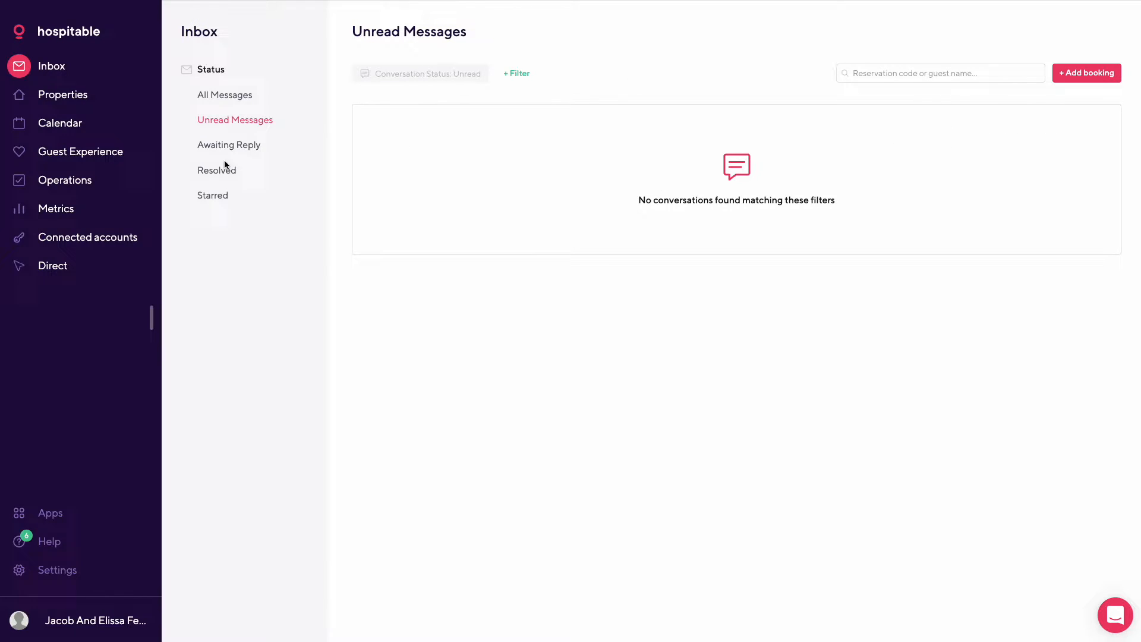
left_click(228, 145)
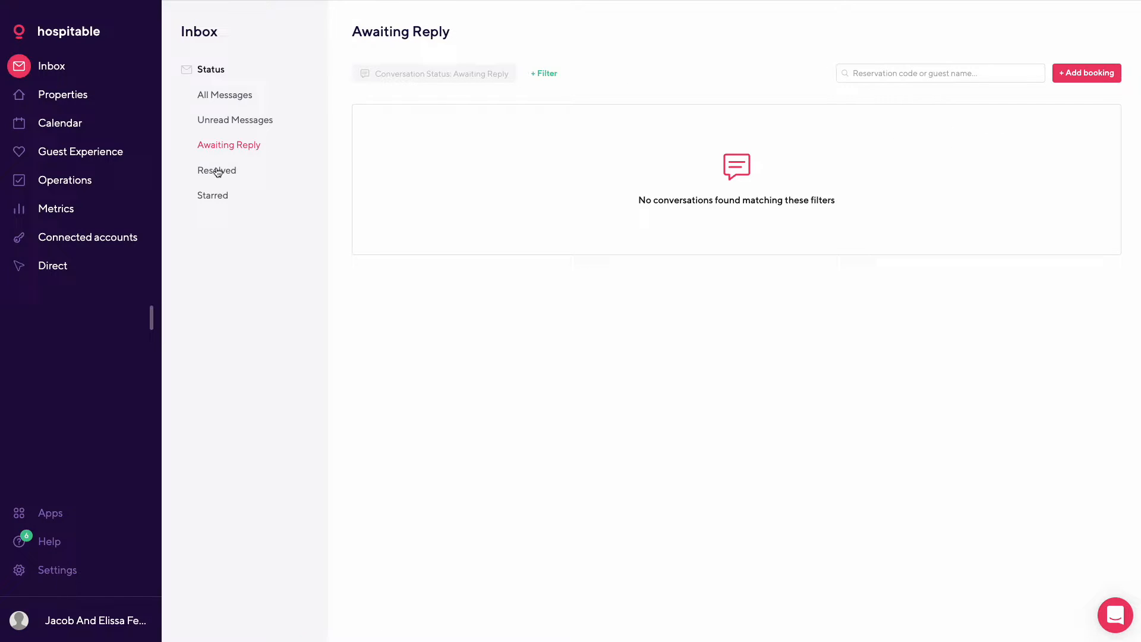
left_click(216, 169)
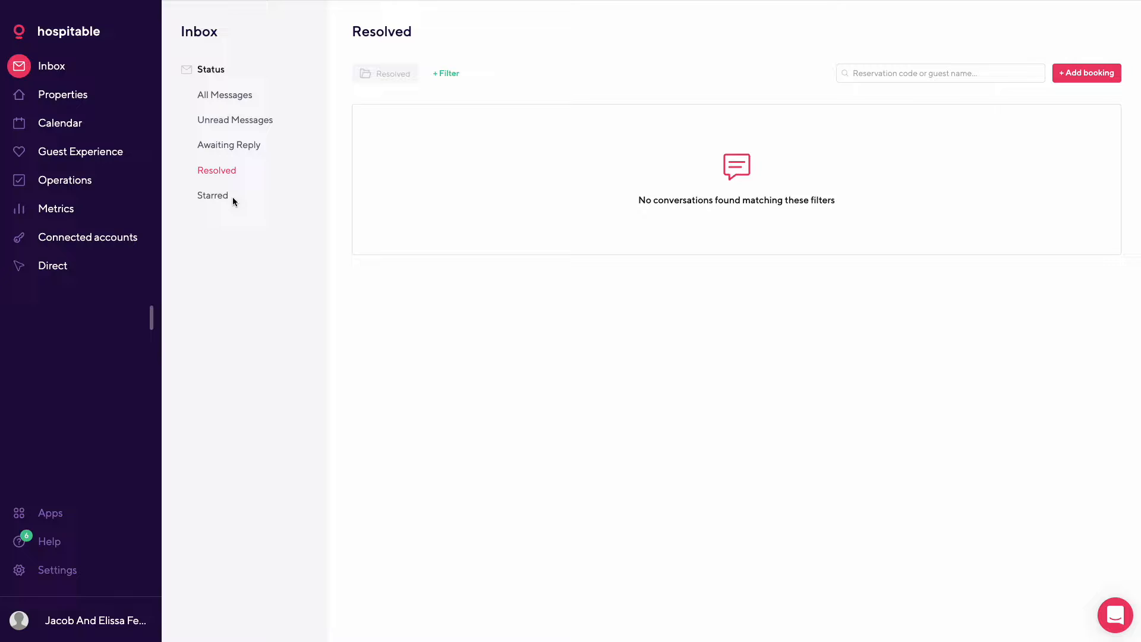
left_click(213, 195)
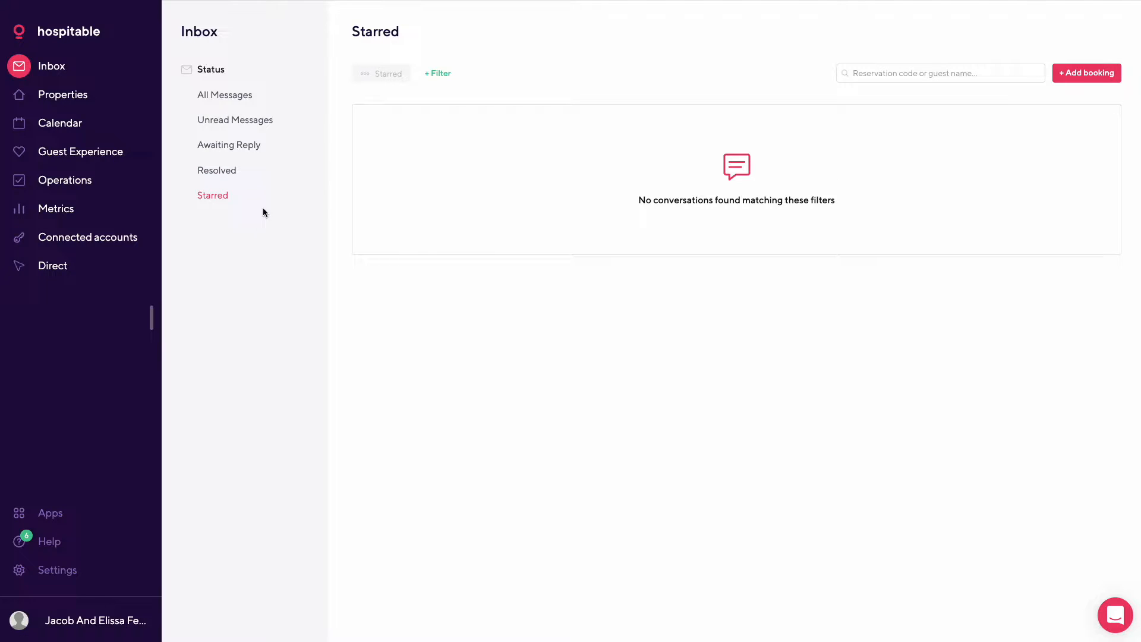
mouse_move(336, 363)
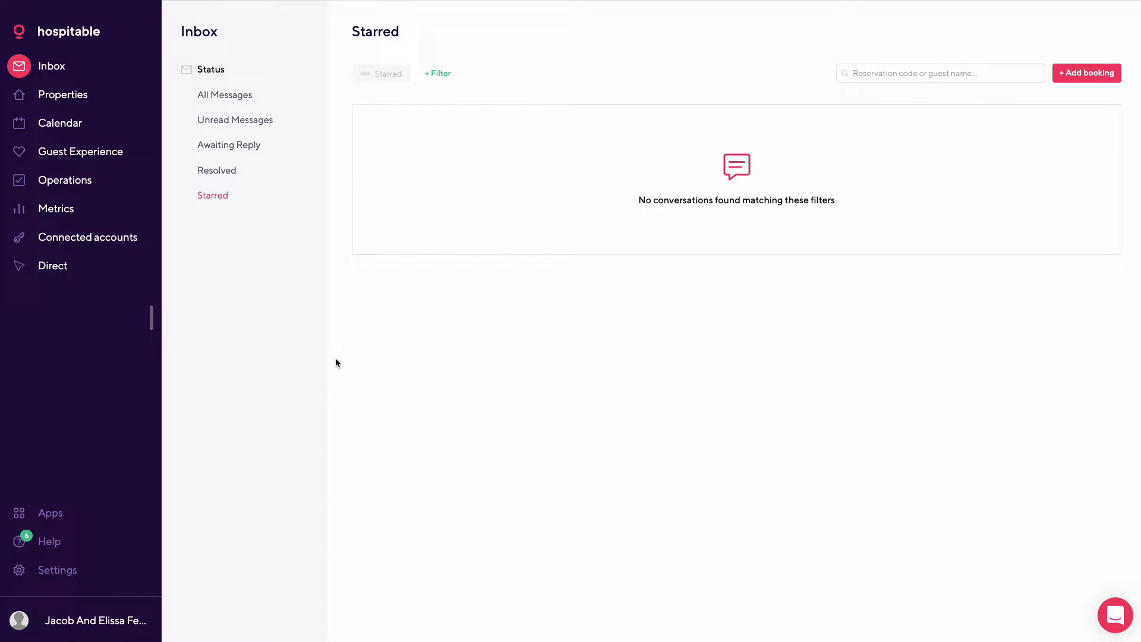
mouse_move(154, 119)
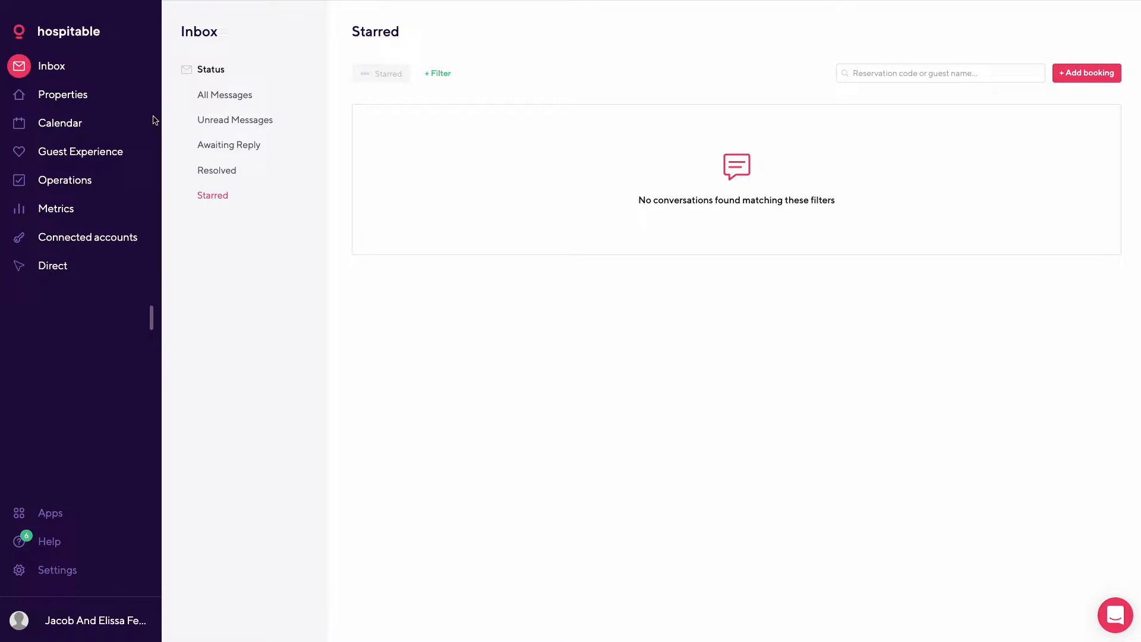
Step: Open Properties and check the New and Muted property views
left_click(62, 94)
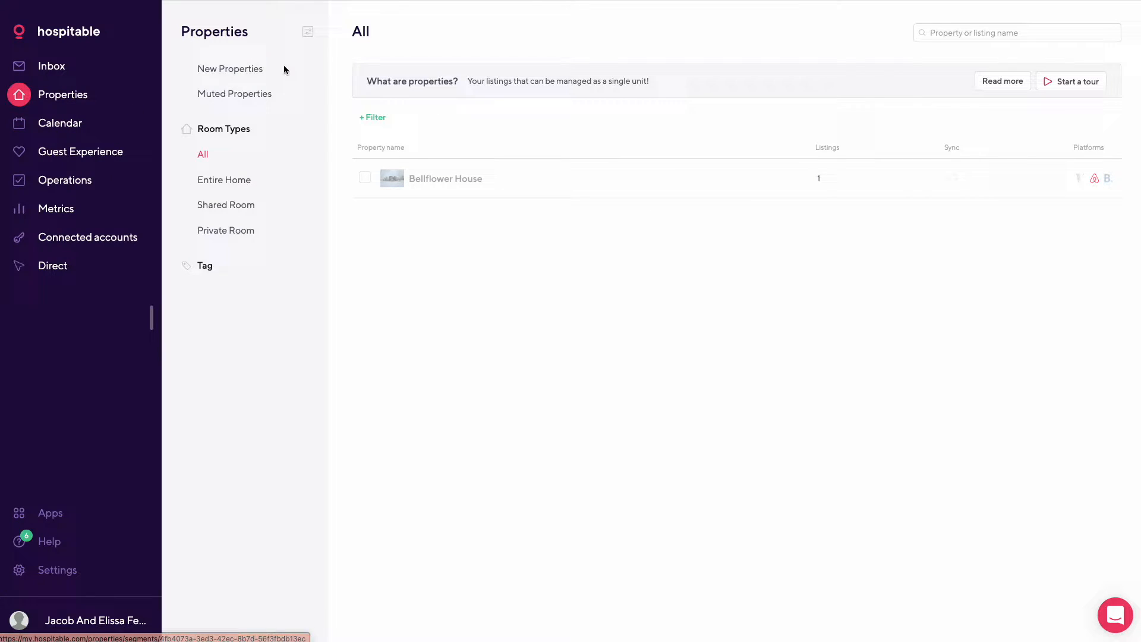
mouse_move(752, 110)
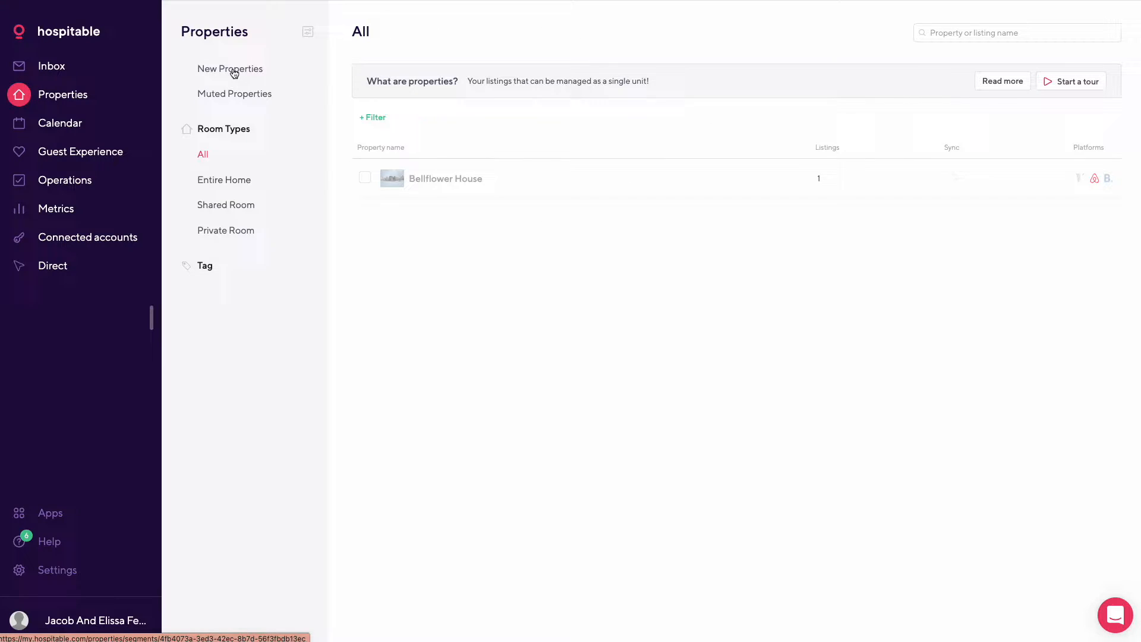
left_click(230, 69)
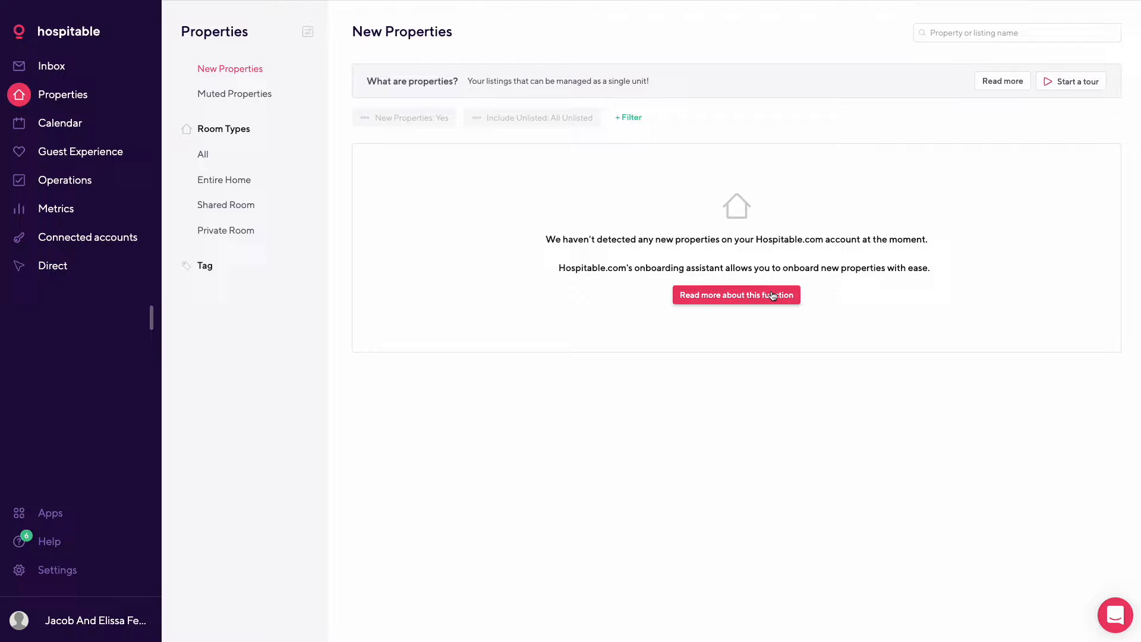
mouse_move(546, 216)
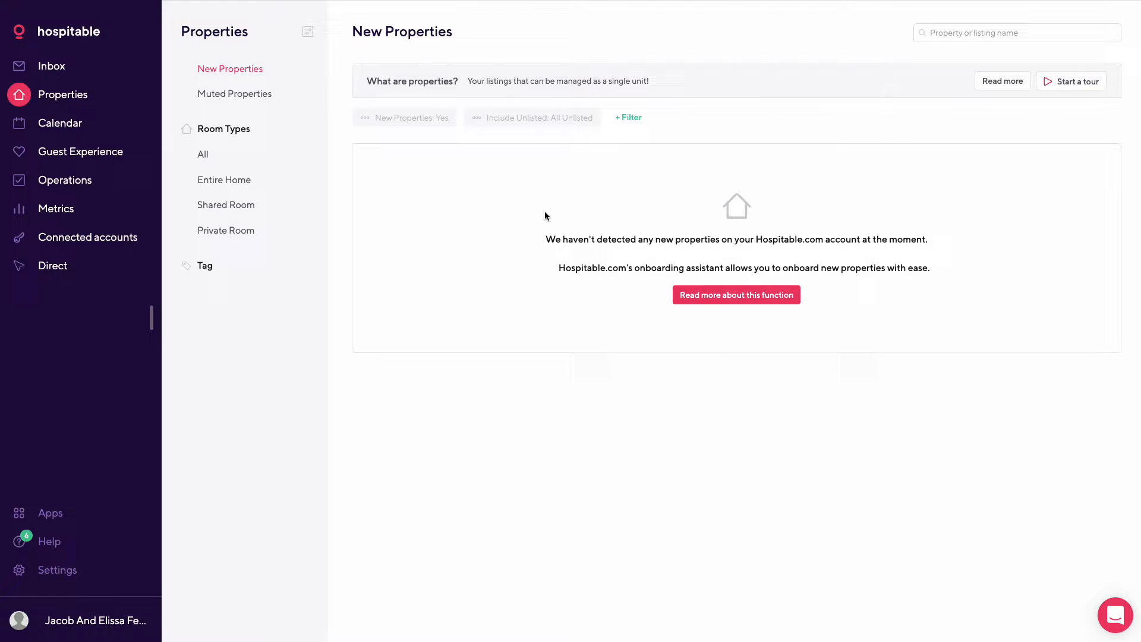
mouse_move(255, 98)
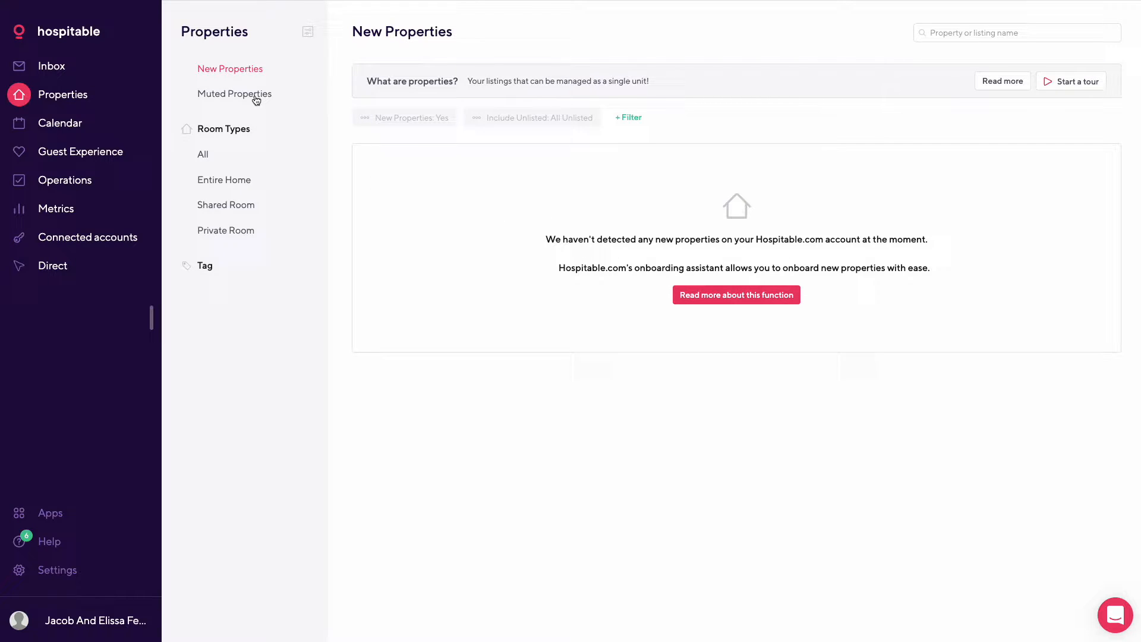
left_click(234, 93)
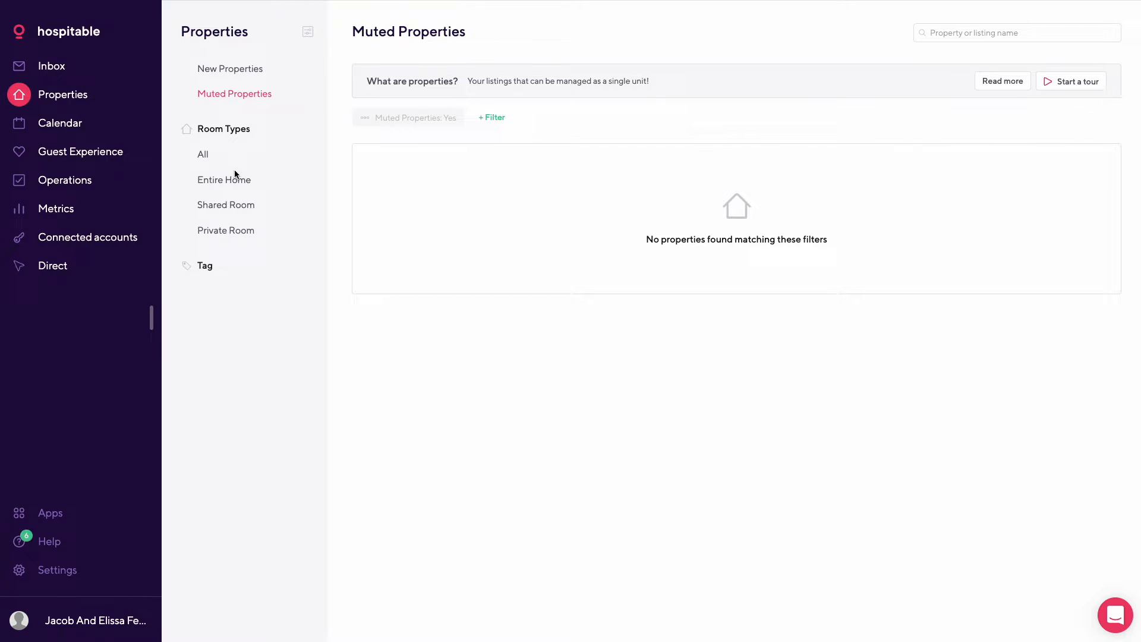
Step: Filter room types through All, Entire Home and Shared Room, ending on Private Room
left_click(202, 153)
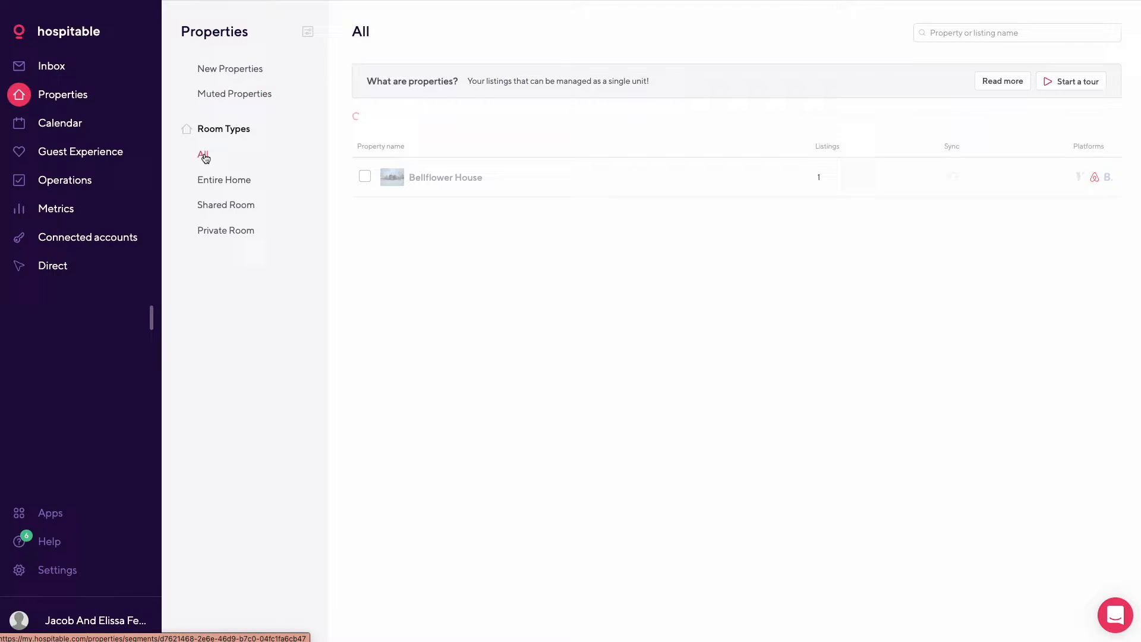
mouse_move(578, 178)
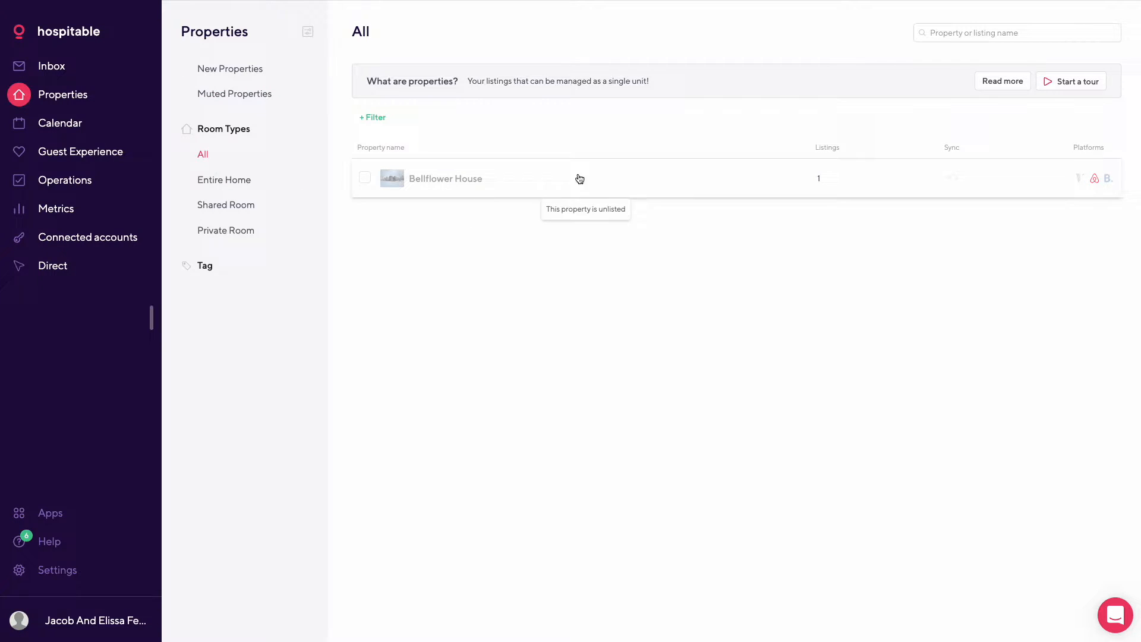
left_click(224, 179)
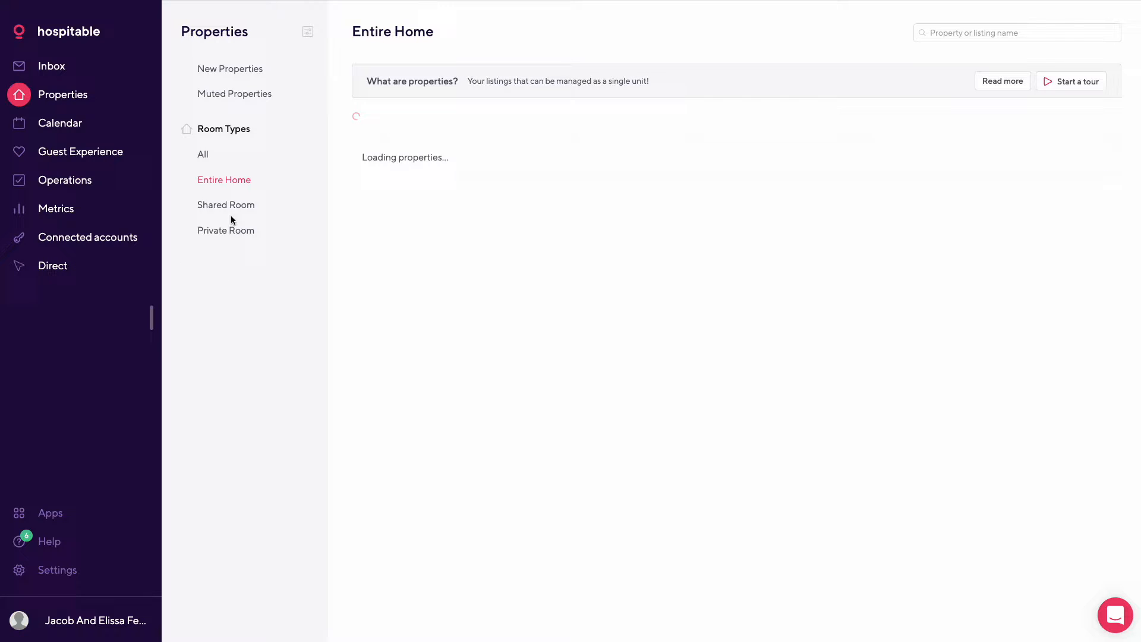
left_click(225, 204)
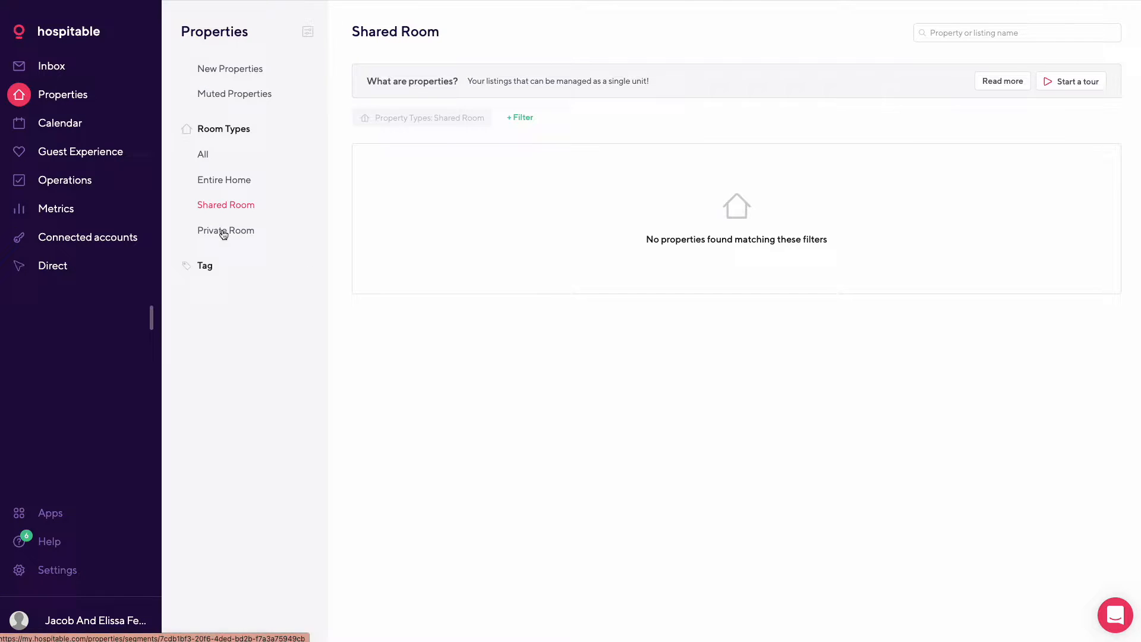
left_click(226, 230)
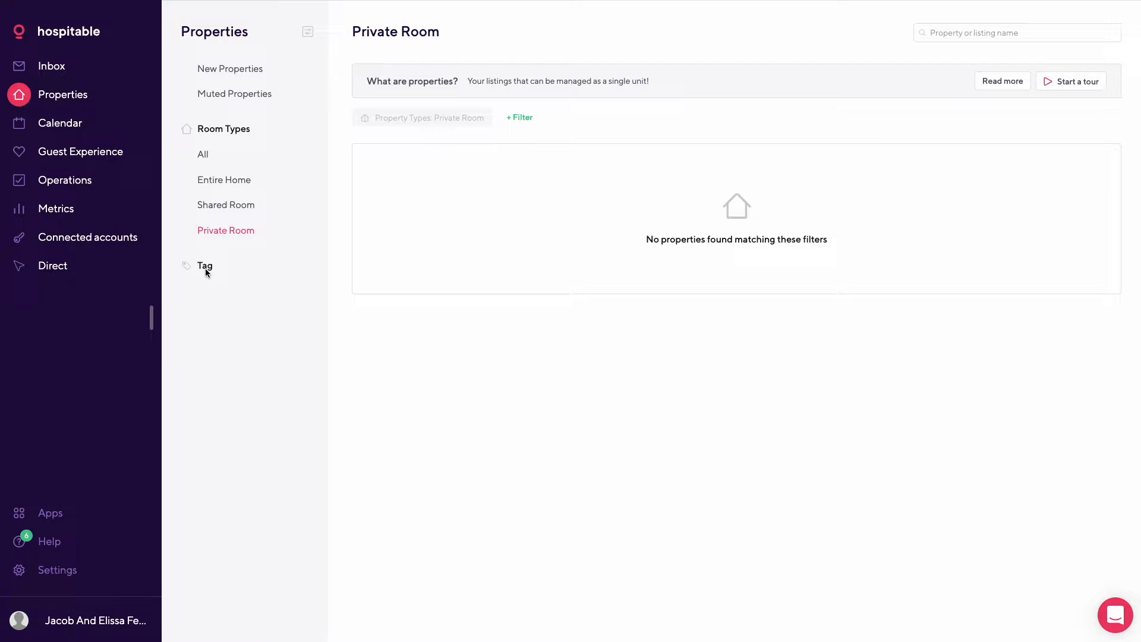
mouse_move(195, 277)
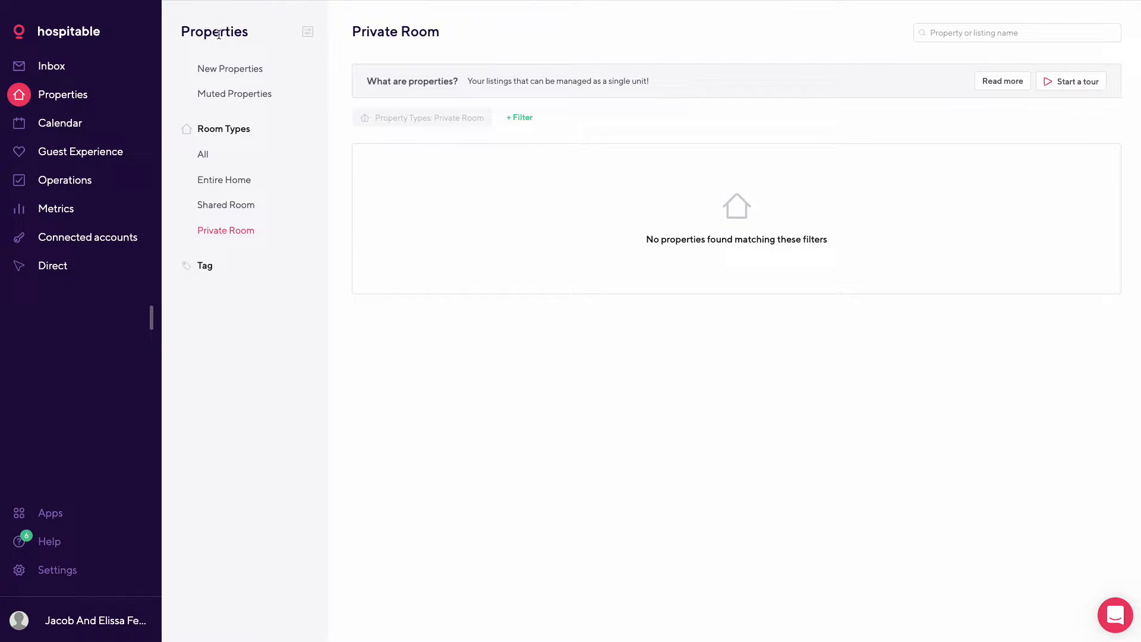
Step: Show all room types again, listing Bellflower House, and open the property filter list
left_click(202, 154)
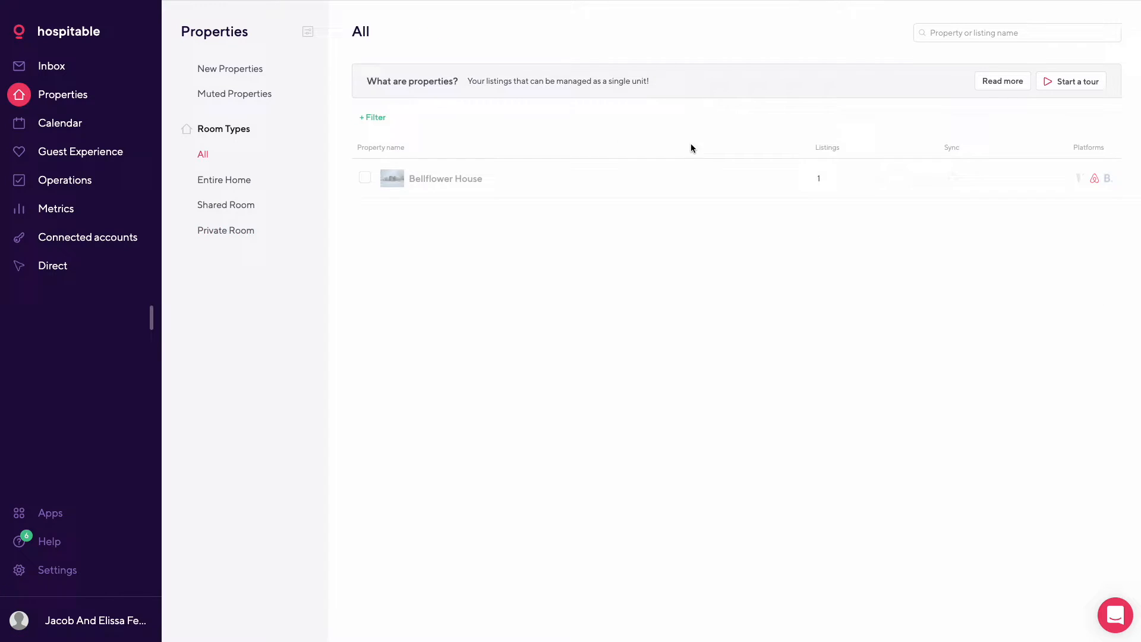
left_click(372, 117)
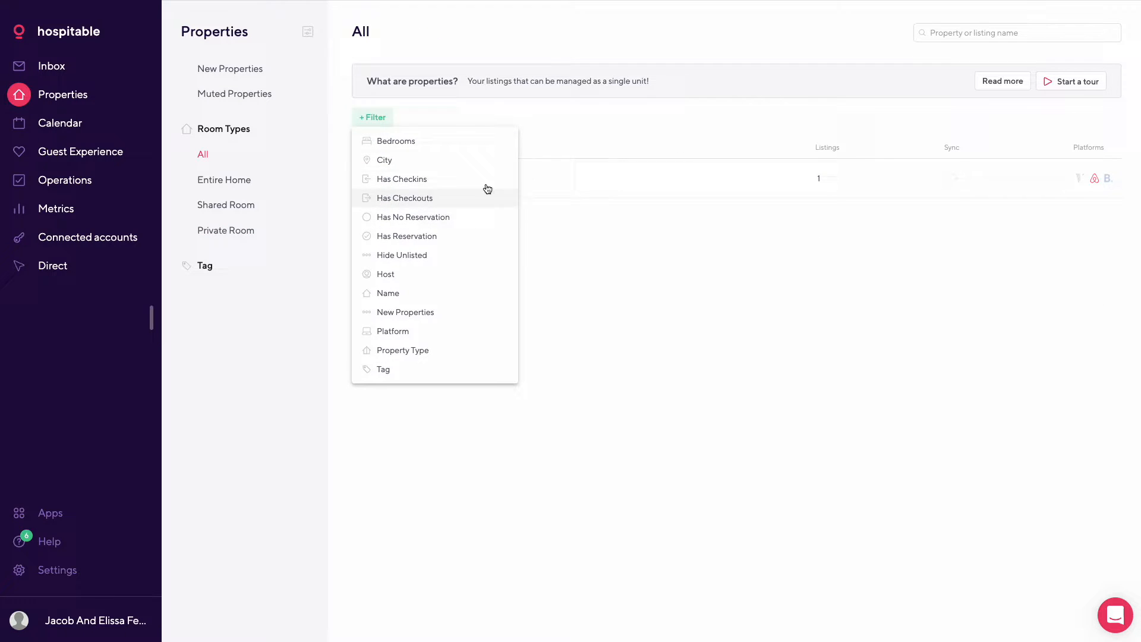
mouse_move(453, 151)
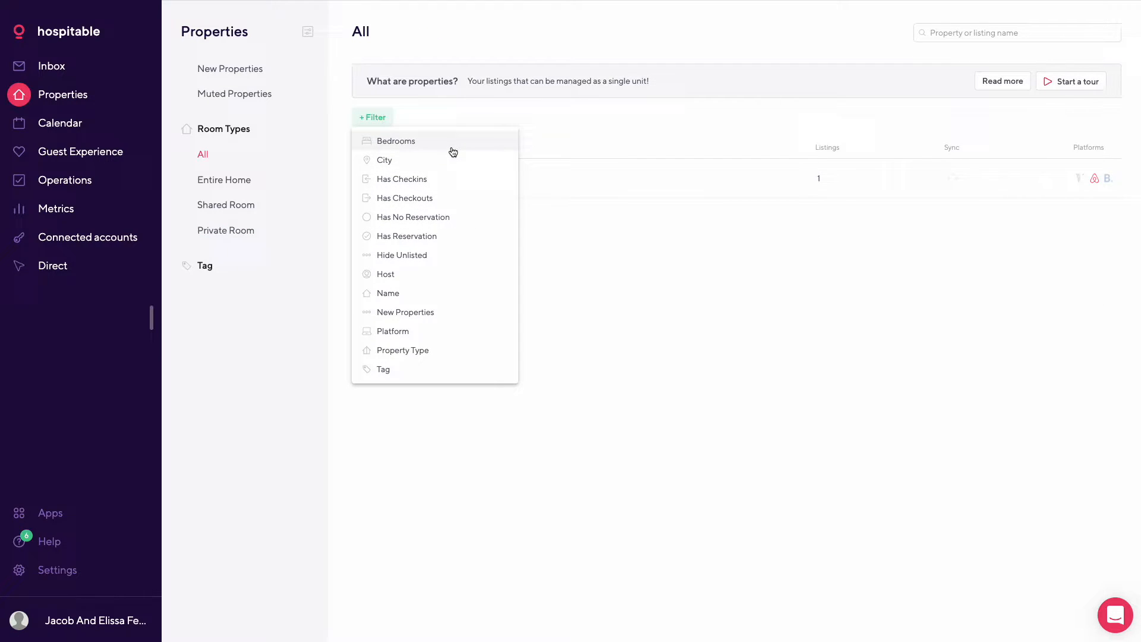
mouse_move(461, 197)
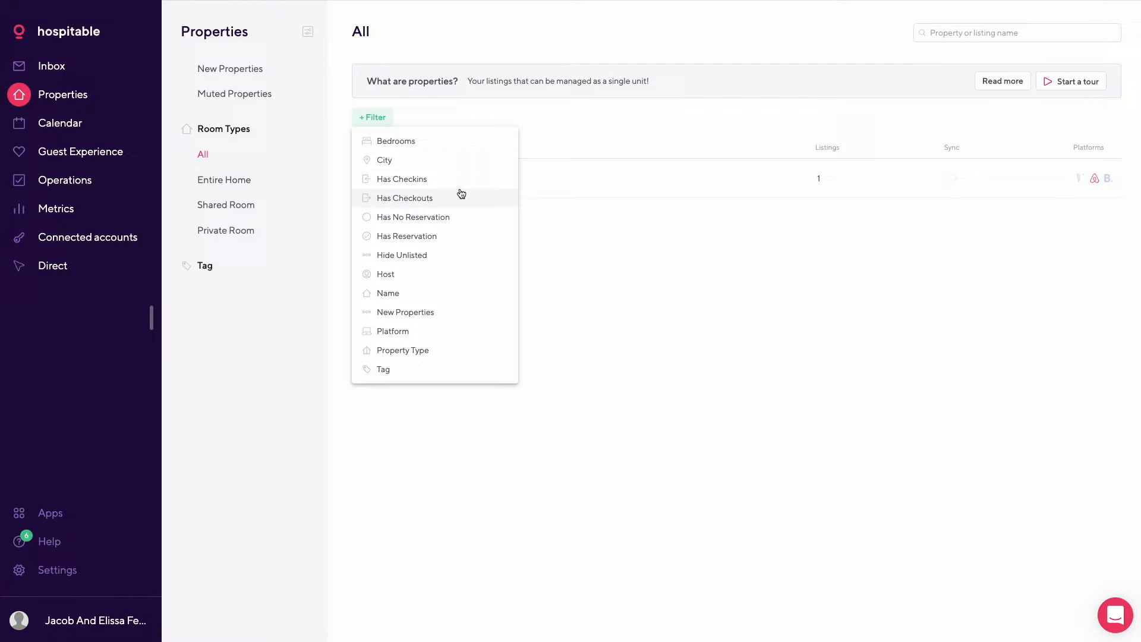
mouse_move(466, 217)
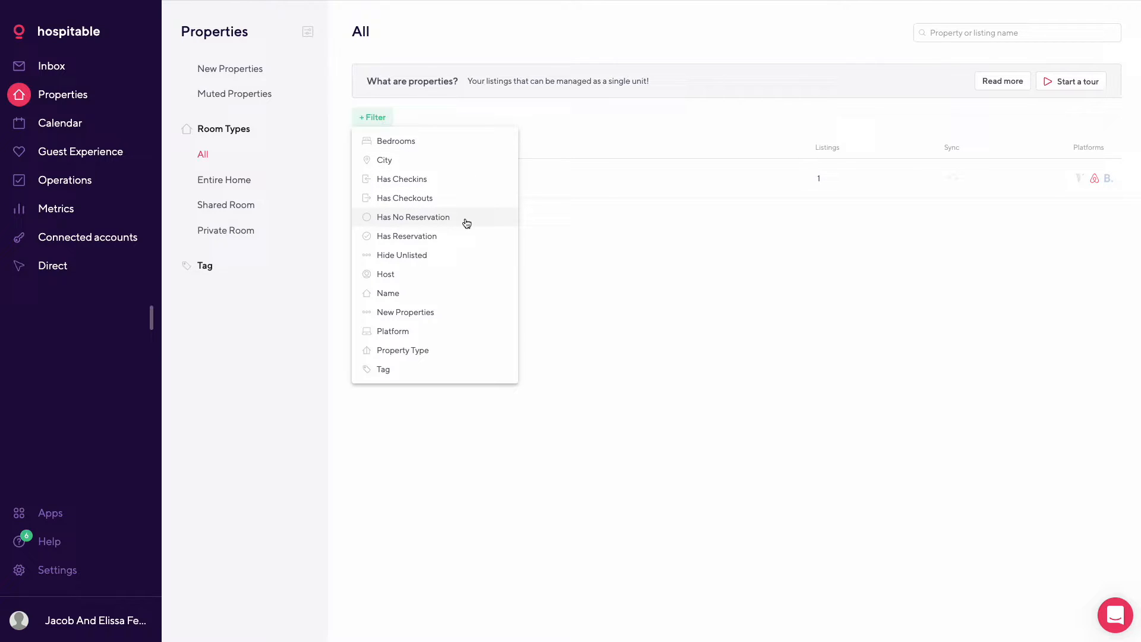
mouse_move(447, 255)
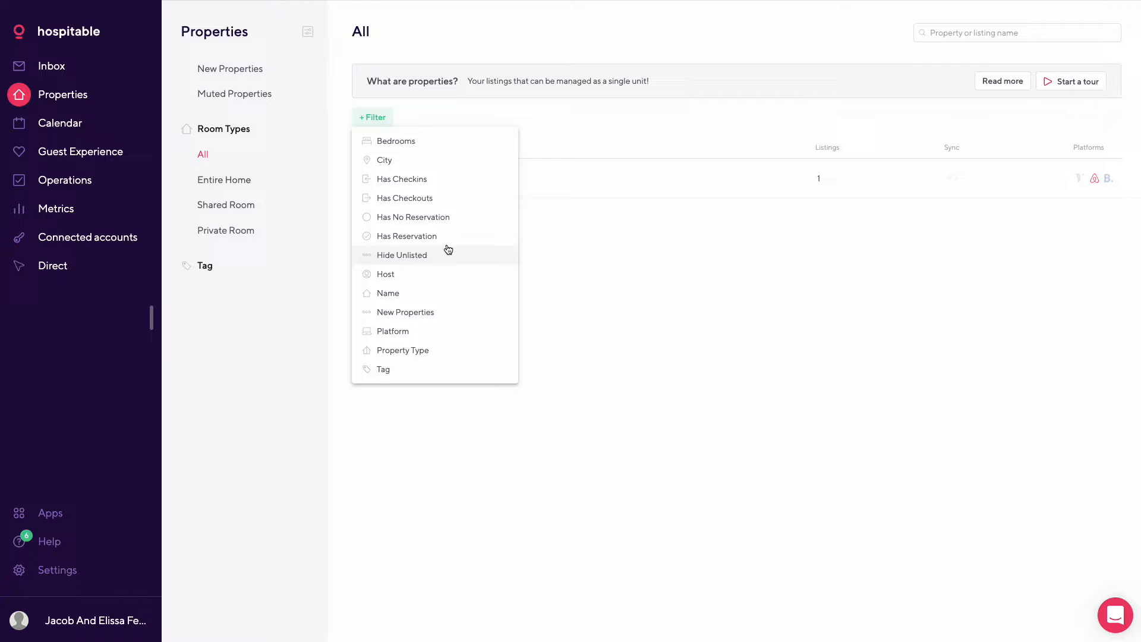
mouse_move(483, 327)
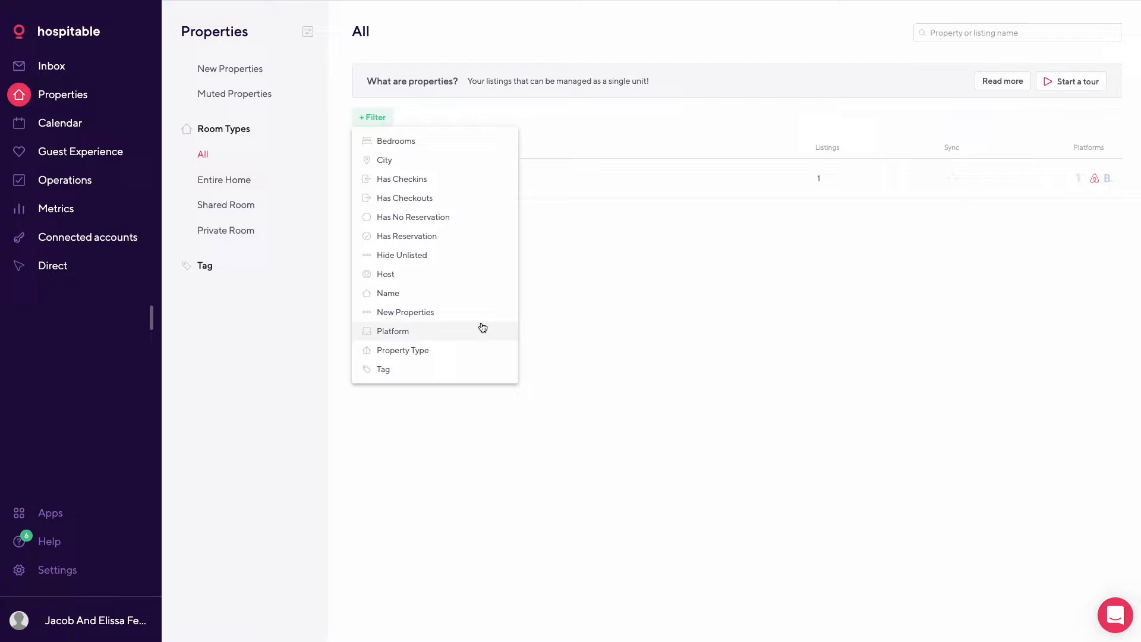
mouse_move(648, 330)
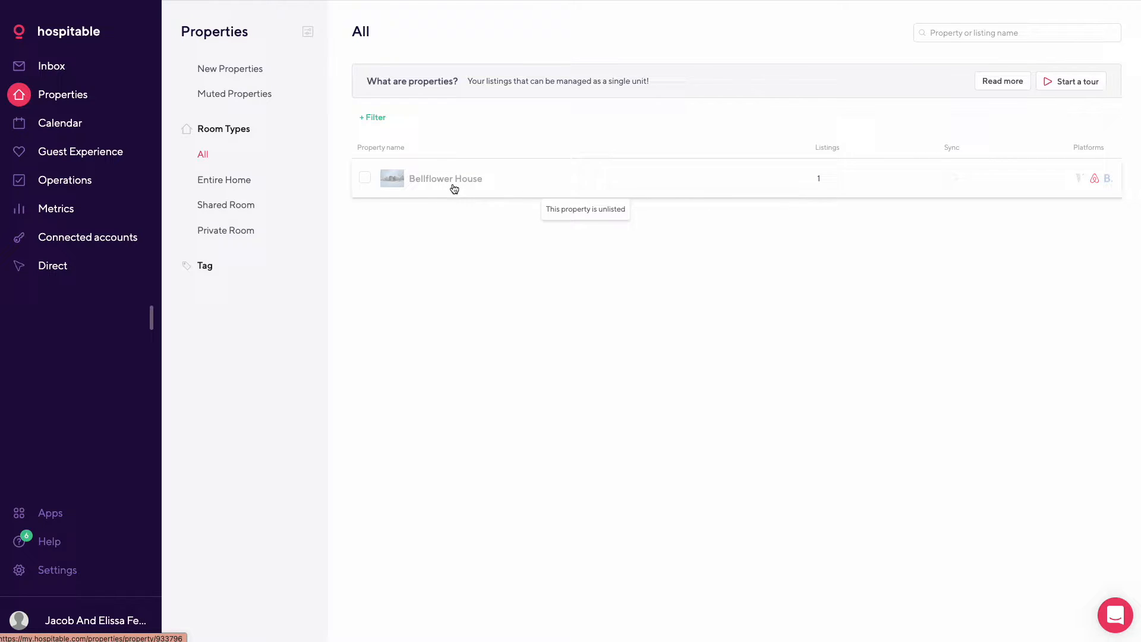
mouse_move(978, 179)
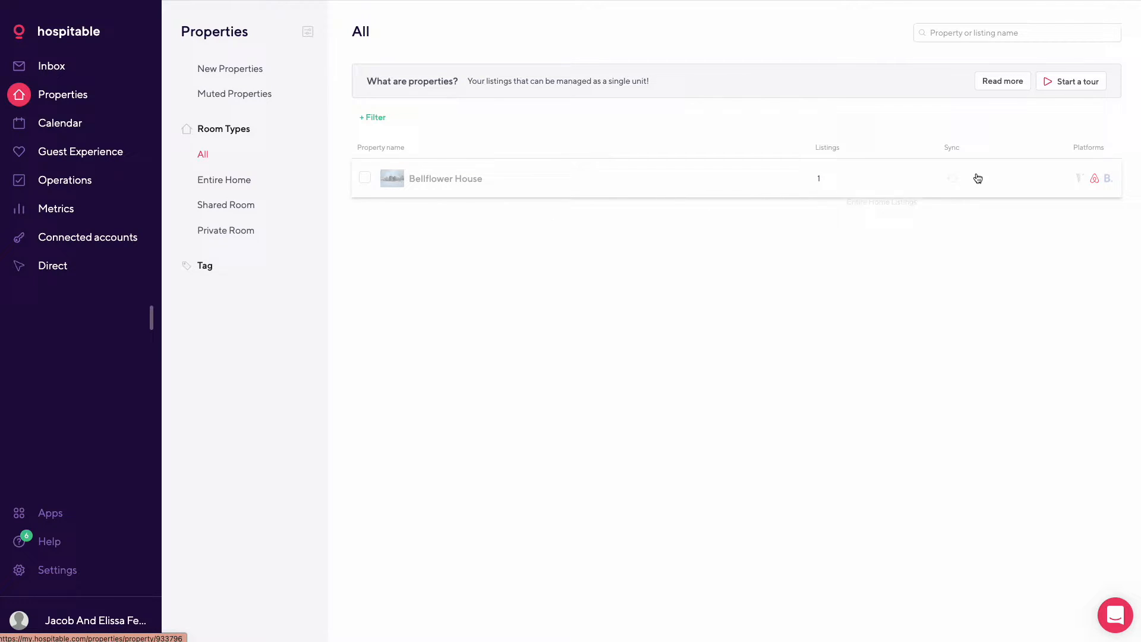
mouse_move(1105, 191)
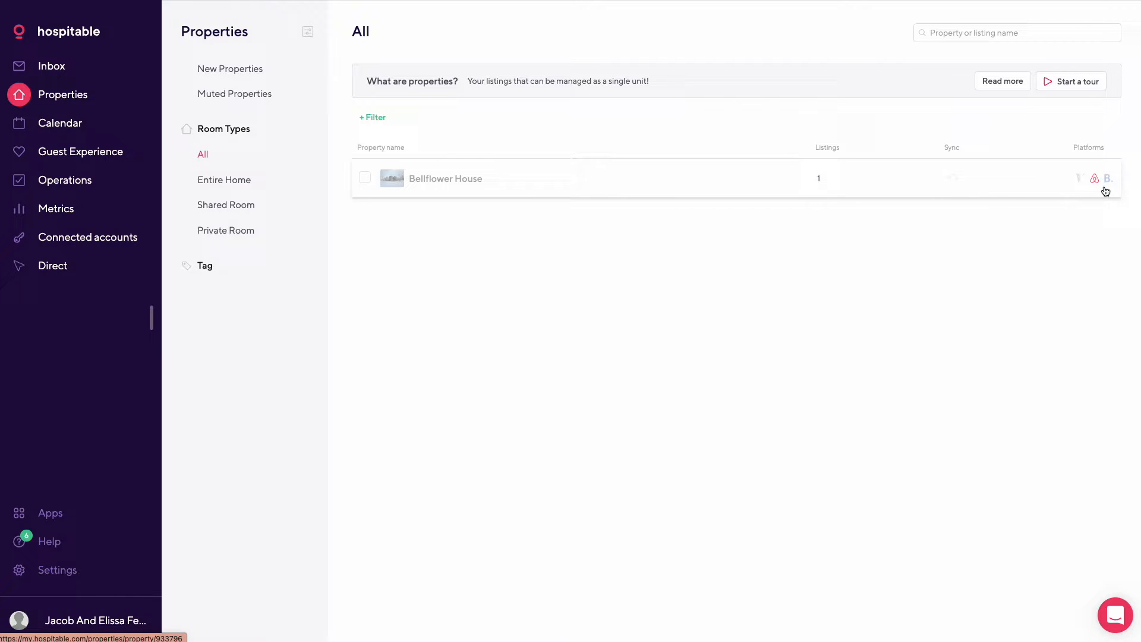
mouse_move(435, 243)
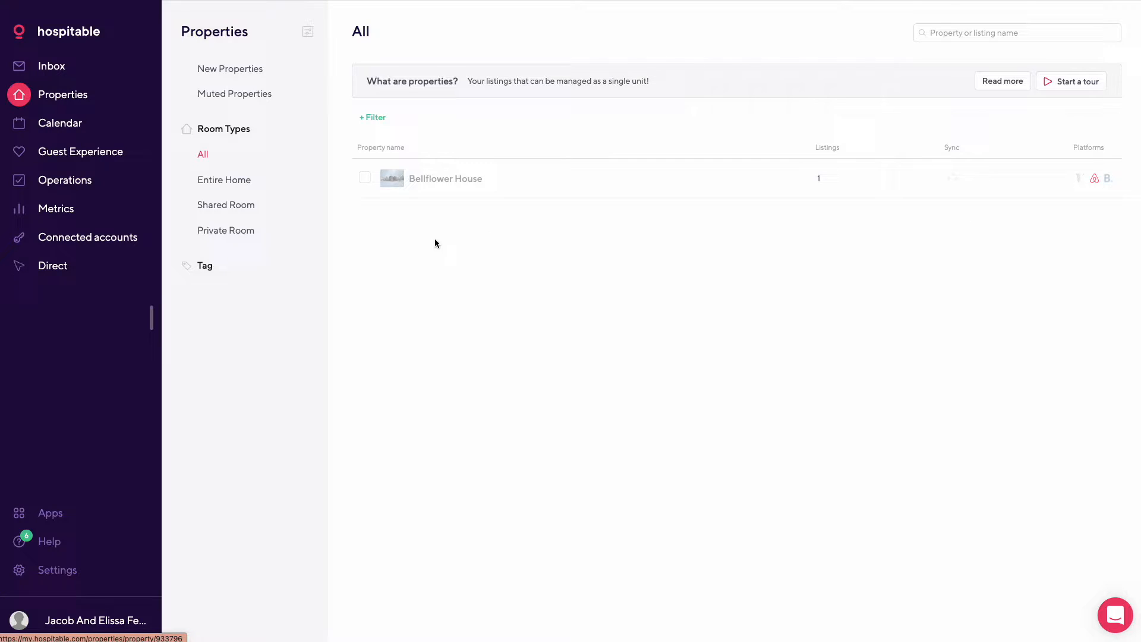
mouse_move(485, 161)
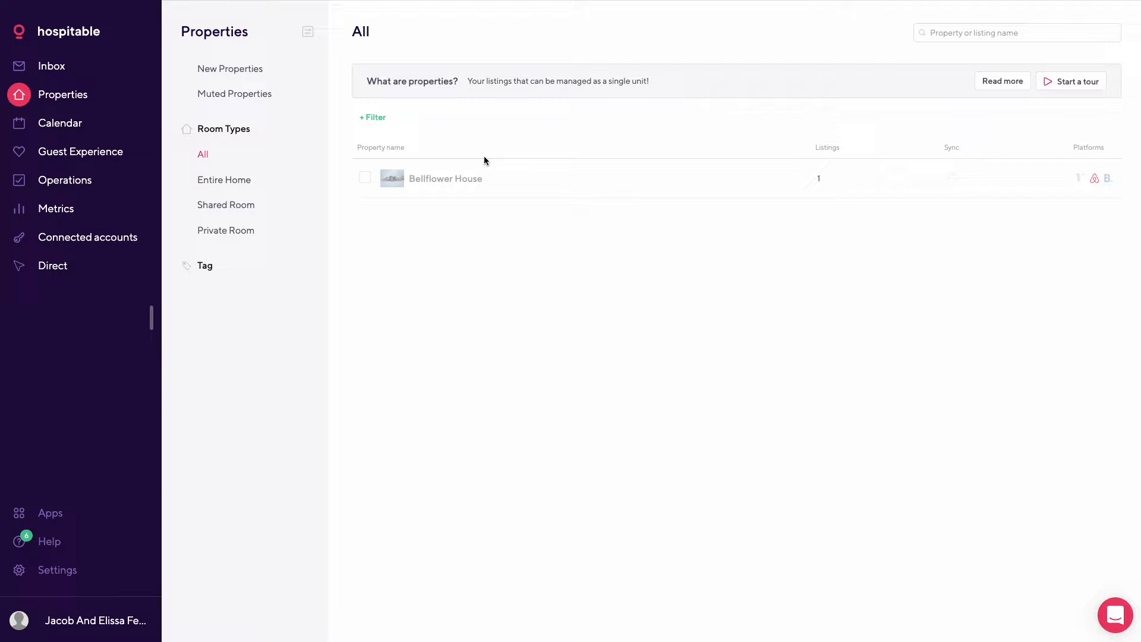
mouse_move(113, 127)
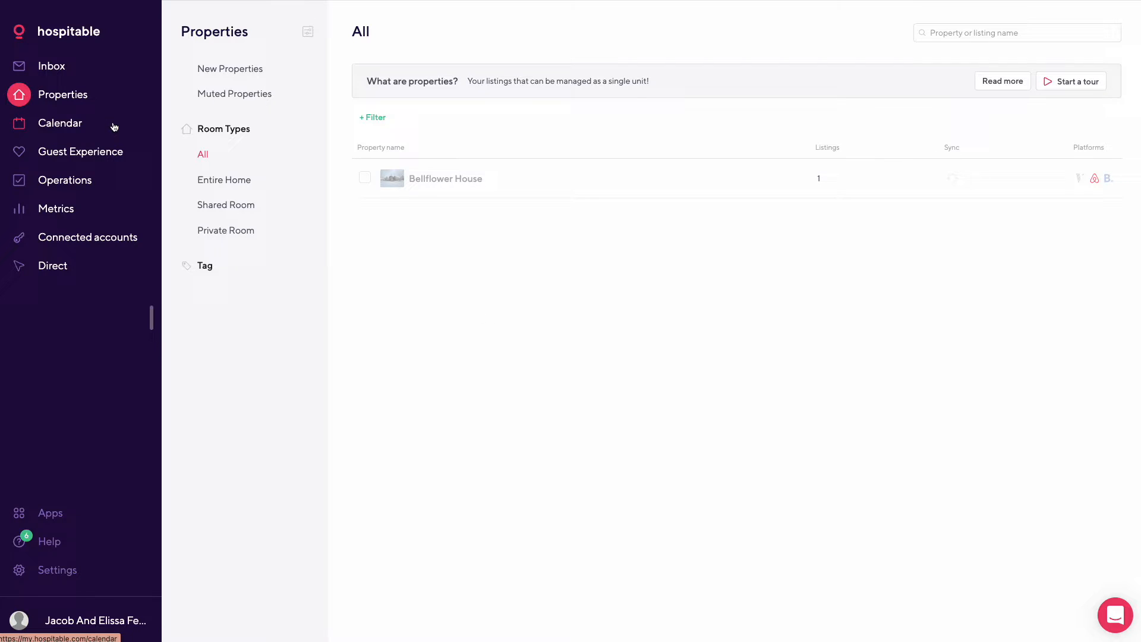
Step: Open the Bellflower House calendar and scroll into January–February 2023
left_click(60, 123)
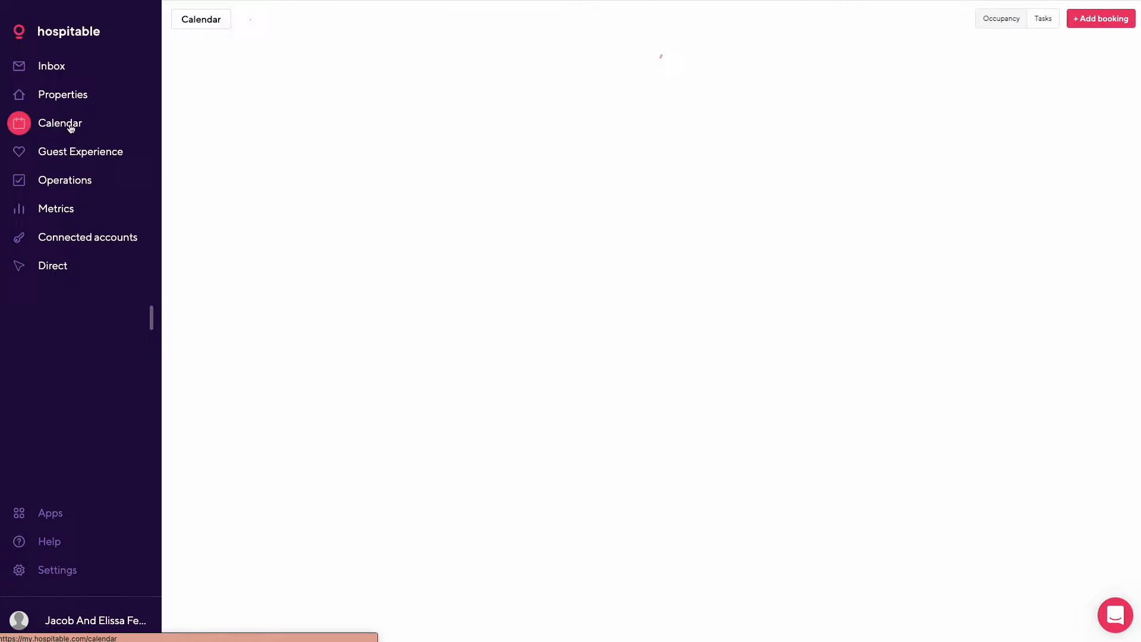
left_click(59, 122)
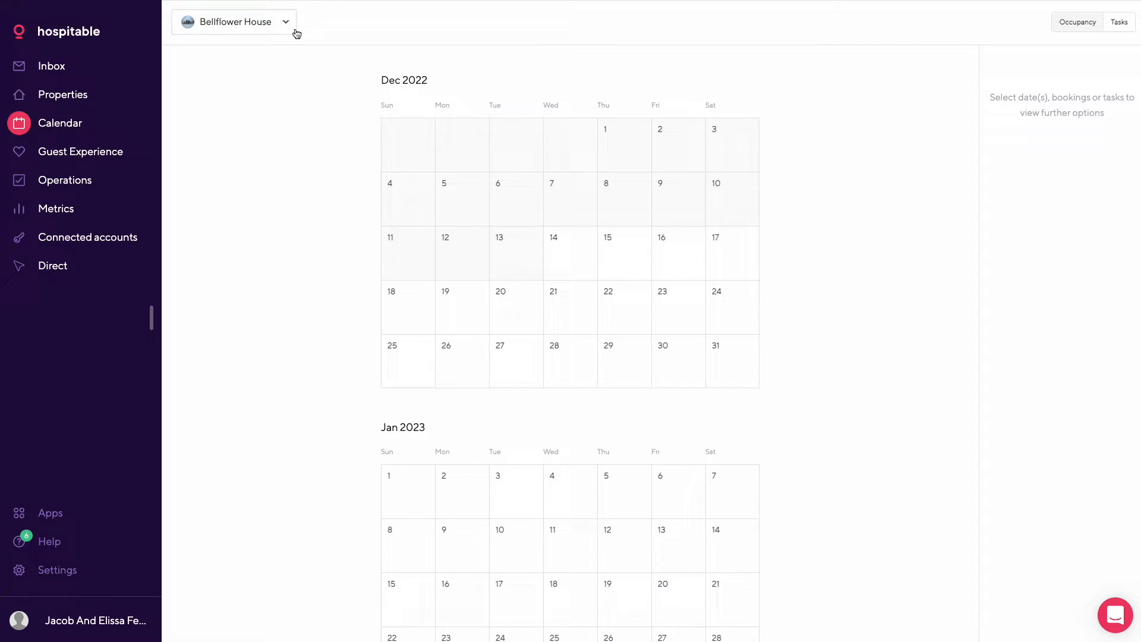
mouse_move(635, 138)
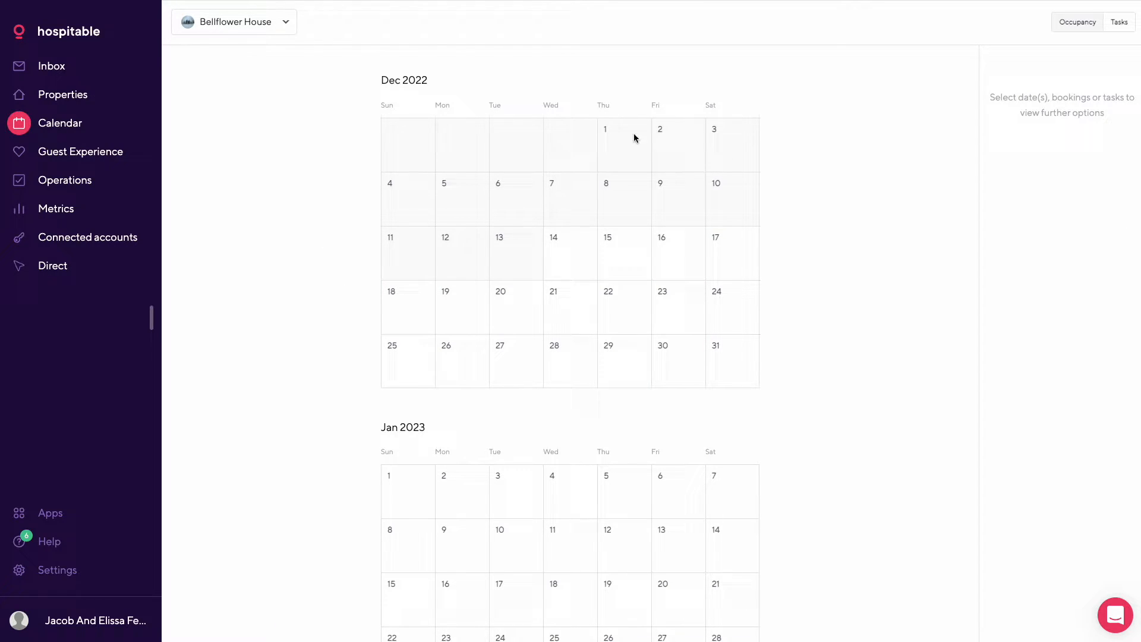
mouse_move(990, 61)
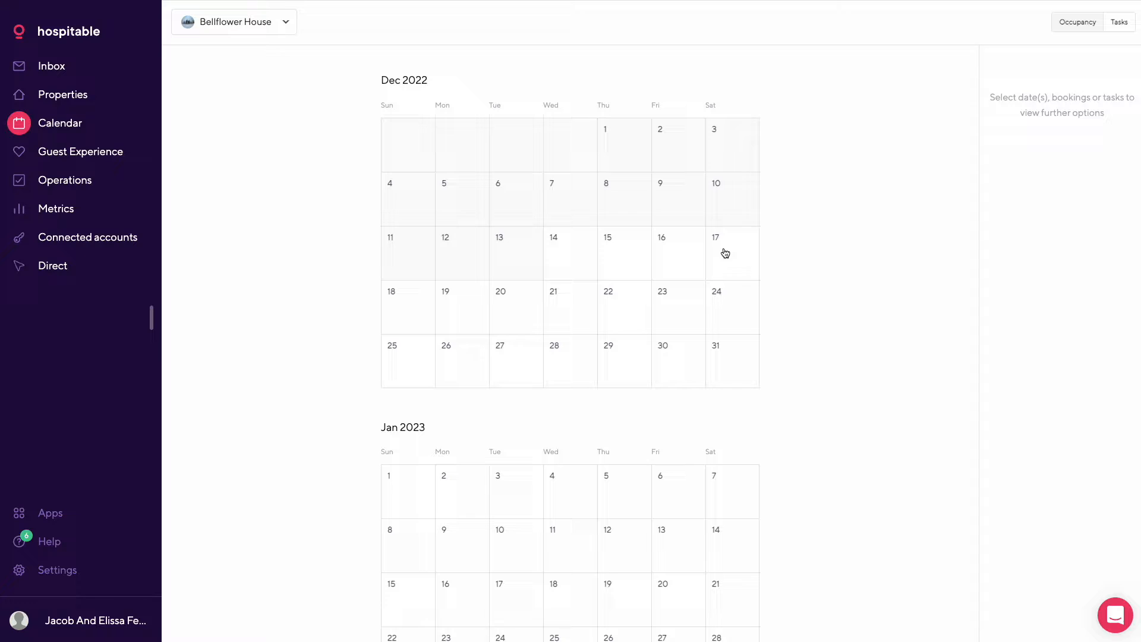
scroll("down", 3)
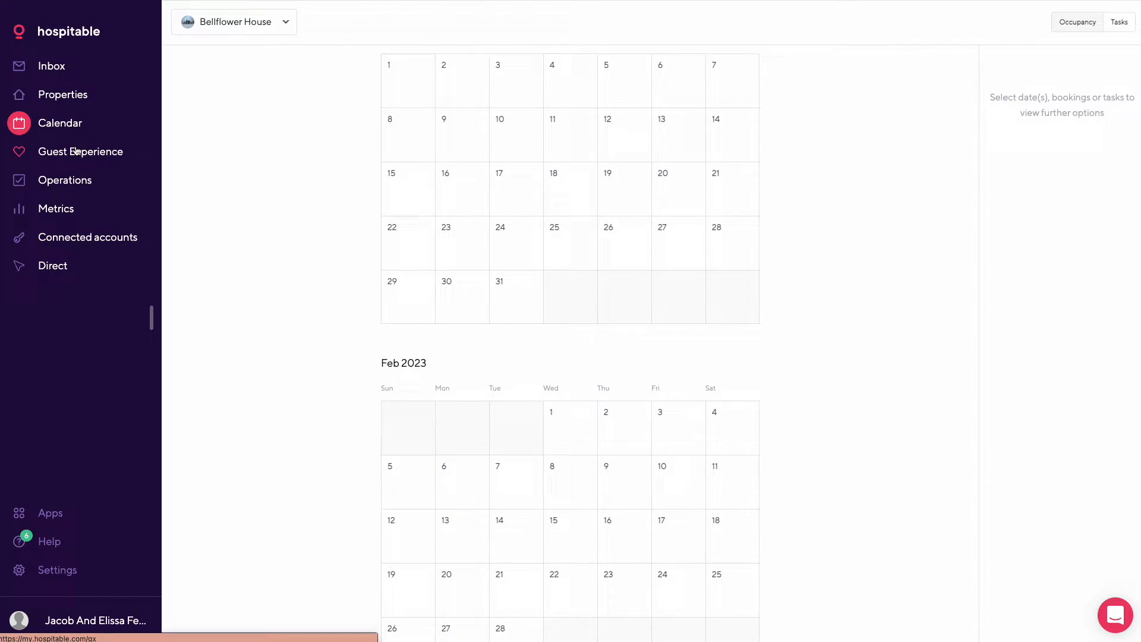
Step: Open the Guest Experience overview and check pending reviews, then pending messages
left_click(81, 151)
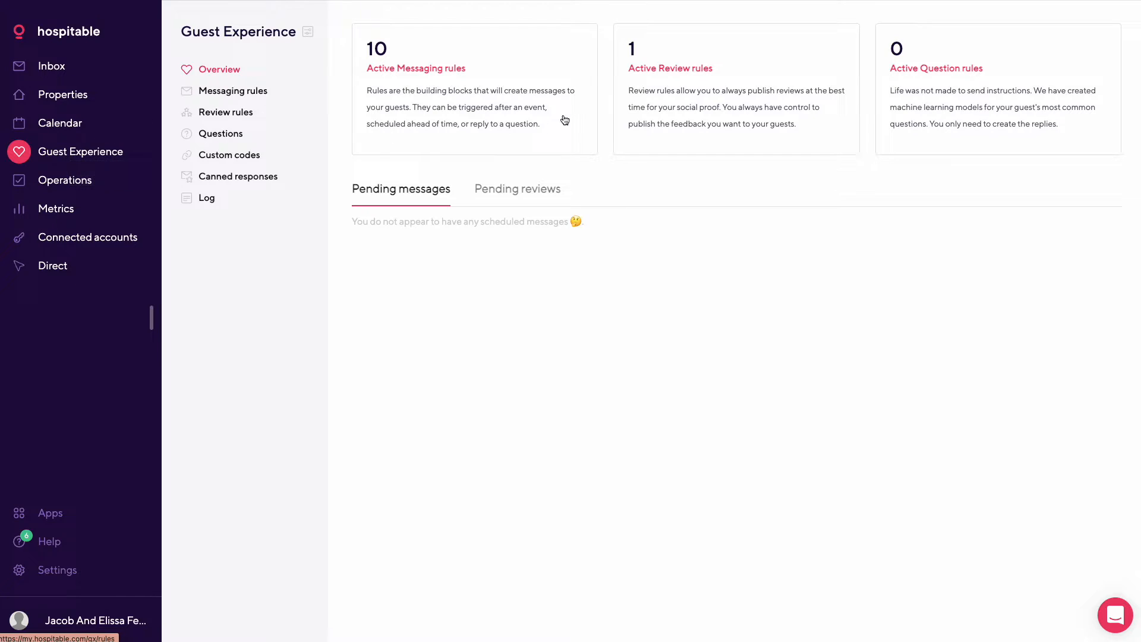
mouse_move(388, 52)
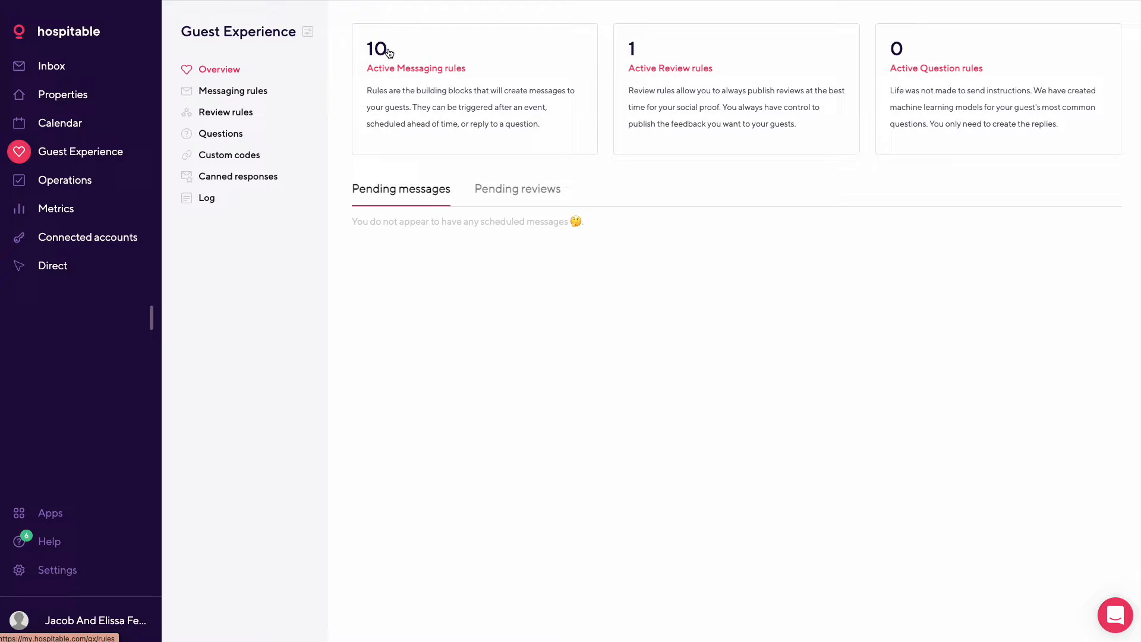
mouse_move(411, 70)
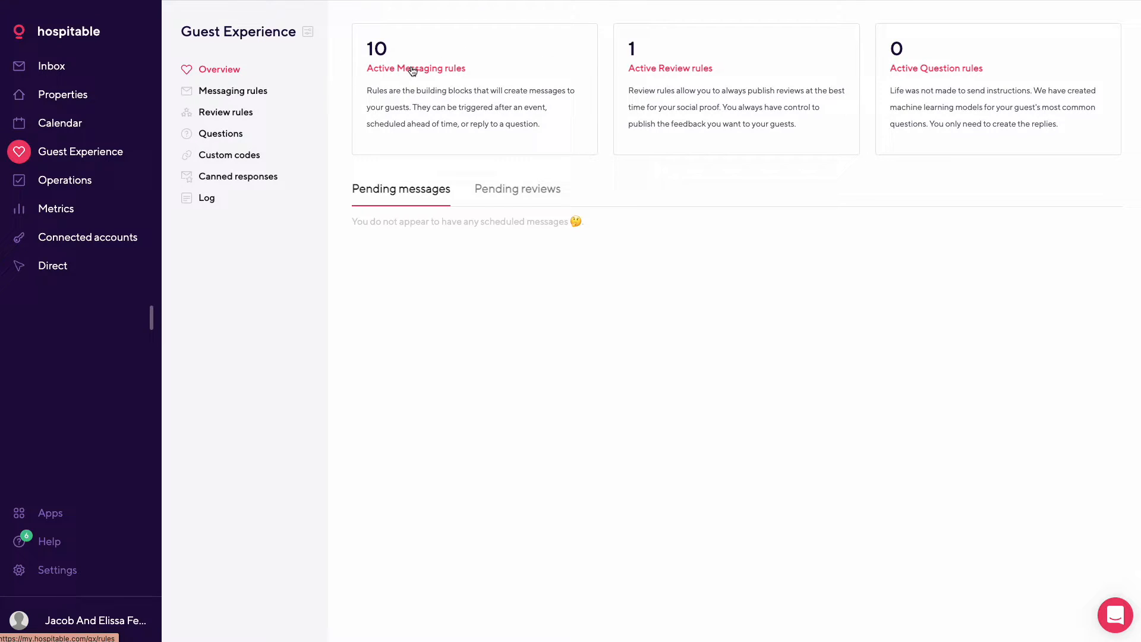
mouse_move(435, 89)
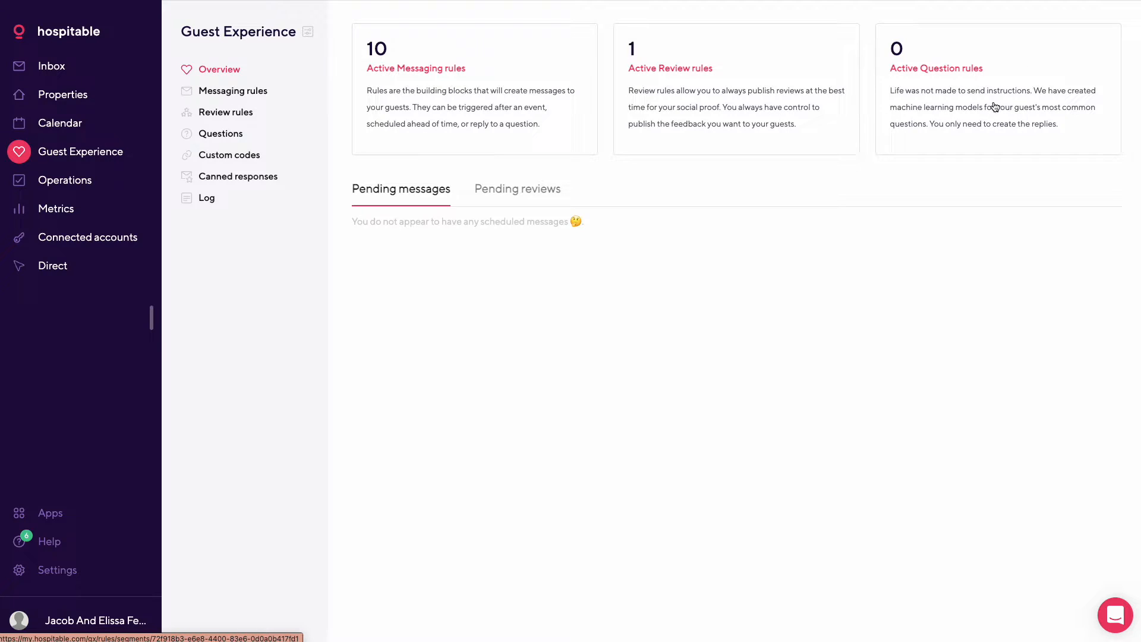
mouse_move(567, 351)
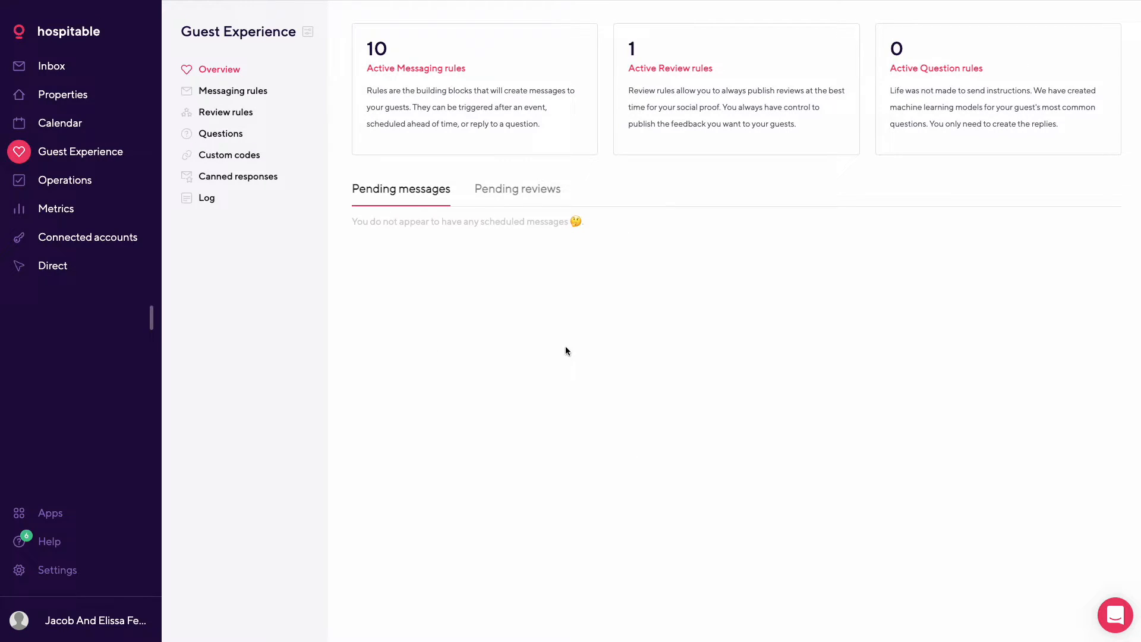
left_click(518, 188)
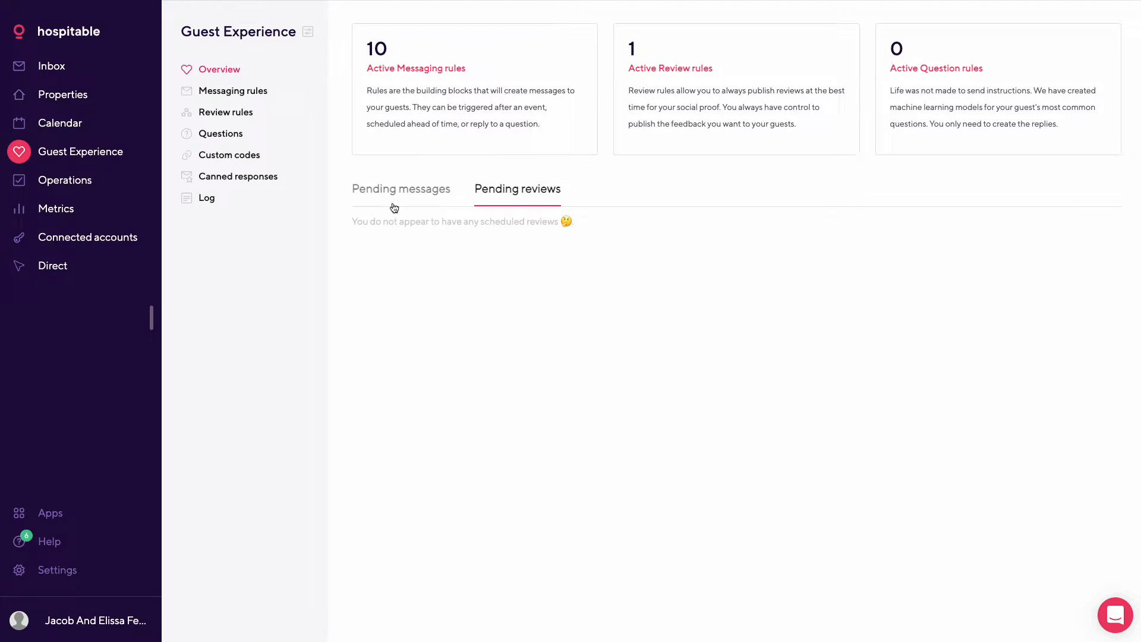
left_click(400, 189)
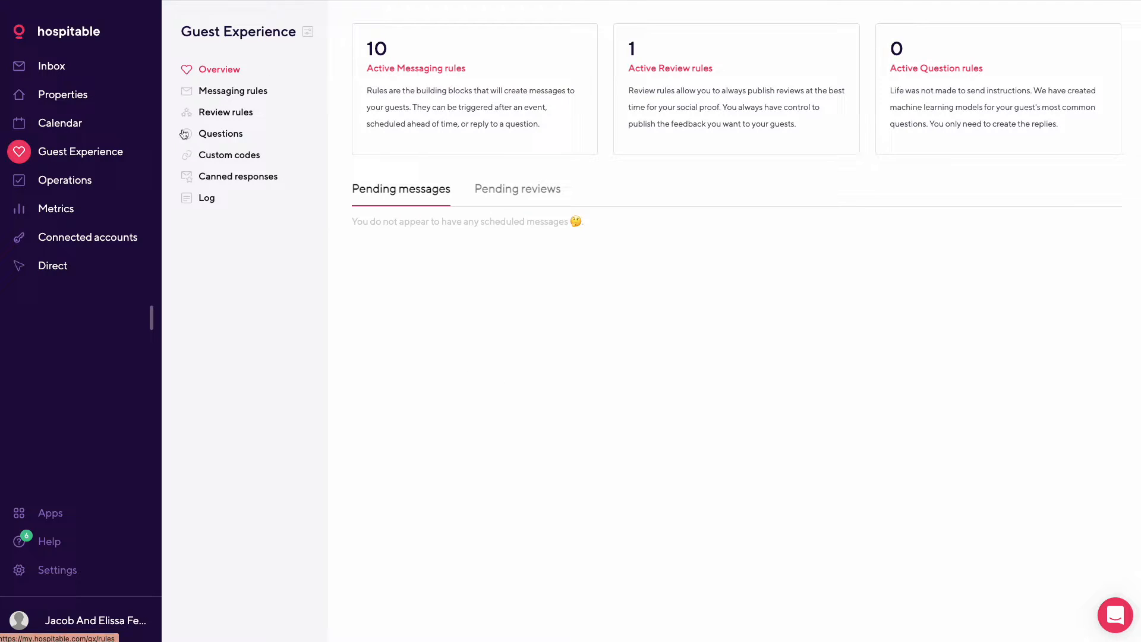
mouse_move(244, 94)
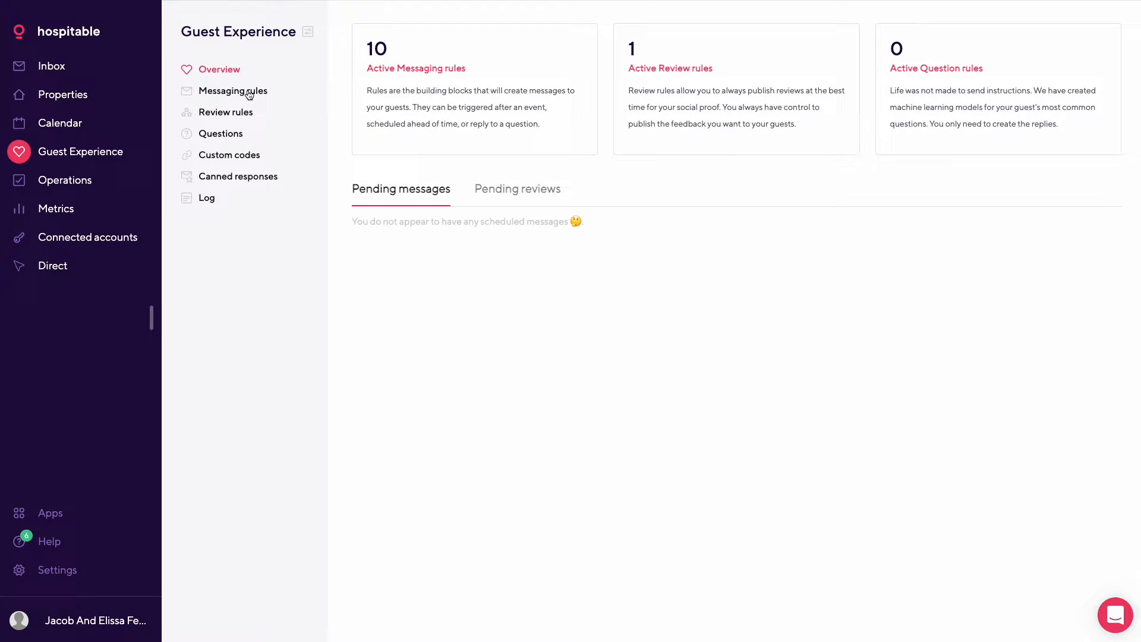
mouse_move(386, 75)
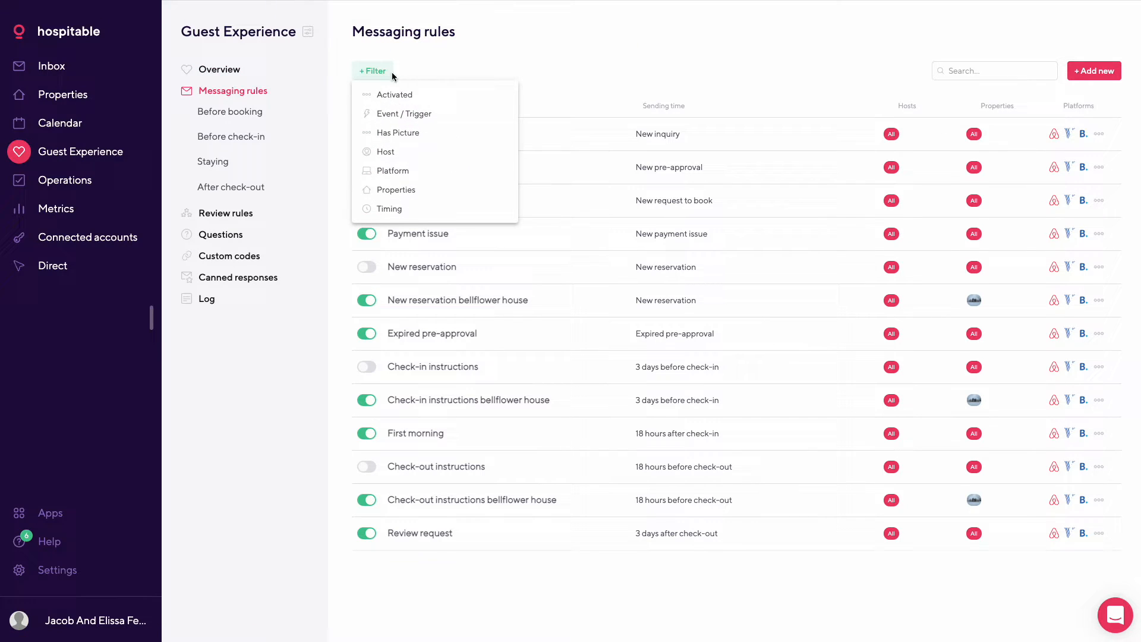
mouse_move(440, 94)
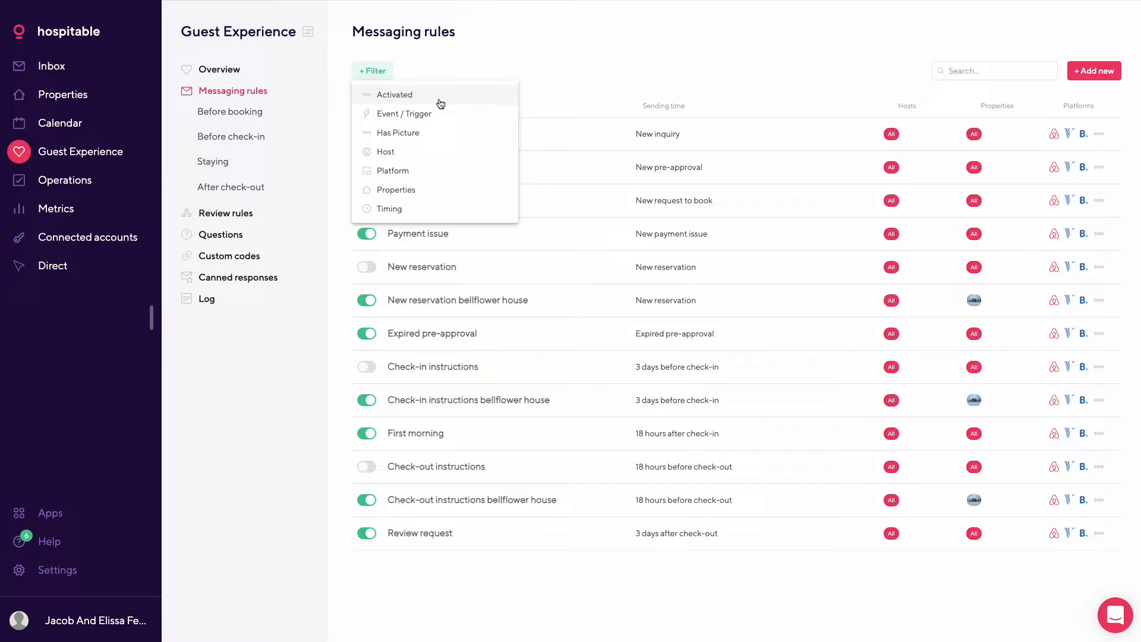
mouse_move(438, 132)
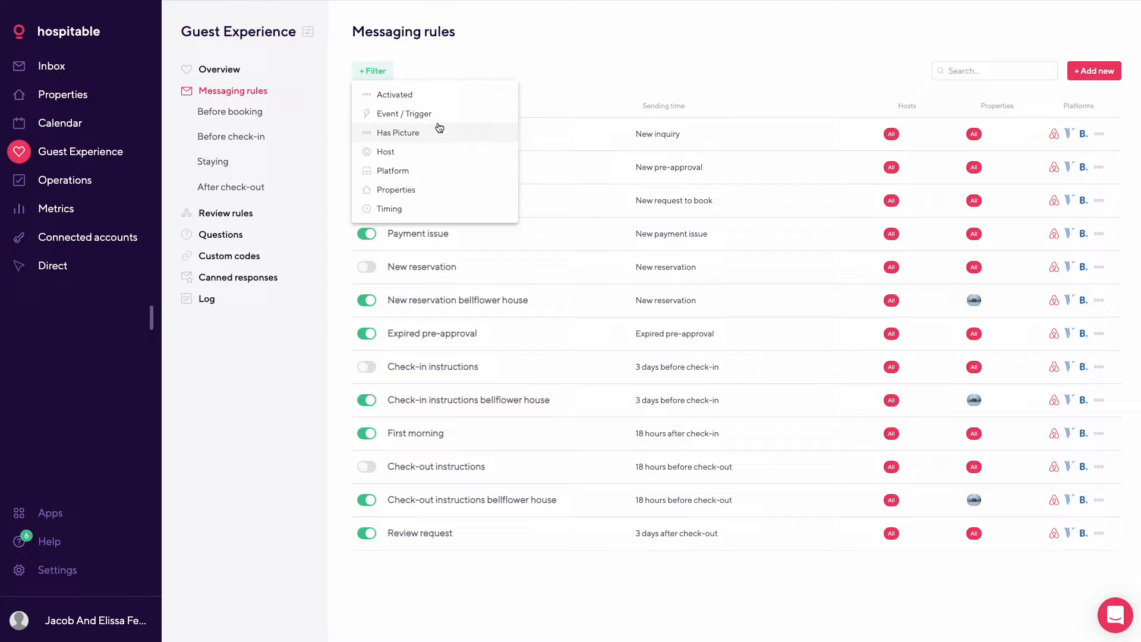
mouse_move(504, 108)
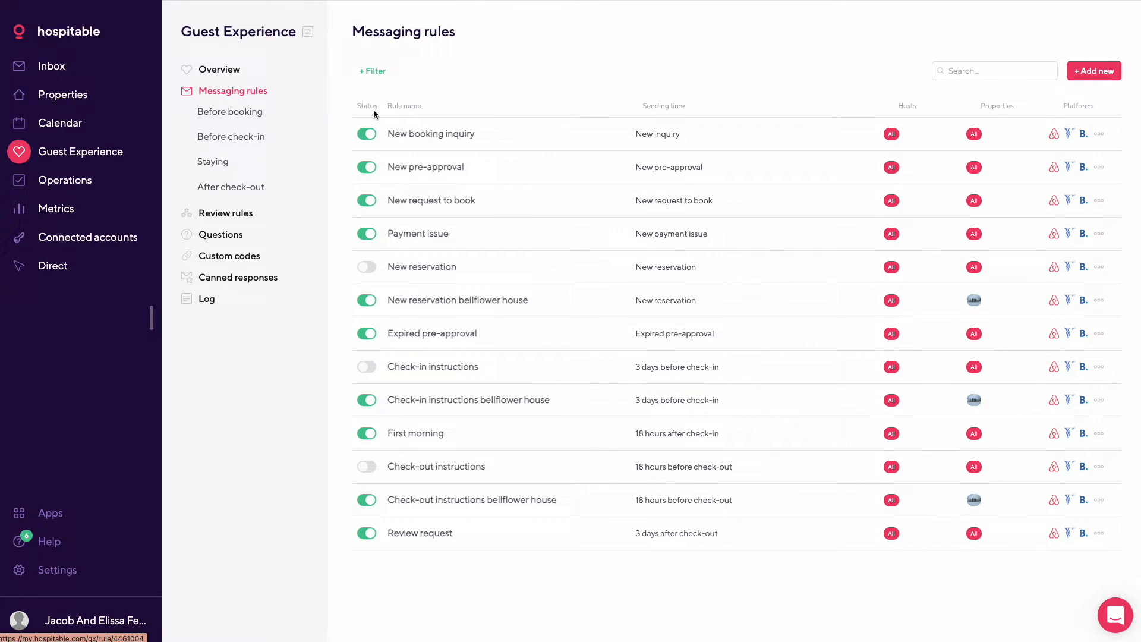
mouse_move(443, 107)
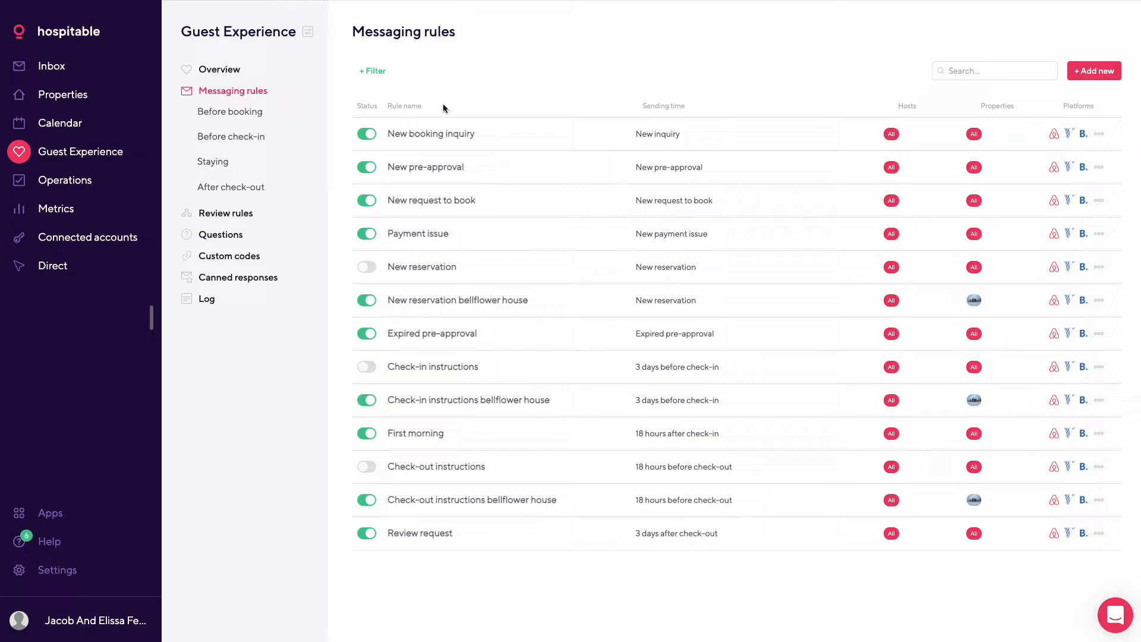
mouse_move(692, 203)
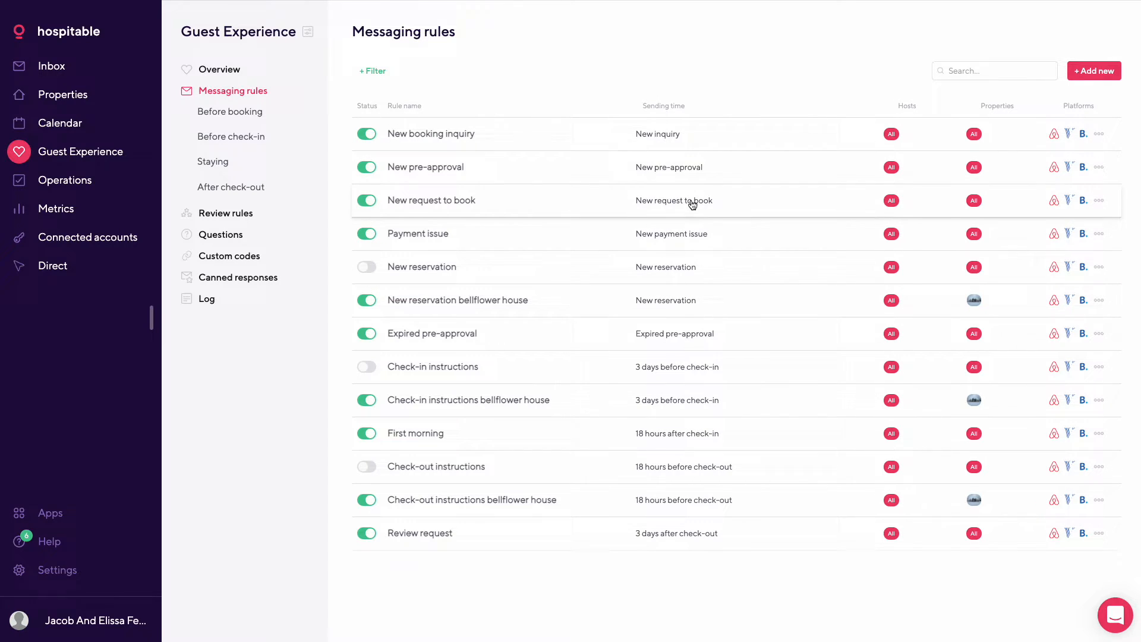
mouse_move(999, 129)
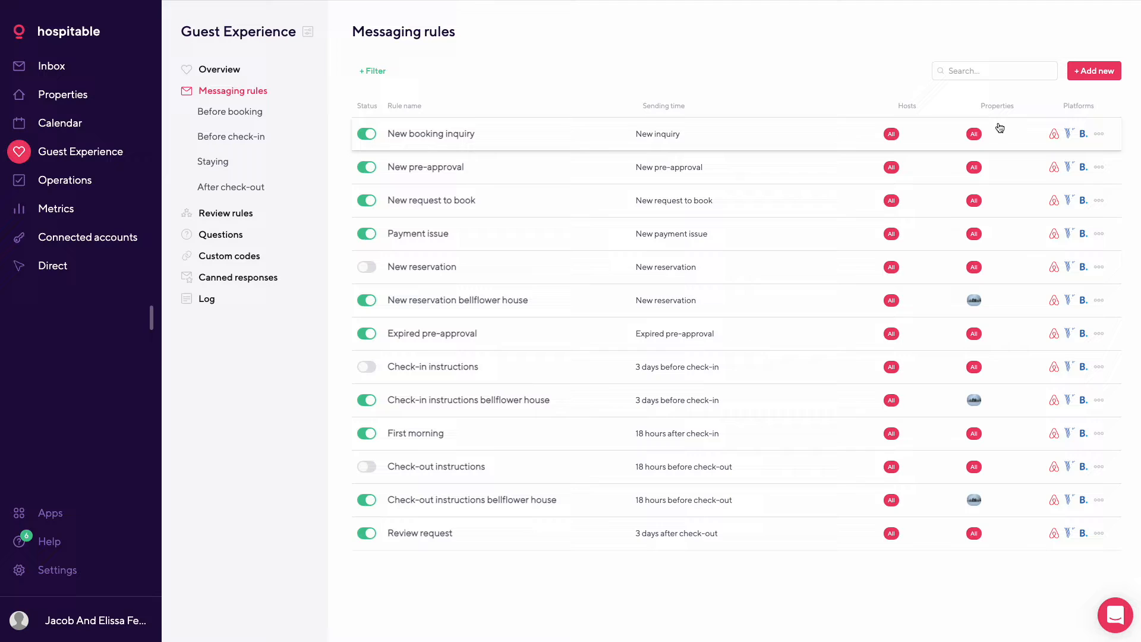
mouse_move(497, 219)
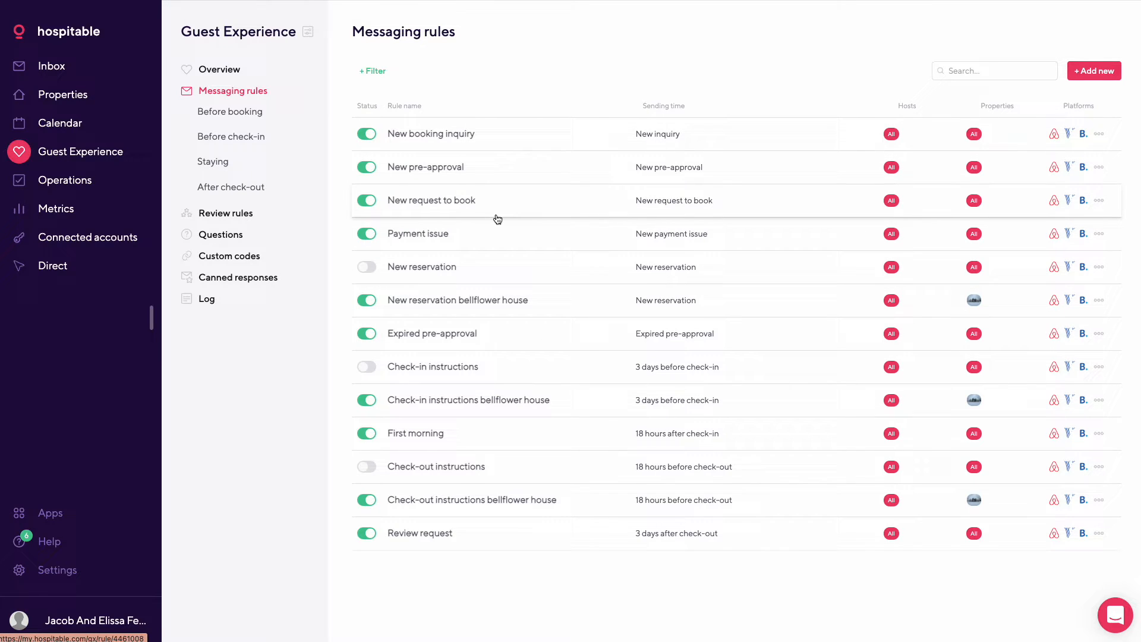
mouse_move(486, 107)
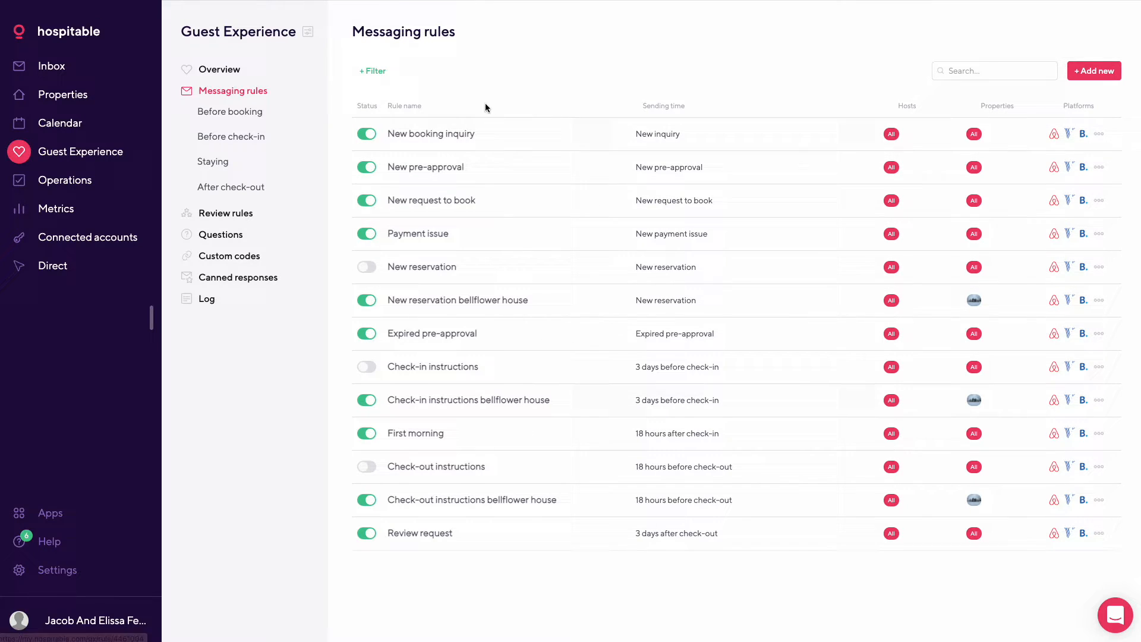
mouse_move(551, 172)
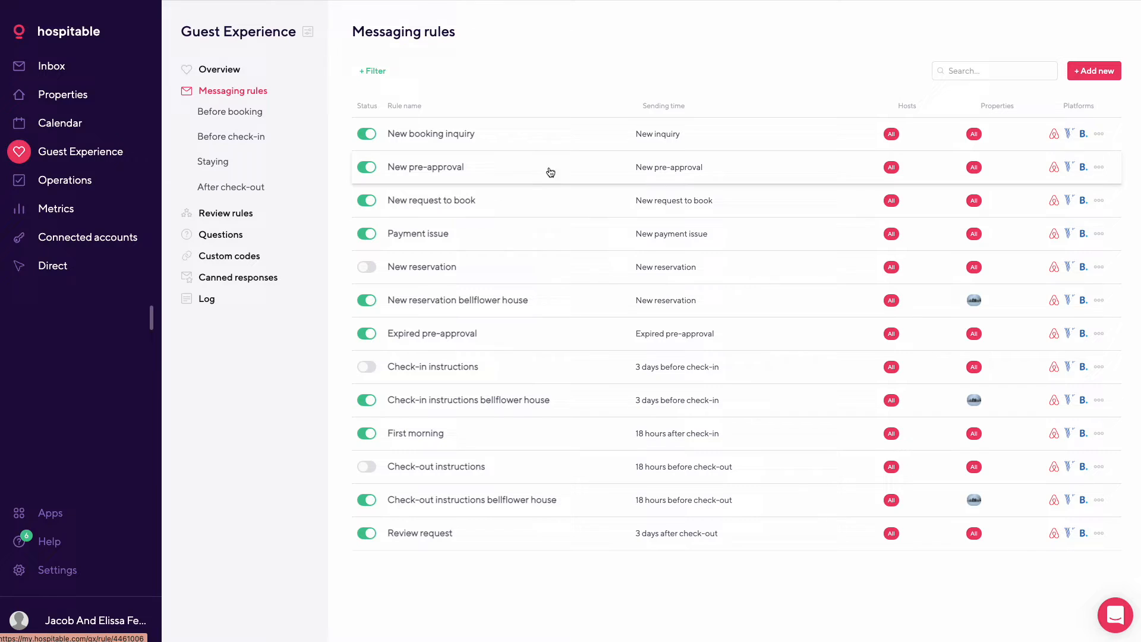
mouse_move(467, 179)
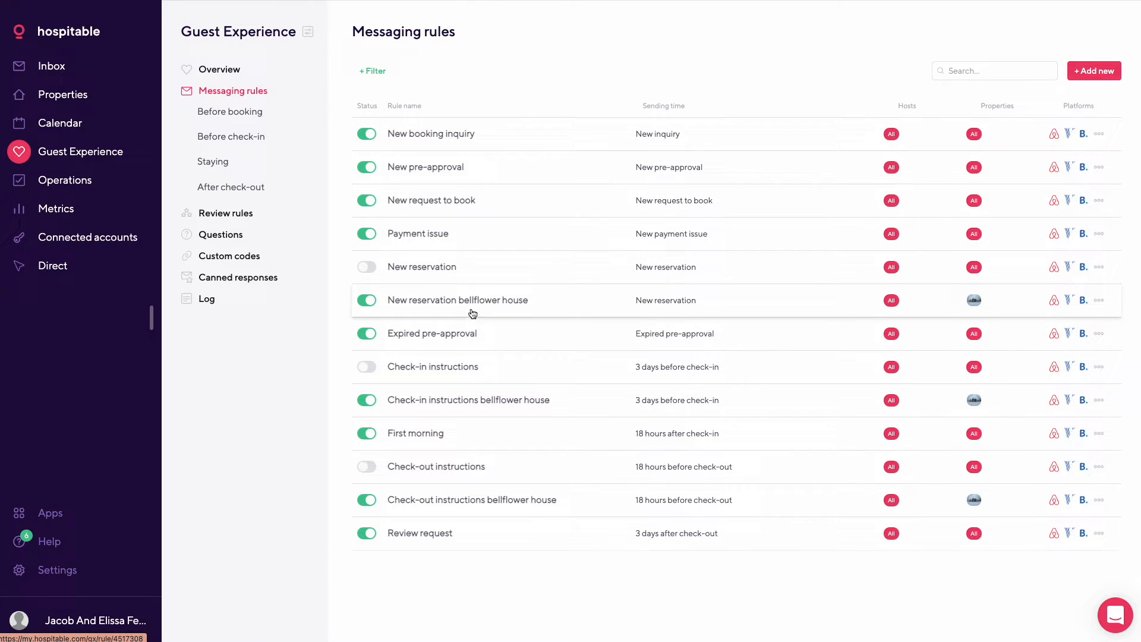
mouse_move(491, 304)
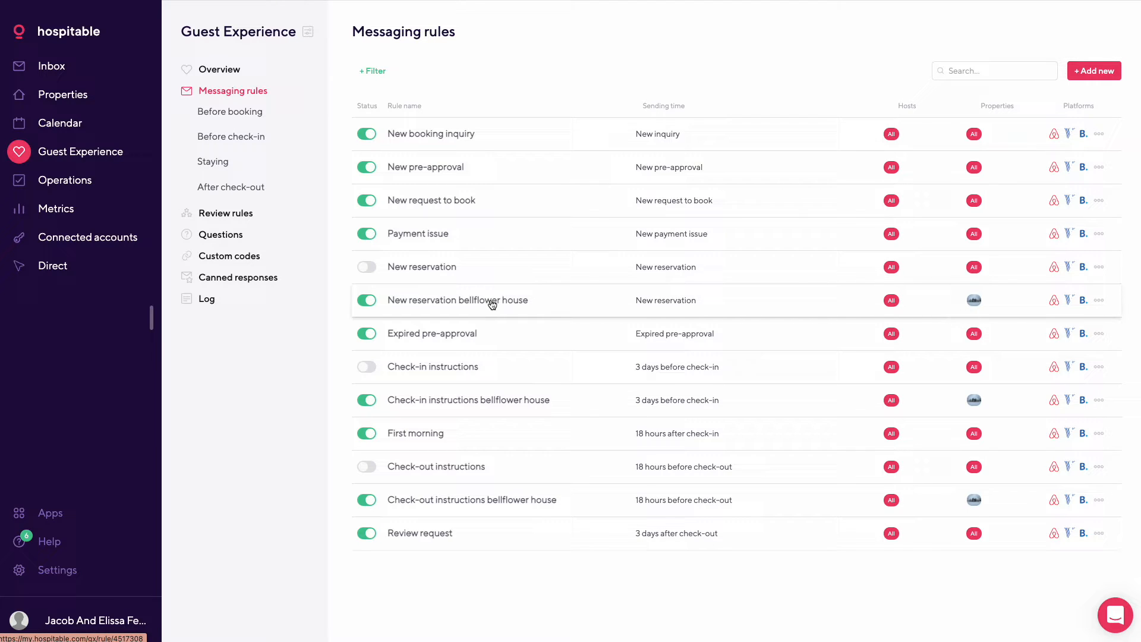
Step: Open the New booking inquiry messaging rule's details
left_click(457, 300)
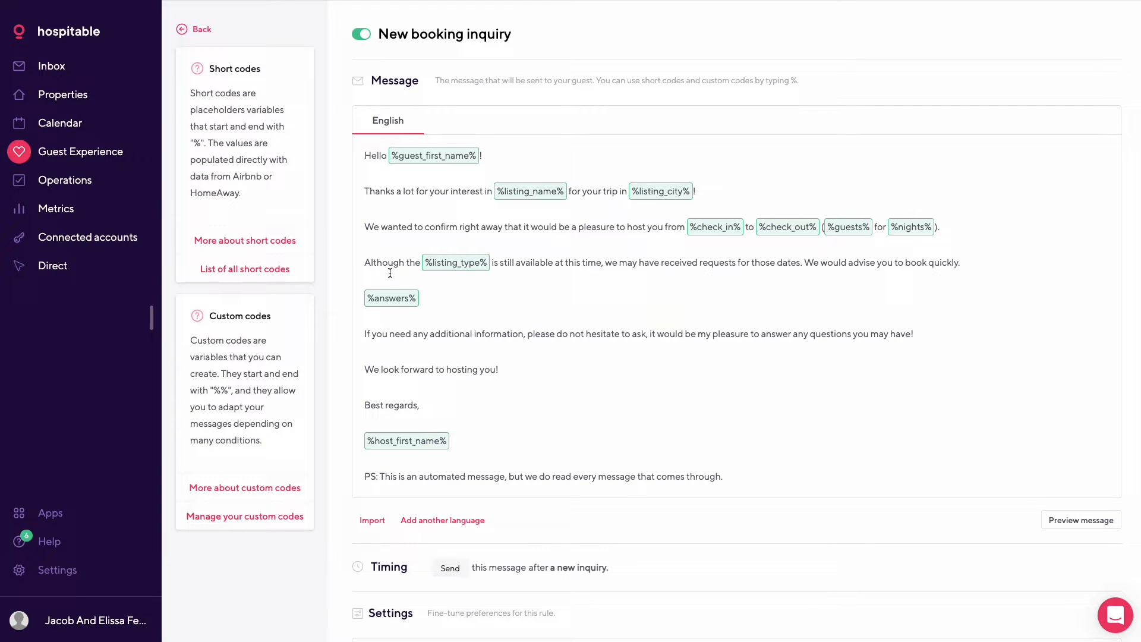
mouse_move(244, 240)
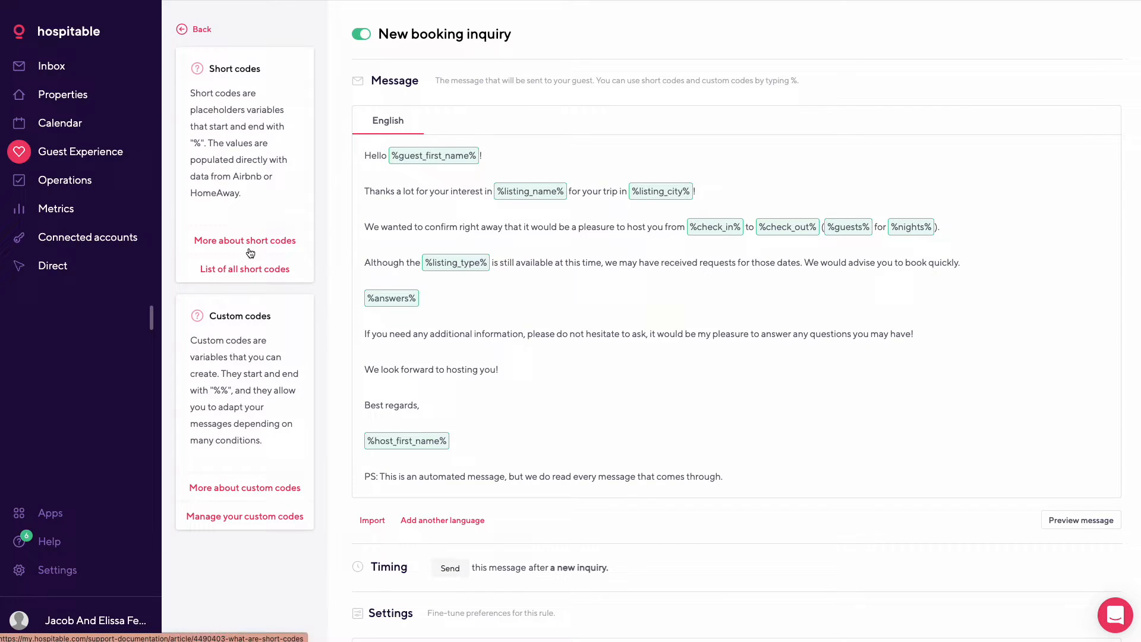
Step: Open the help article listing all short codes
left_click(244, 269)
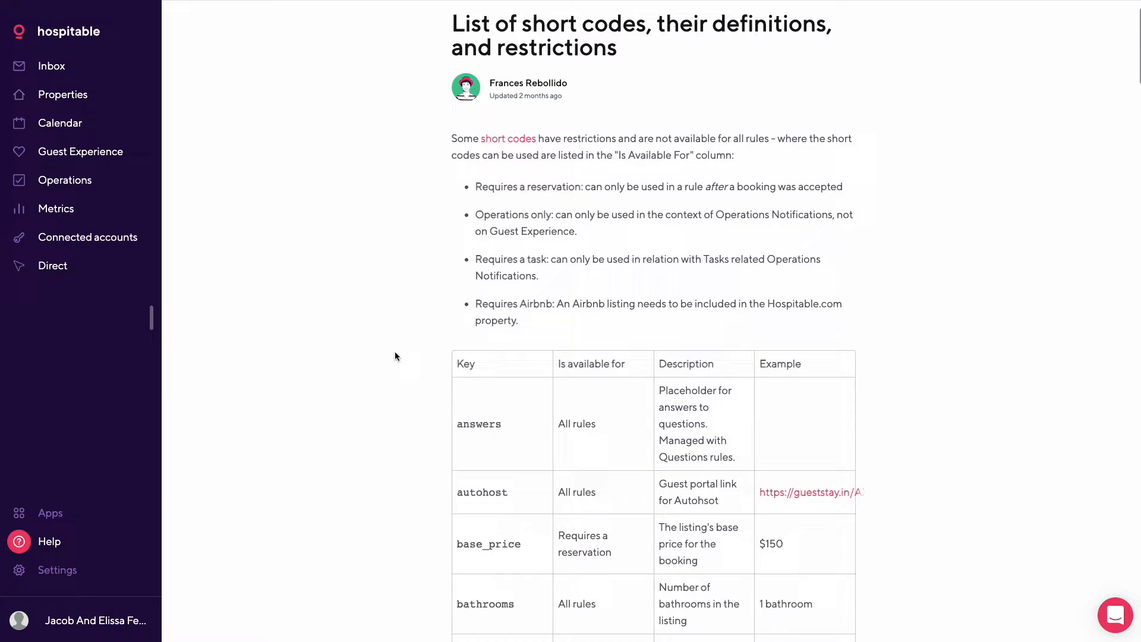
Step: Scroll through the short codes reference table of definitions and restrictions
scroll("down", 3)
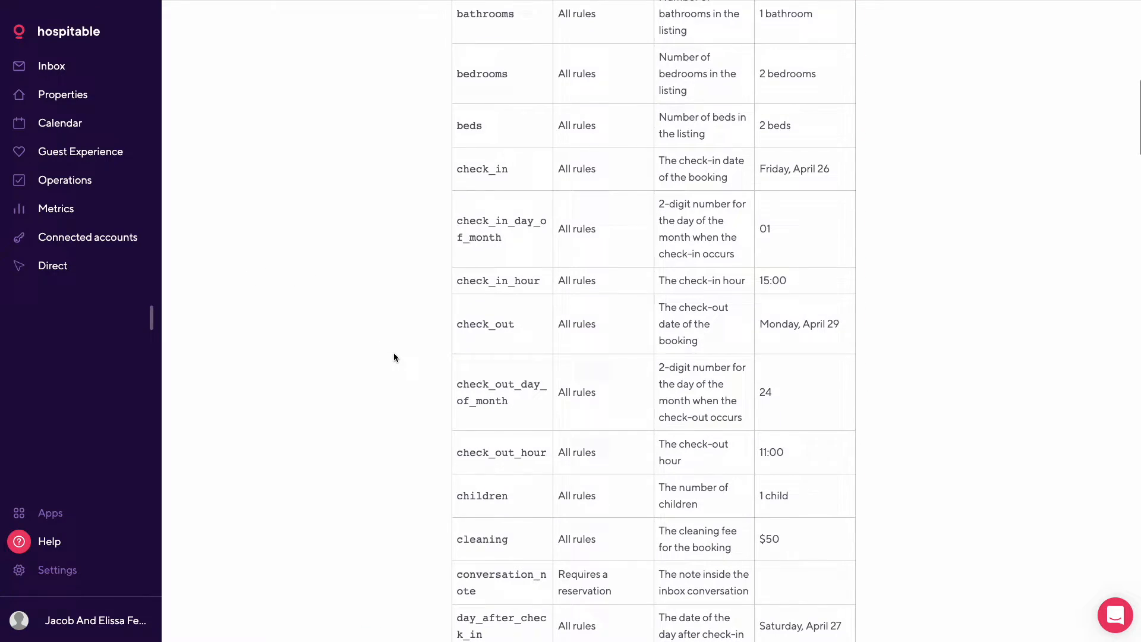
scroll("down", 3)
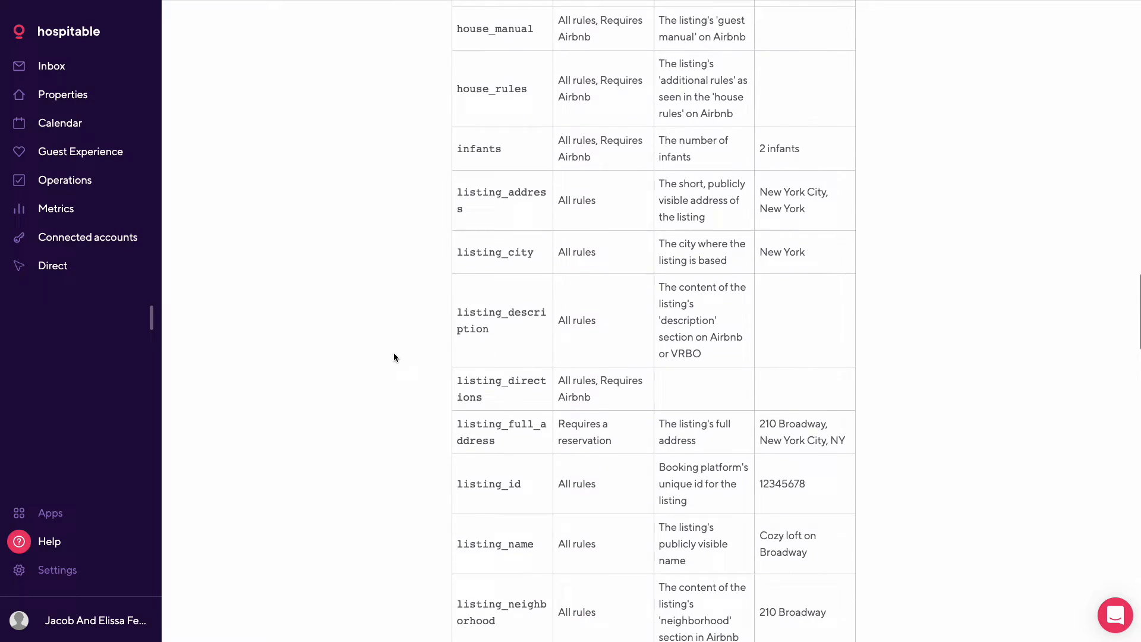
scroll("down", 3)
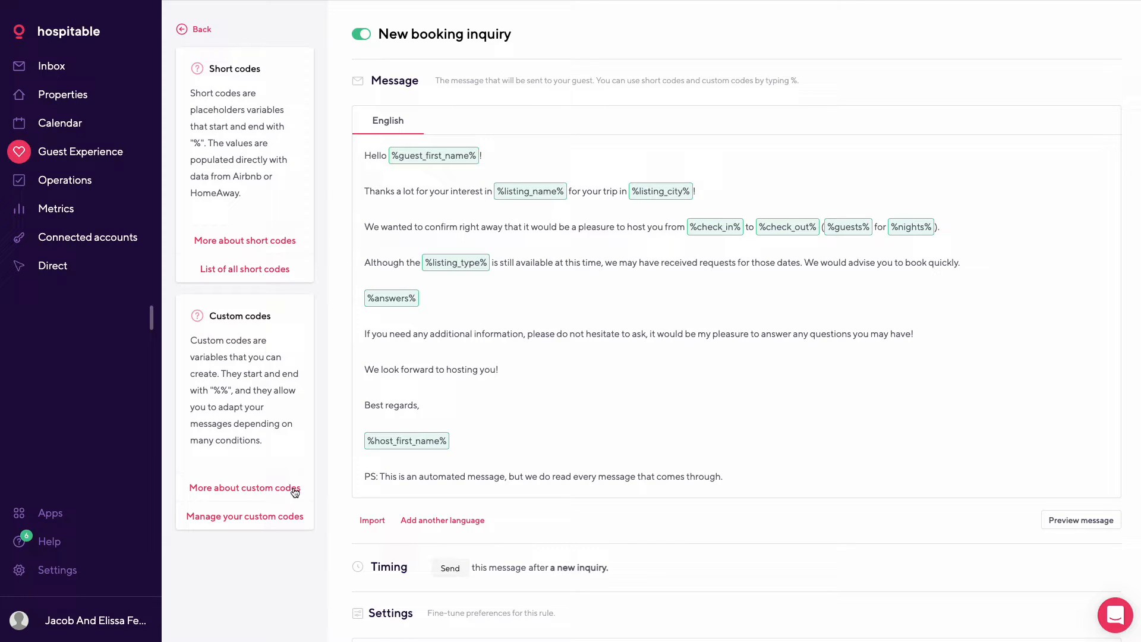
mouse_move(256, 516)
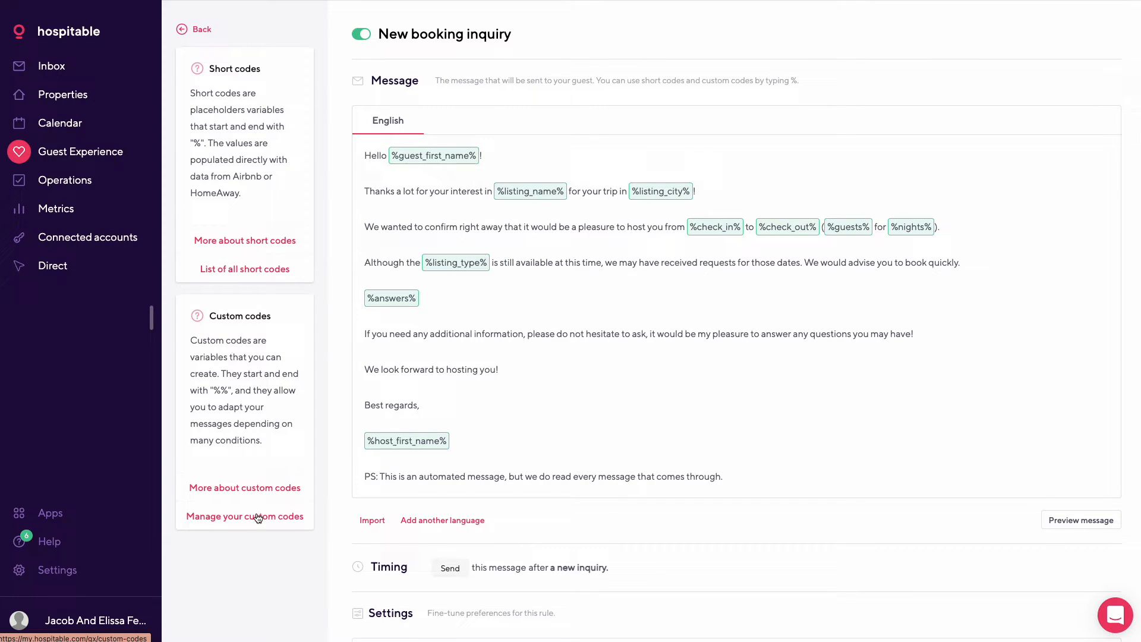
mouse_move(288, 416)
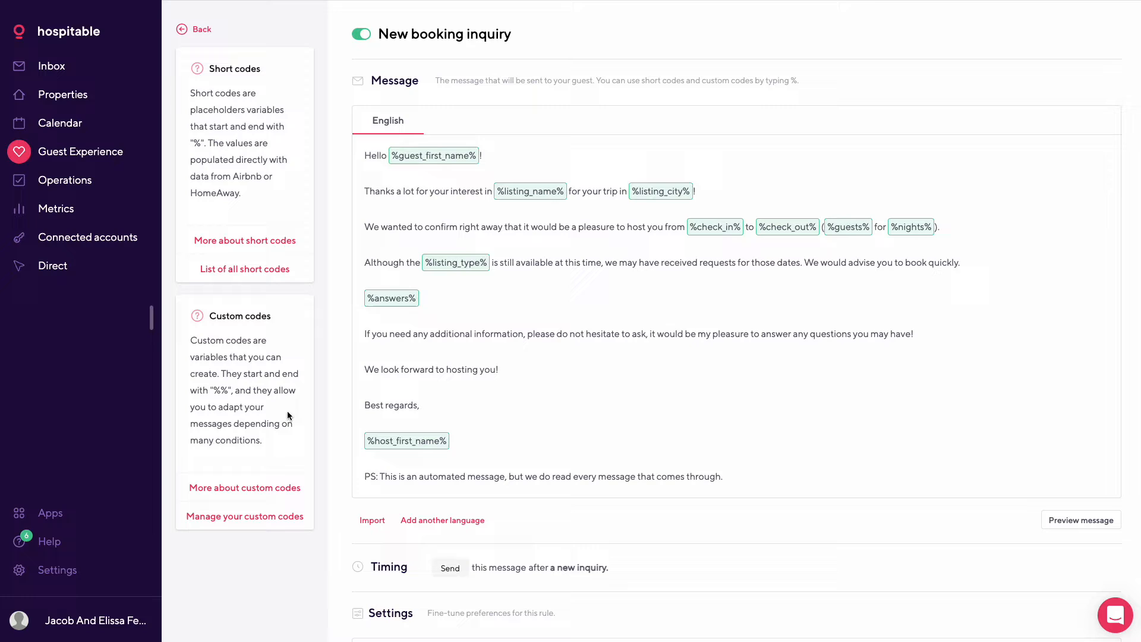
mouse_move(416, 207)
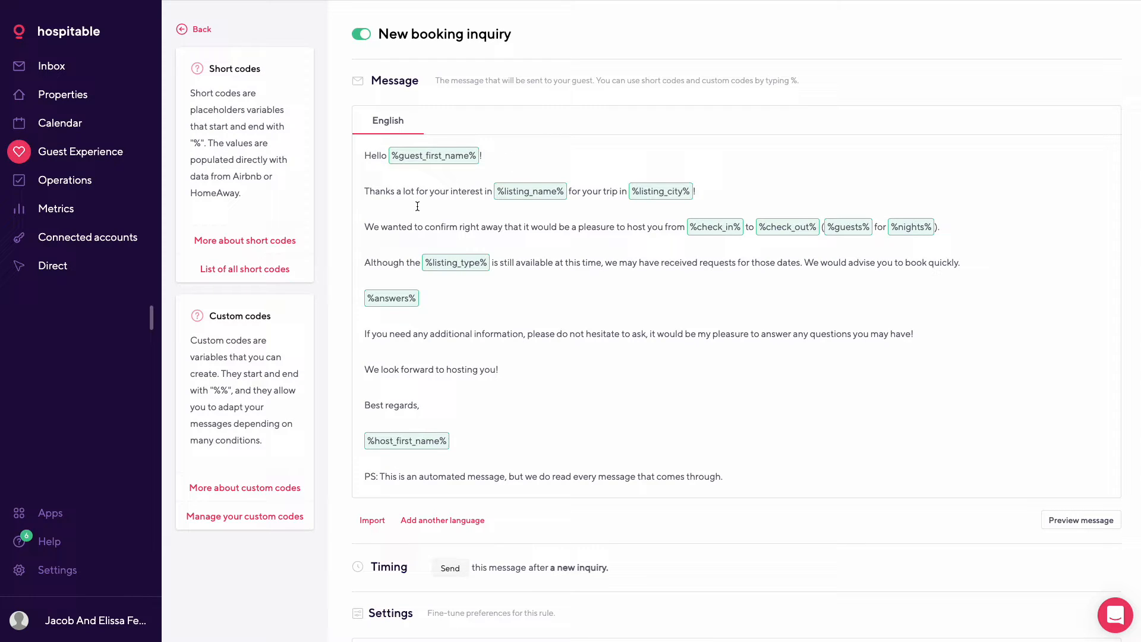
mouse_move(568, 314)
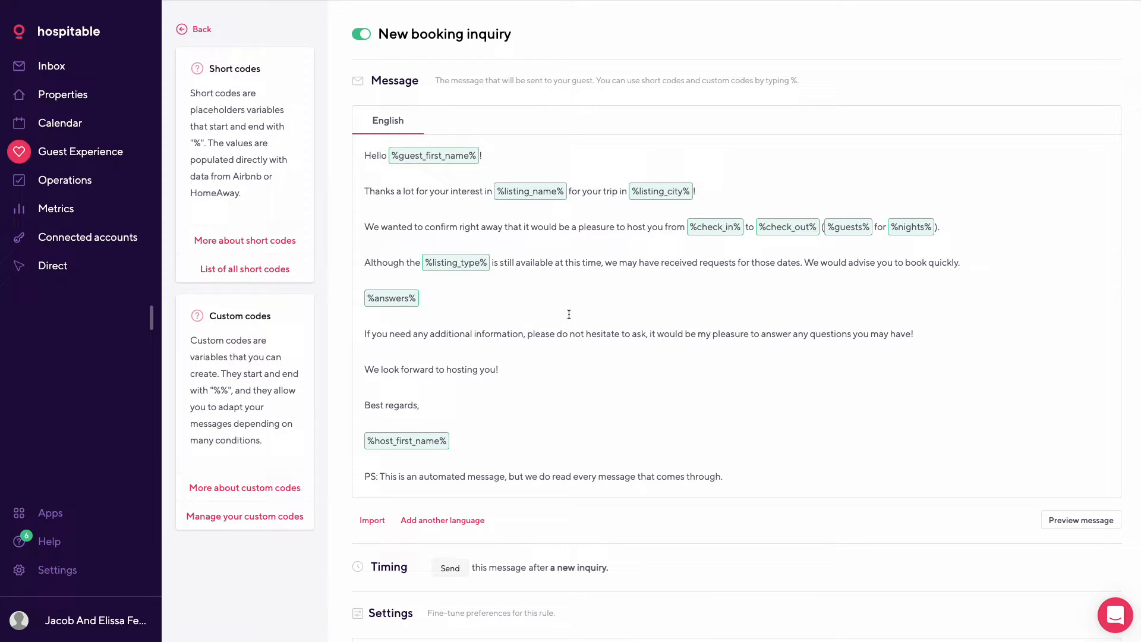
mouse_move(451, 223)
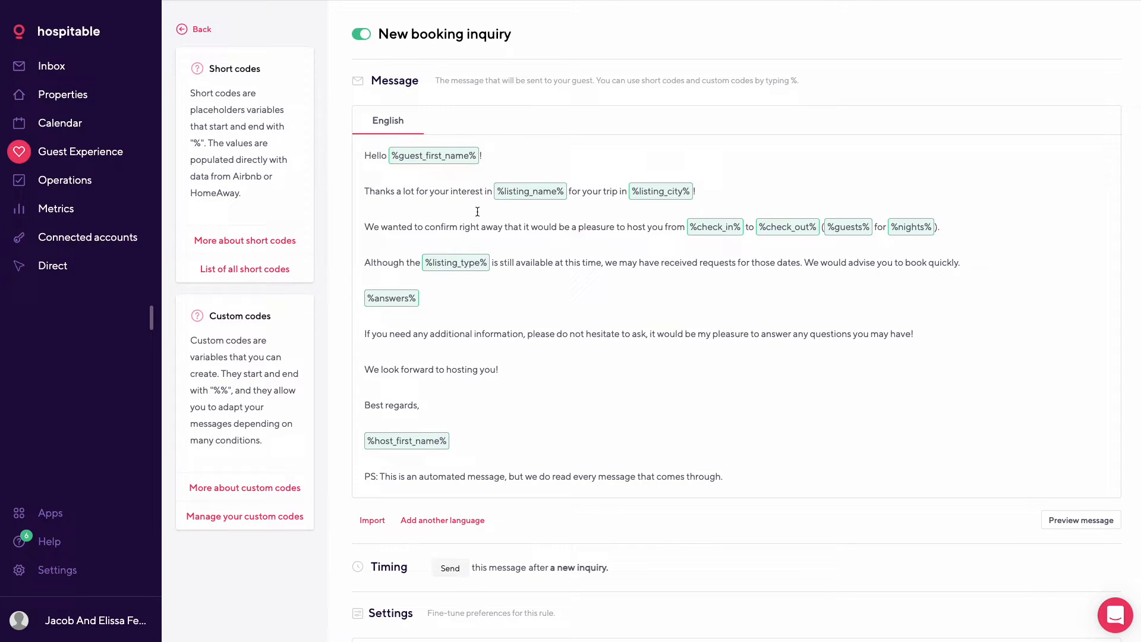
mouse_move(568, 258)
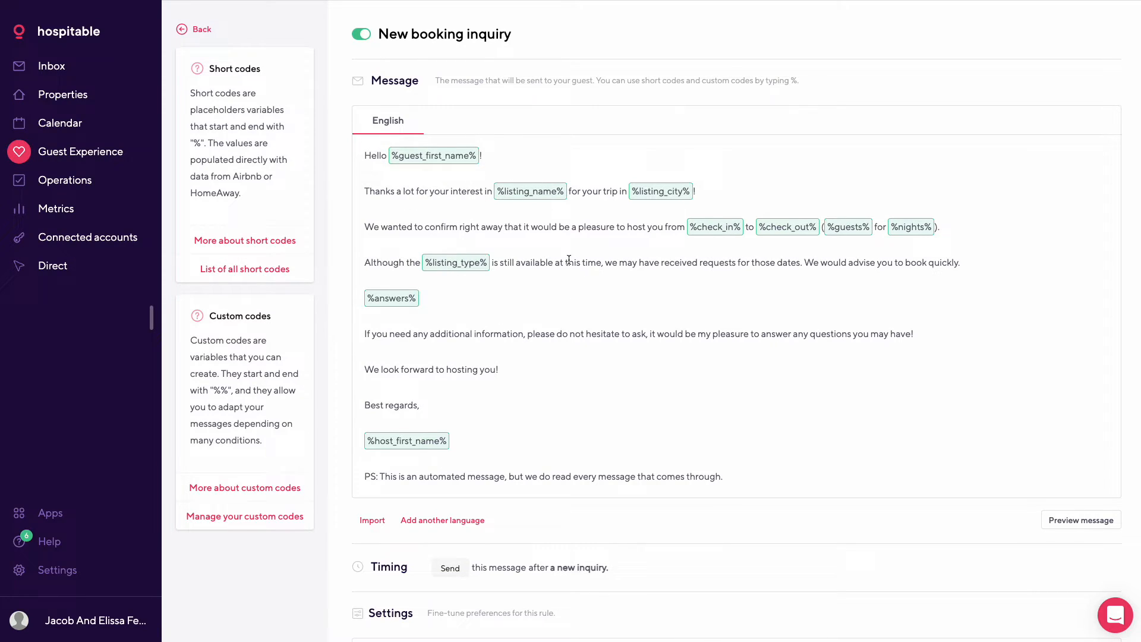
scroll("down", 3)
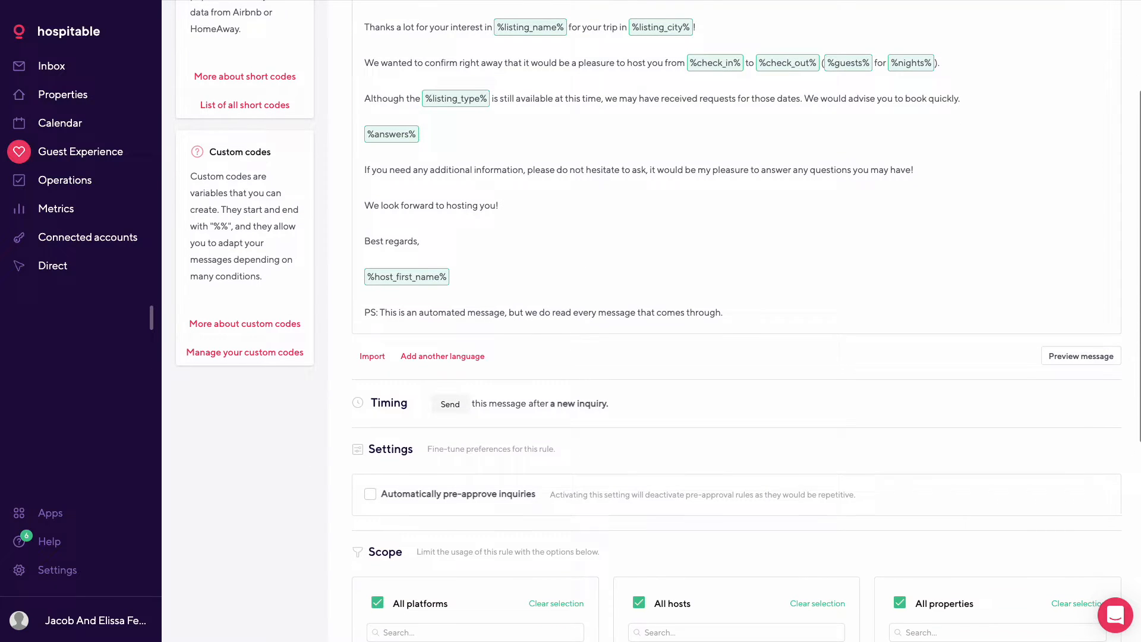
scroll("down", 3)
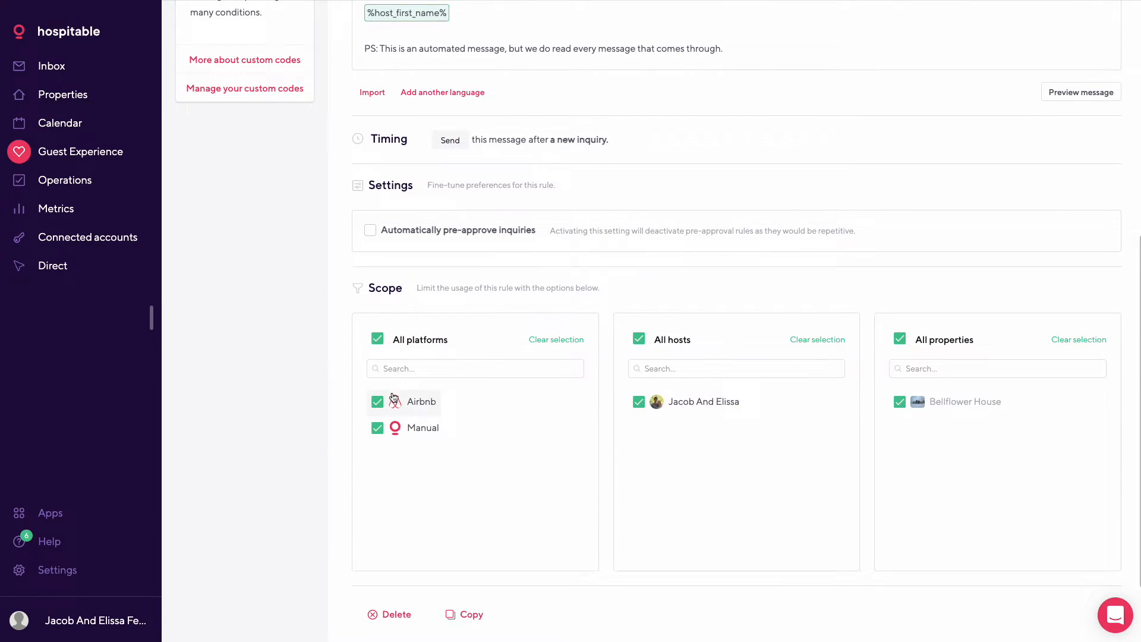
mouse_move(477, 160)
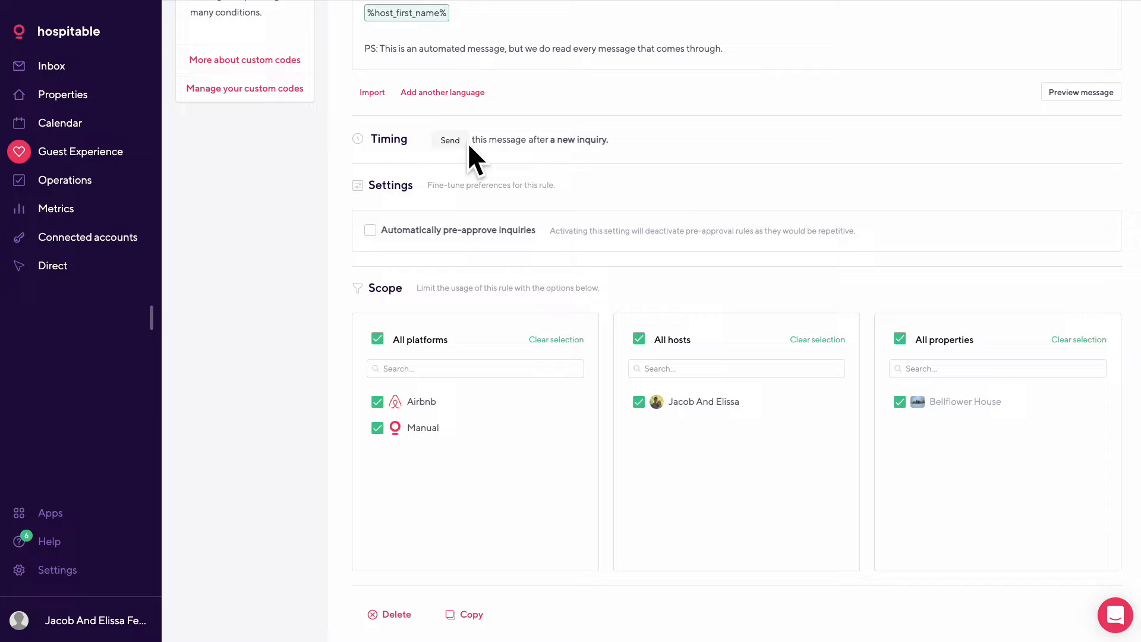
scroll("up", 3)
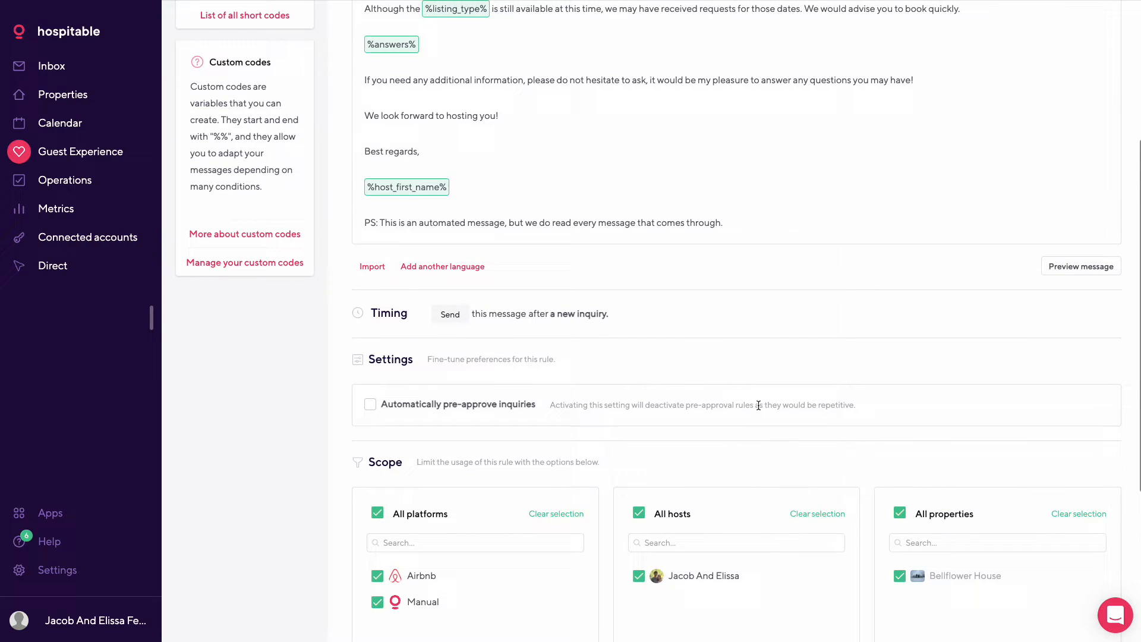
scroll("up", 3)
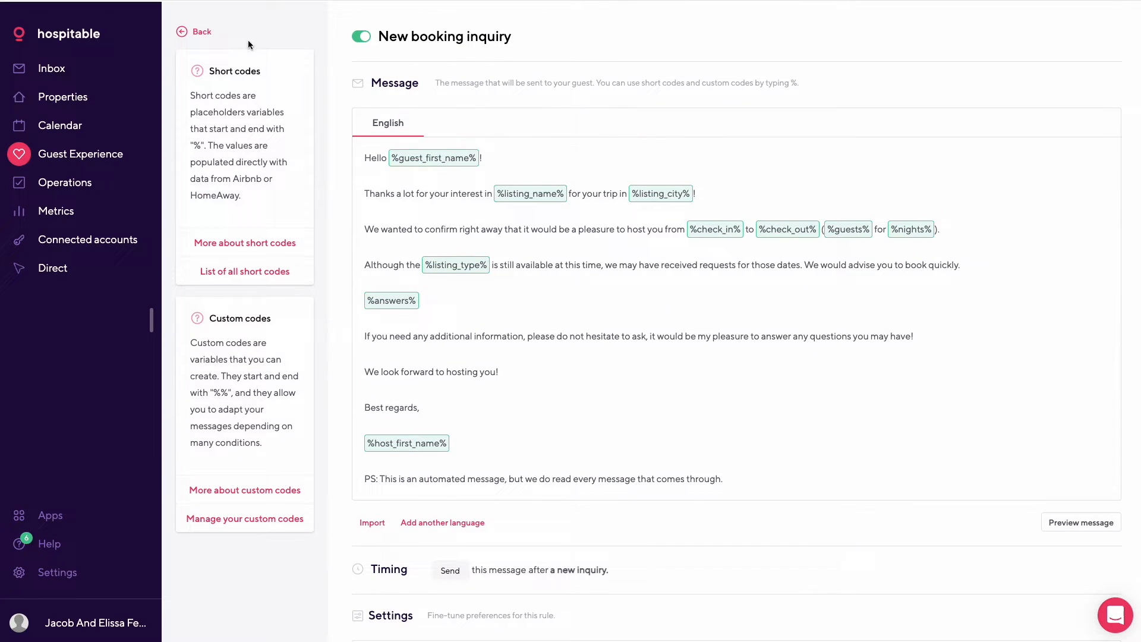
left_click(194, 32)
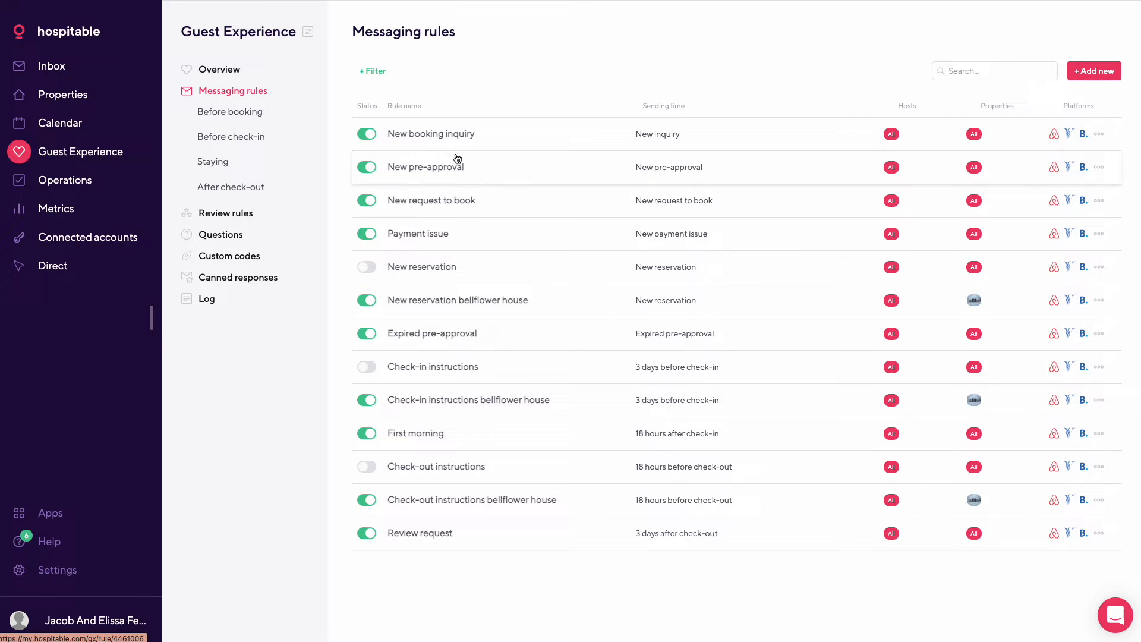
mouse_move(434, 179)
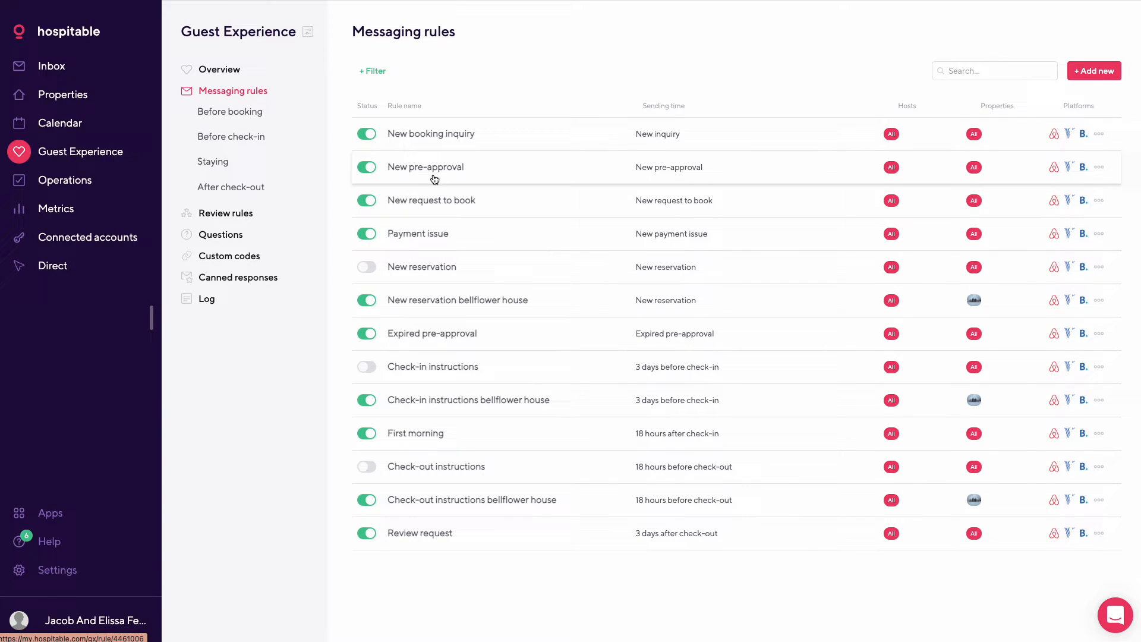
mouse_move(442, 148)
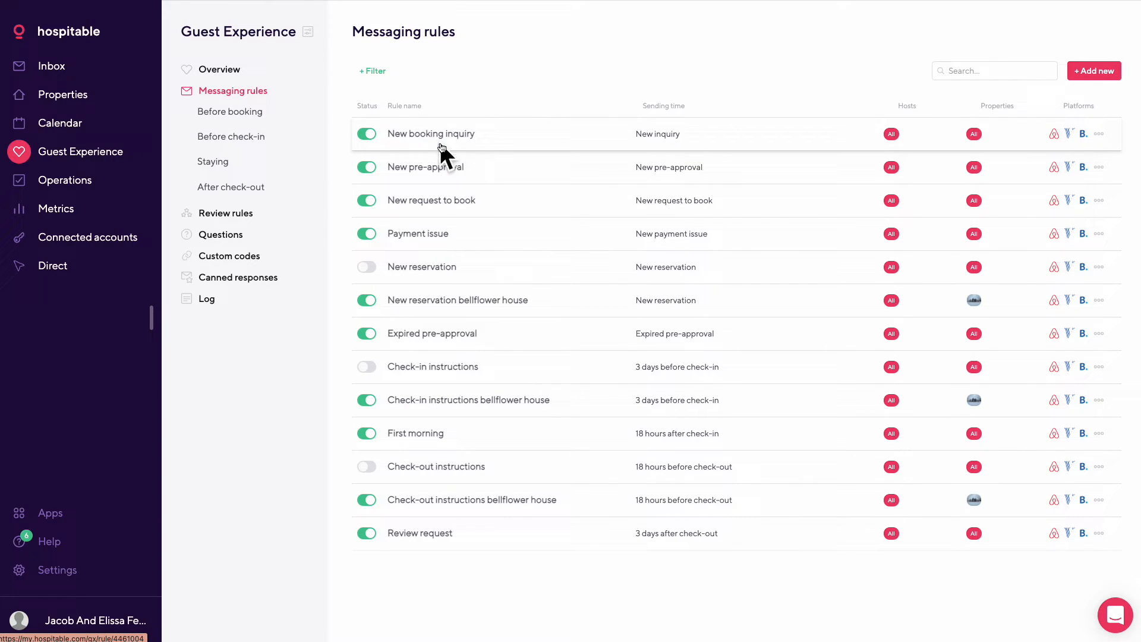
mouse_move(433, 178)
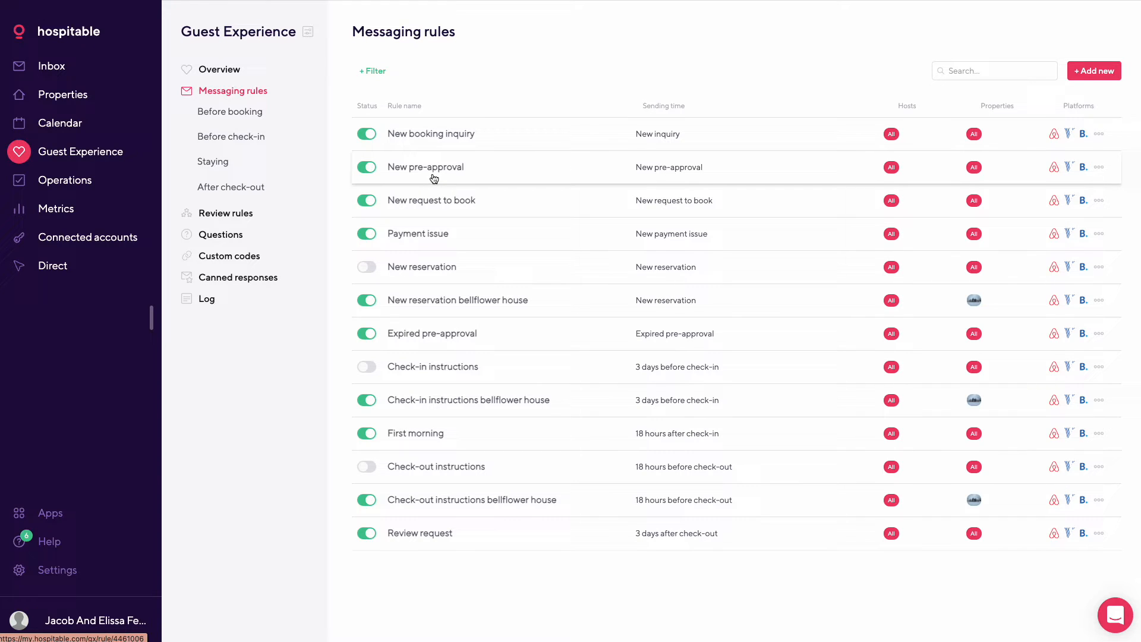
mouse_move(450, 209)
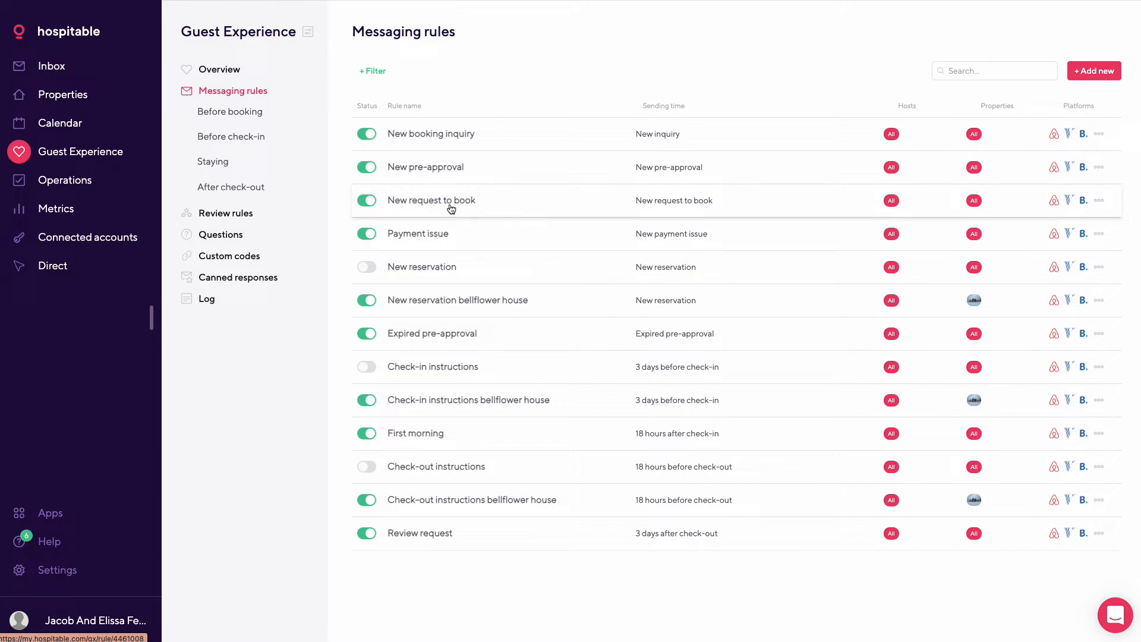
mouse_move(431, 249)
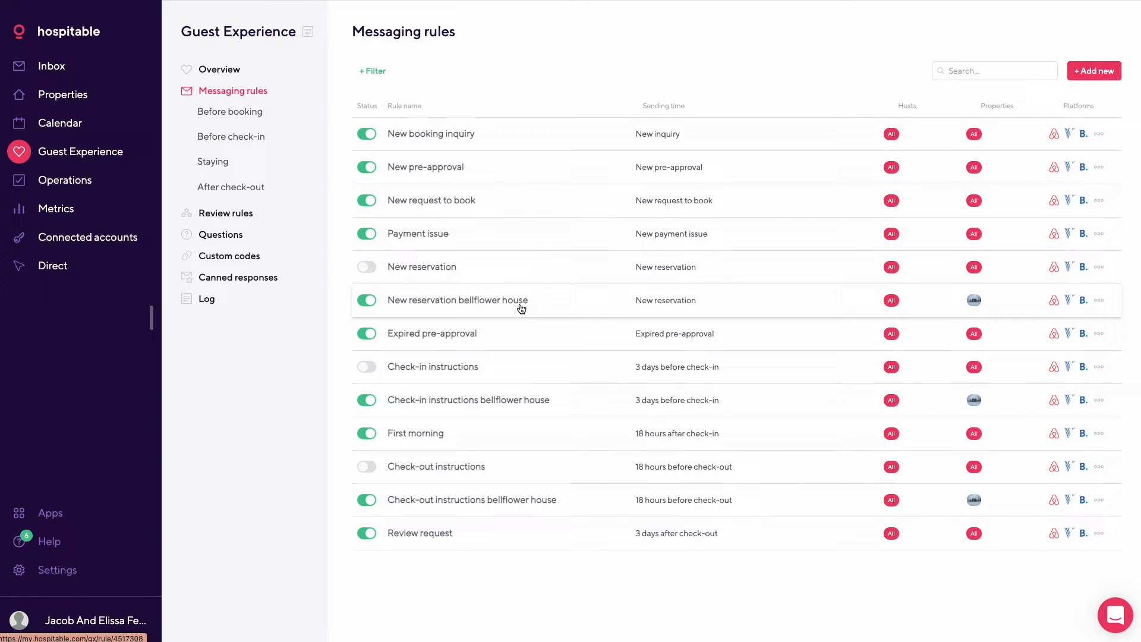
mouse_move(599, 304)
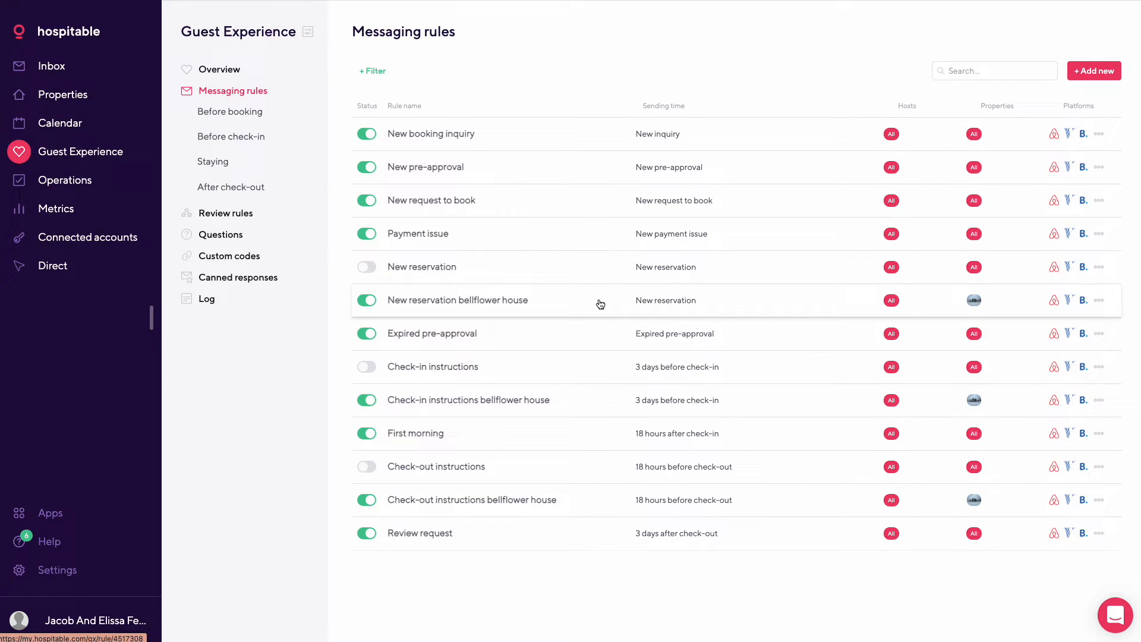
Step: Open the New reservation bellflower house rule and review its welcome message, after-booking timing and scope
left_click(457, 300)
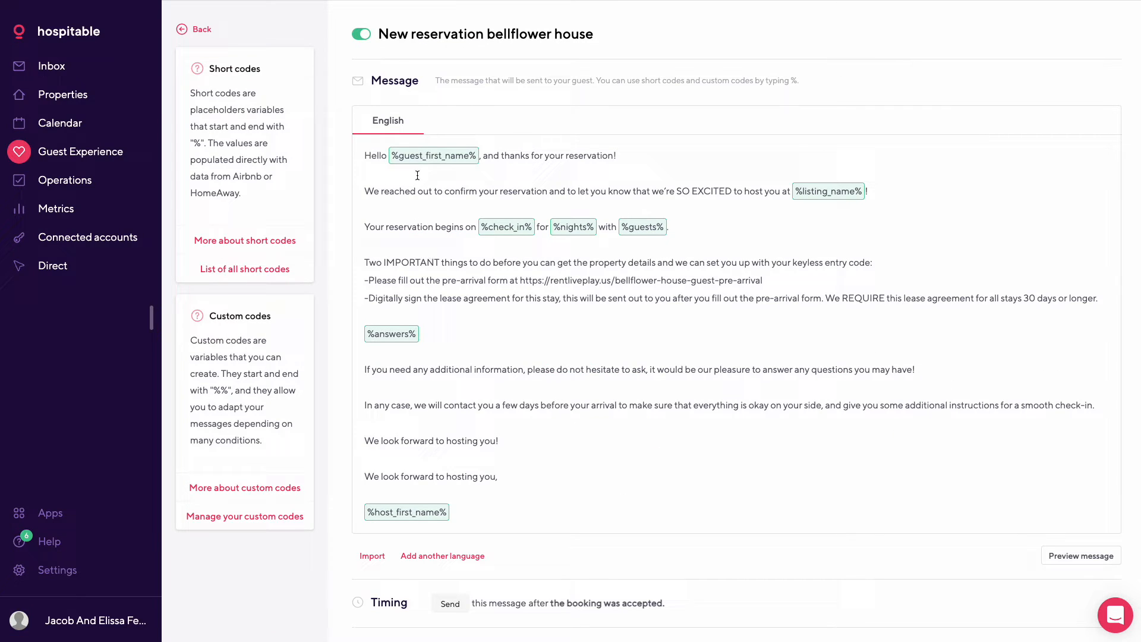
mouse_move(591, 166)
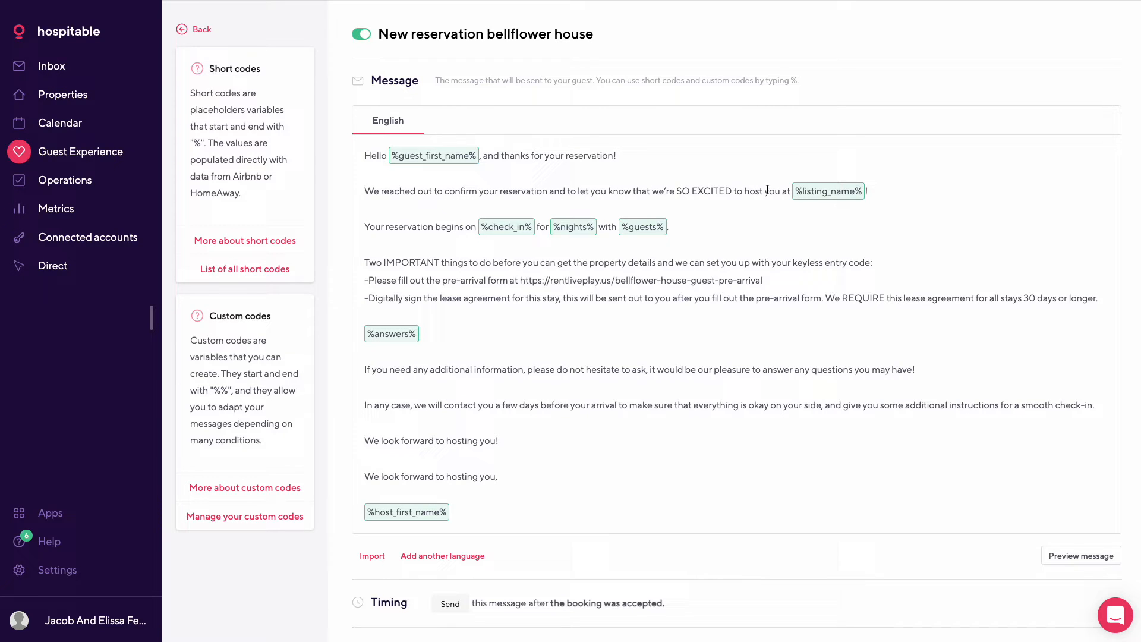
mouse_move(817, 204)
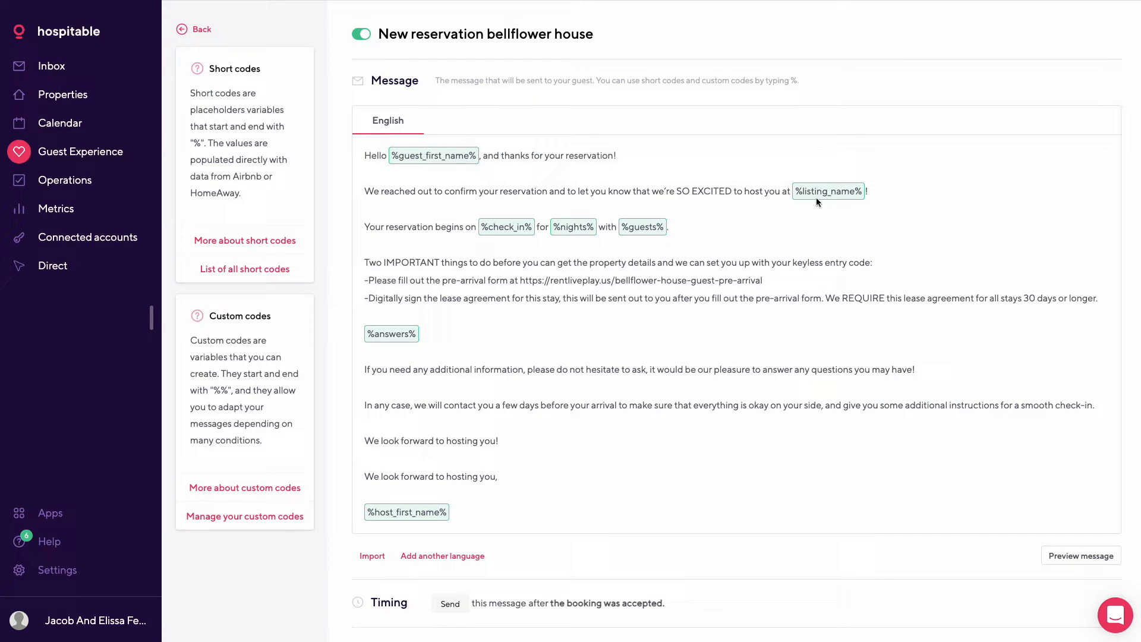
mouse_move(456, 233)
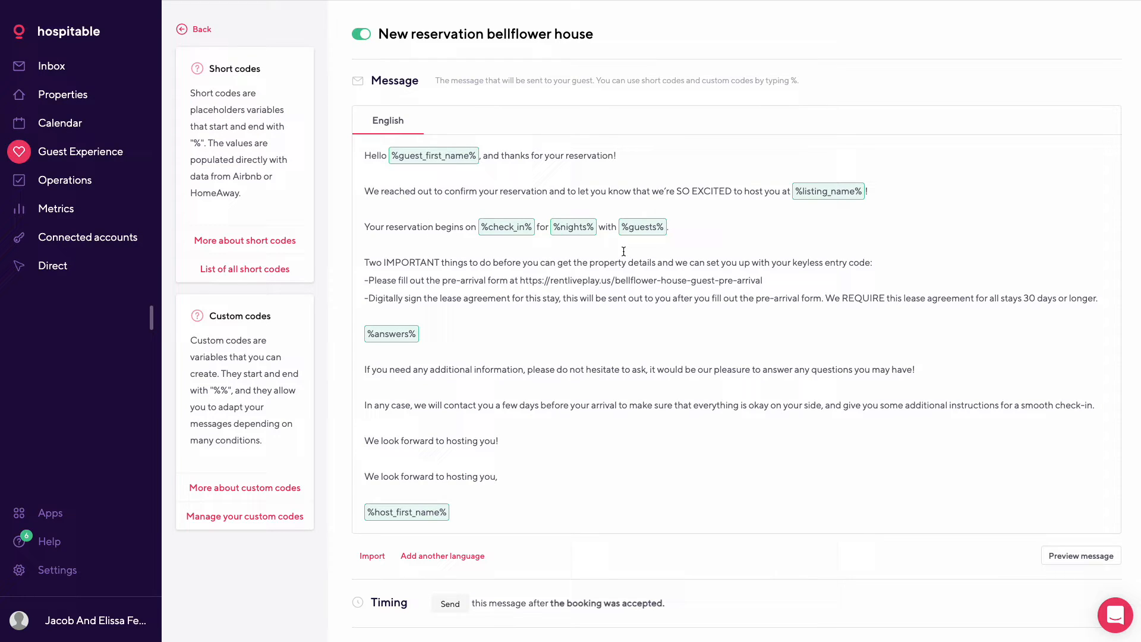
mouse_move(542, 348)
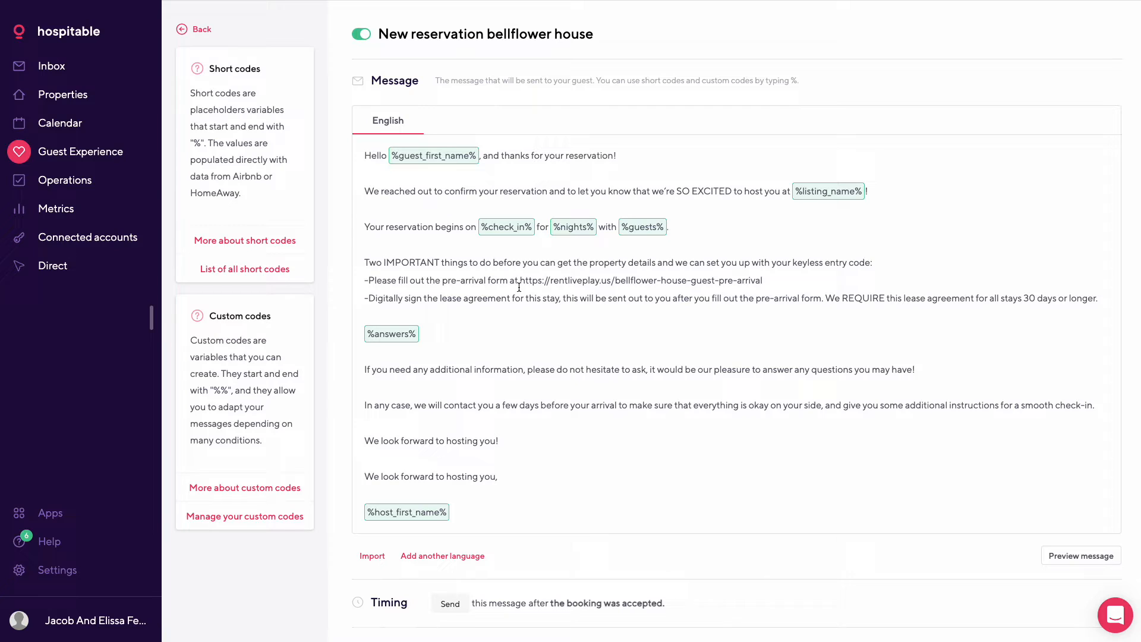
scroll("down", 3)
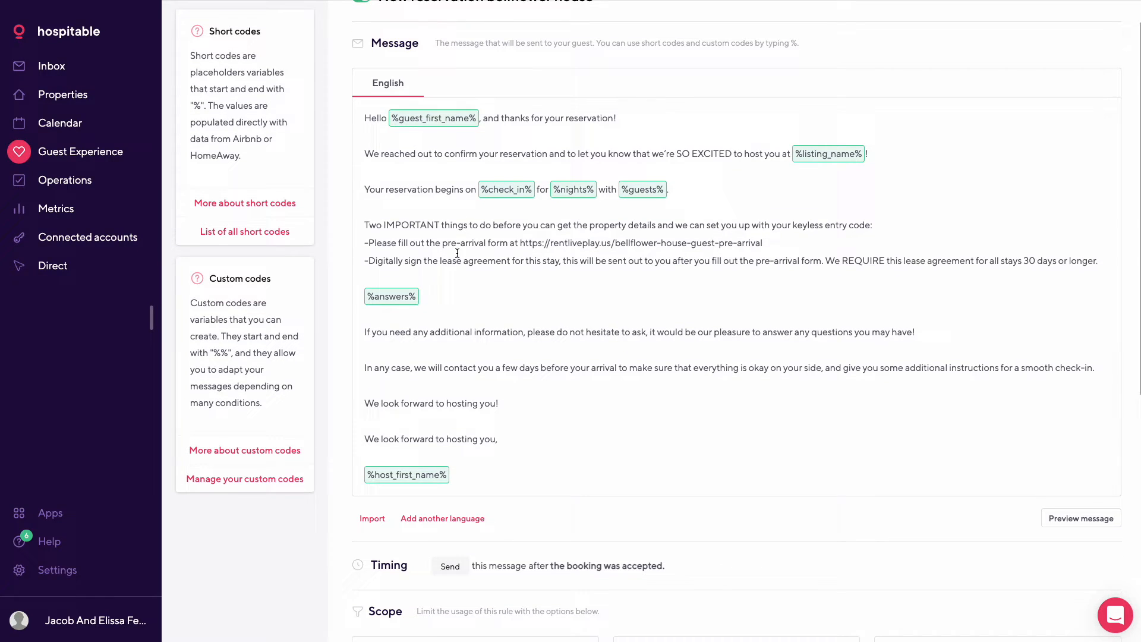
mouse_move(642, 247)
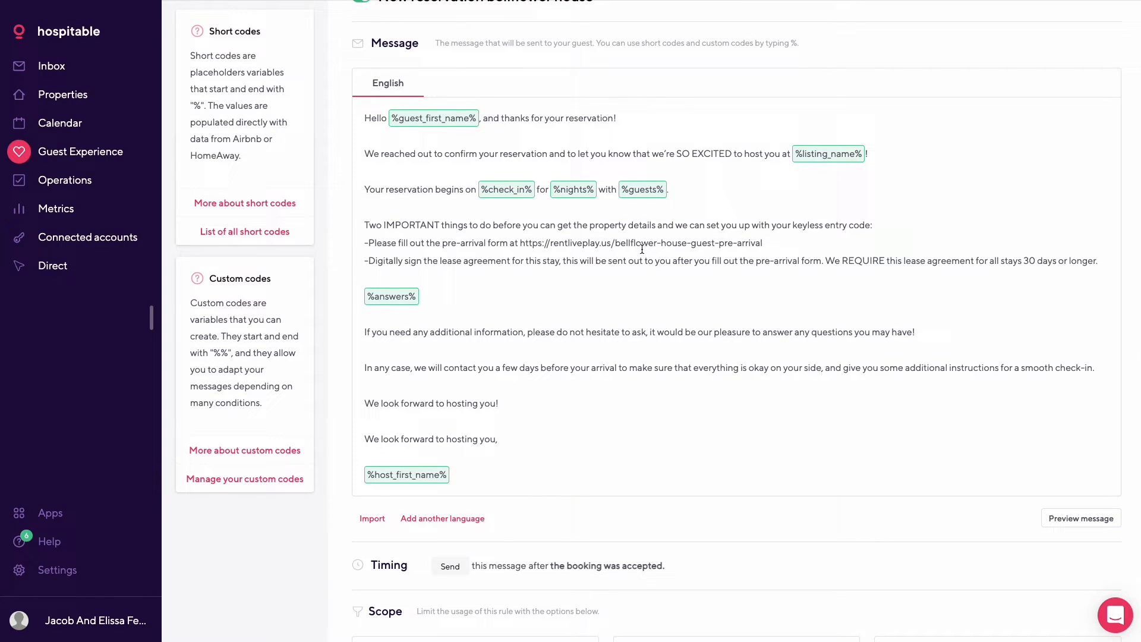
mouse_move(515, 268)
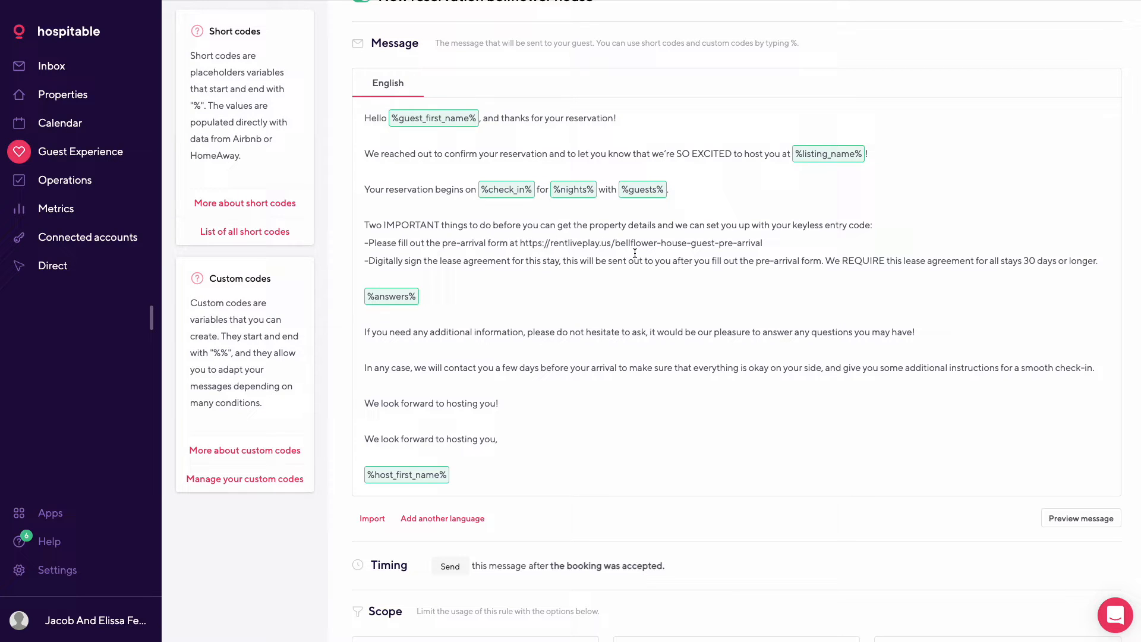
mouse_move(558, 292)
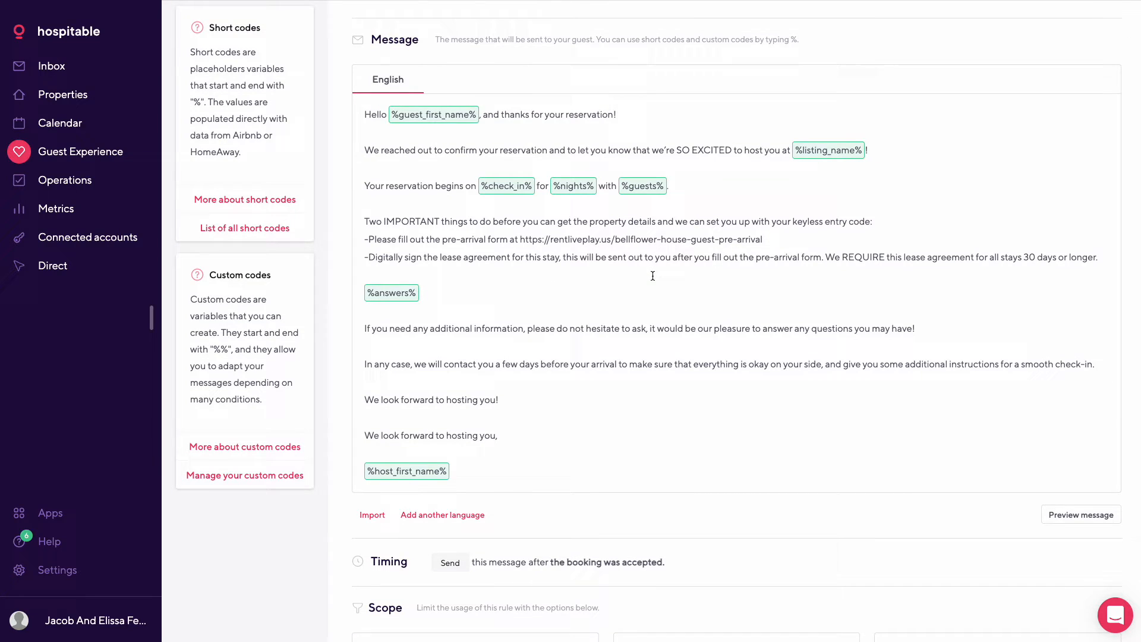
scroll("down", 3)
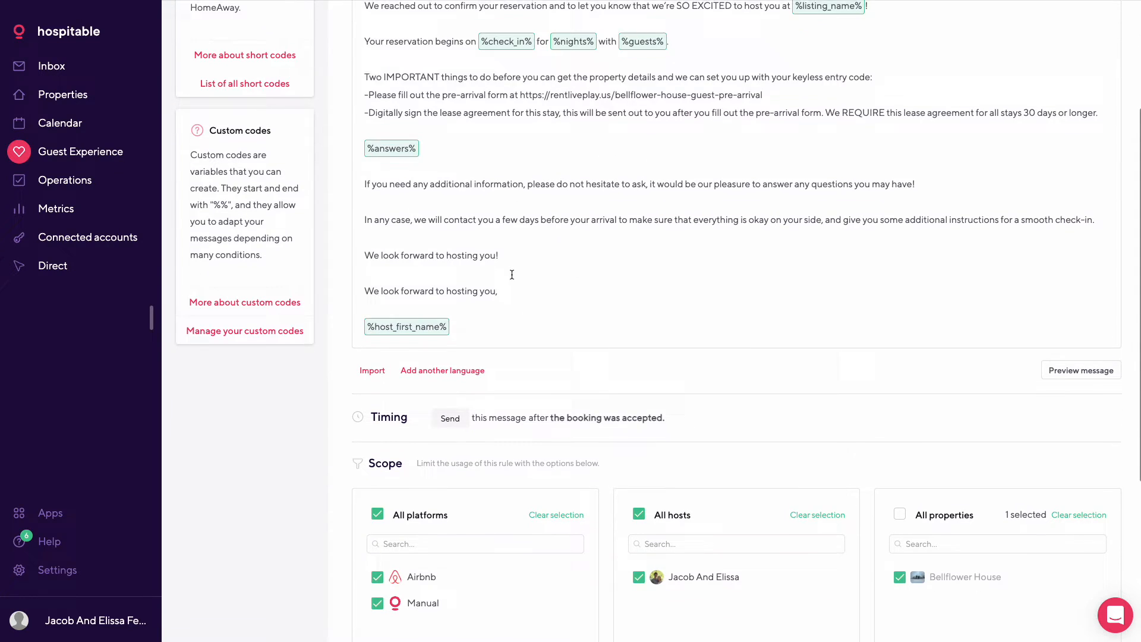
scroll("down", 3)
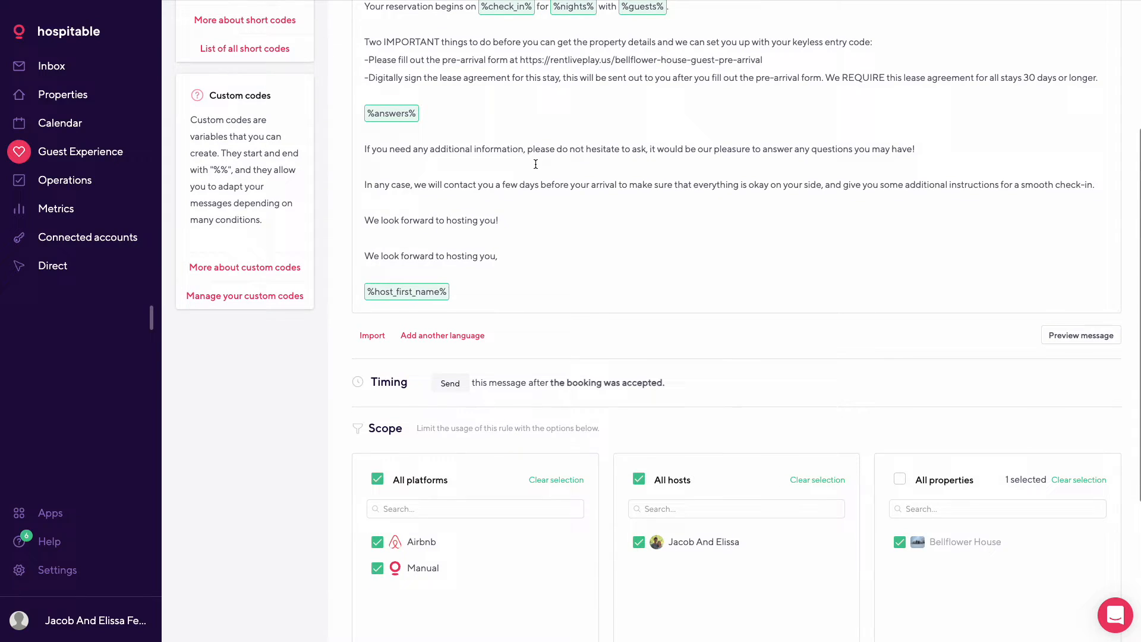
scroll("down", 3)
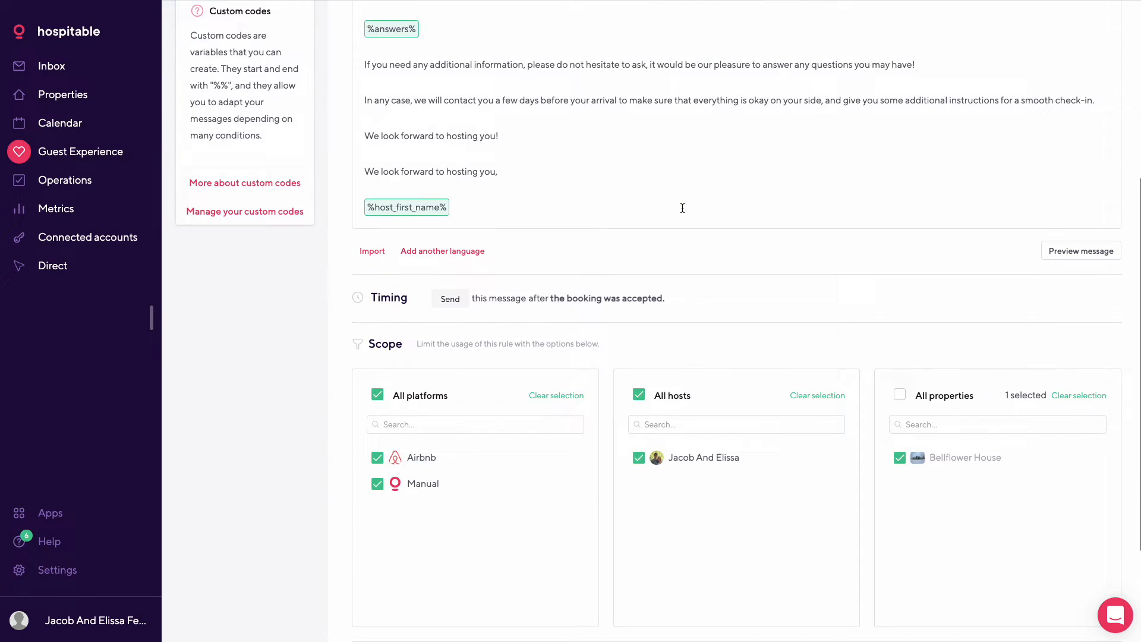
scroll("up", 3)
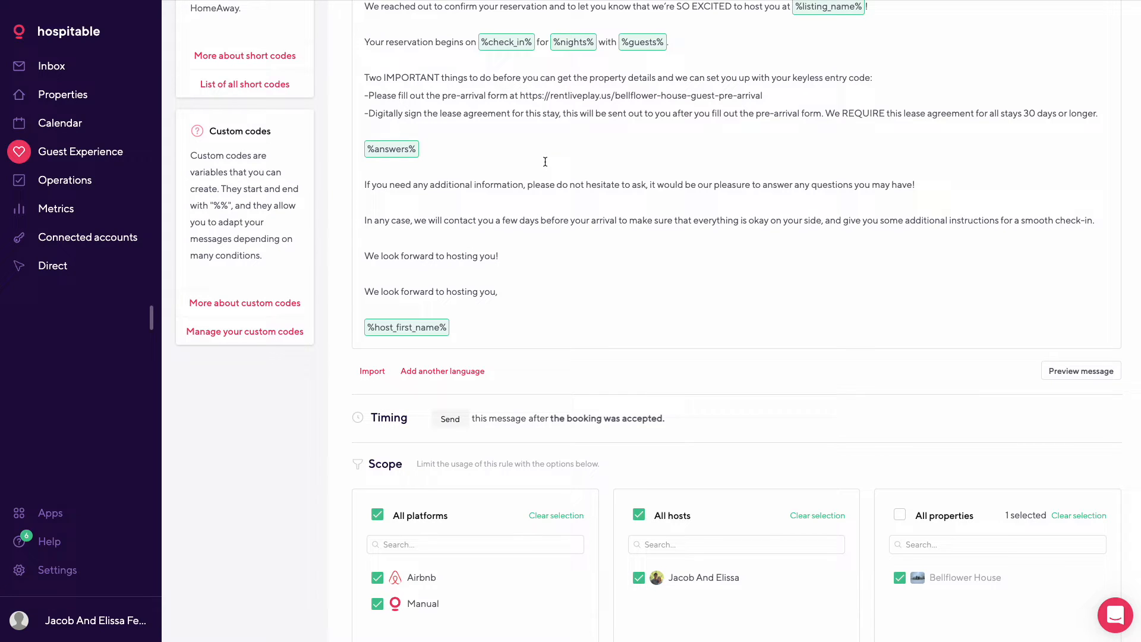
scroll("down", 3)
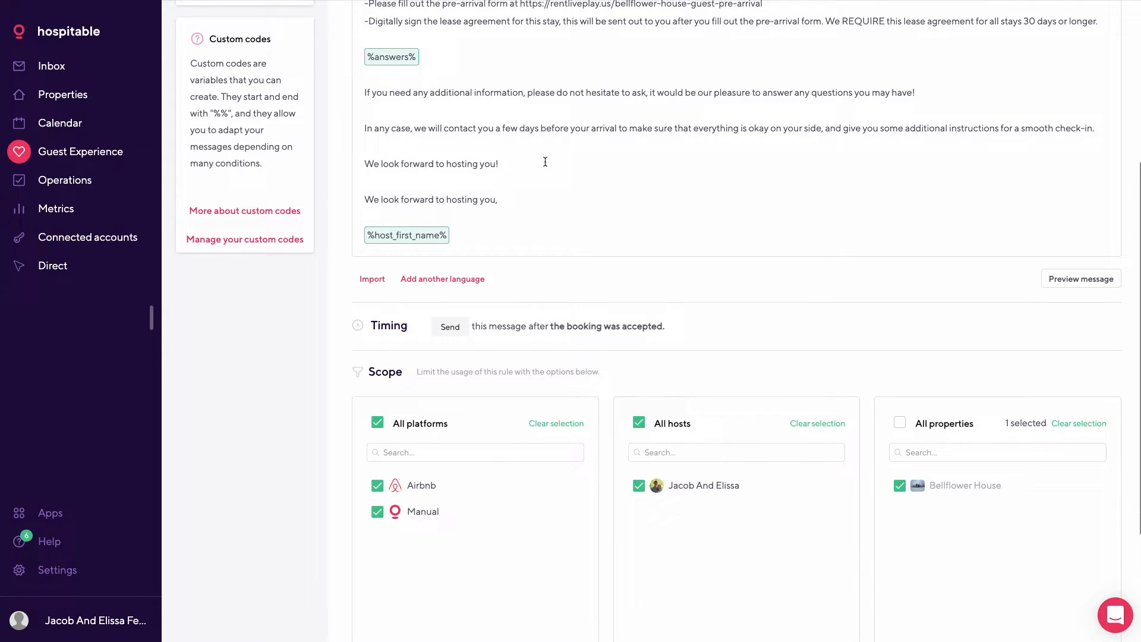
scroll("up", 3)
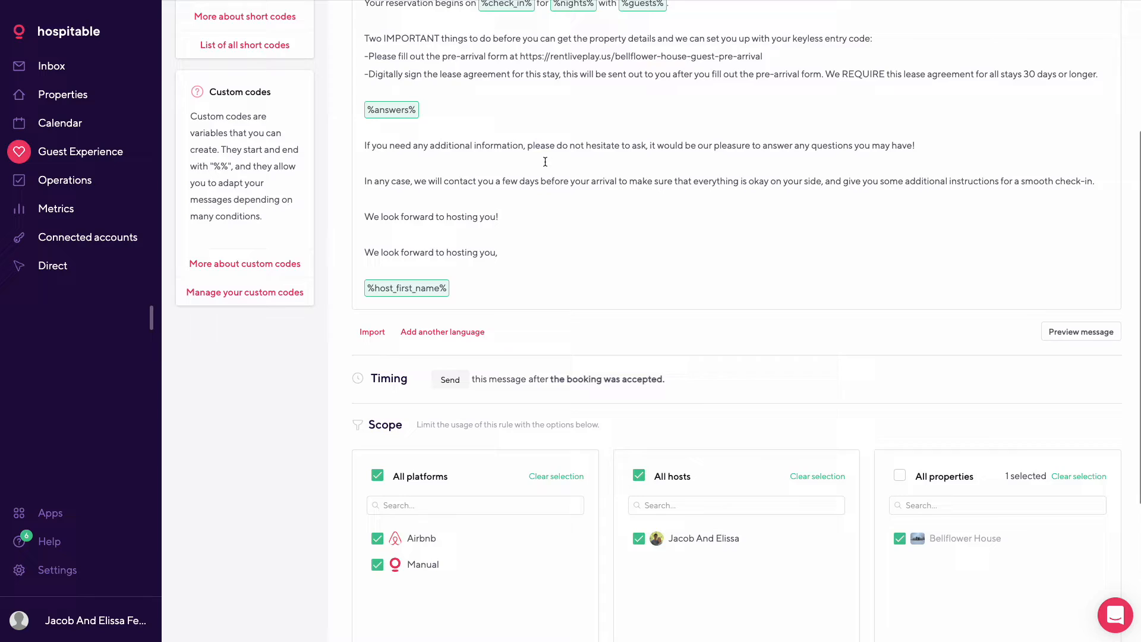
scroll("up", 3)
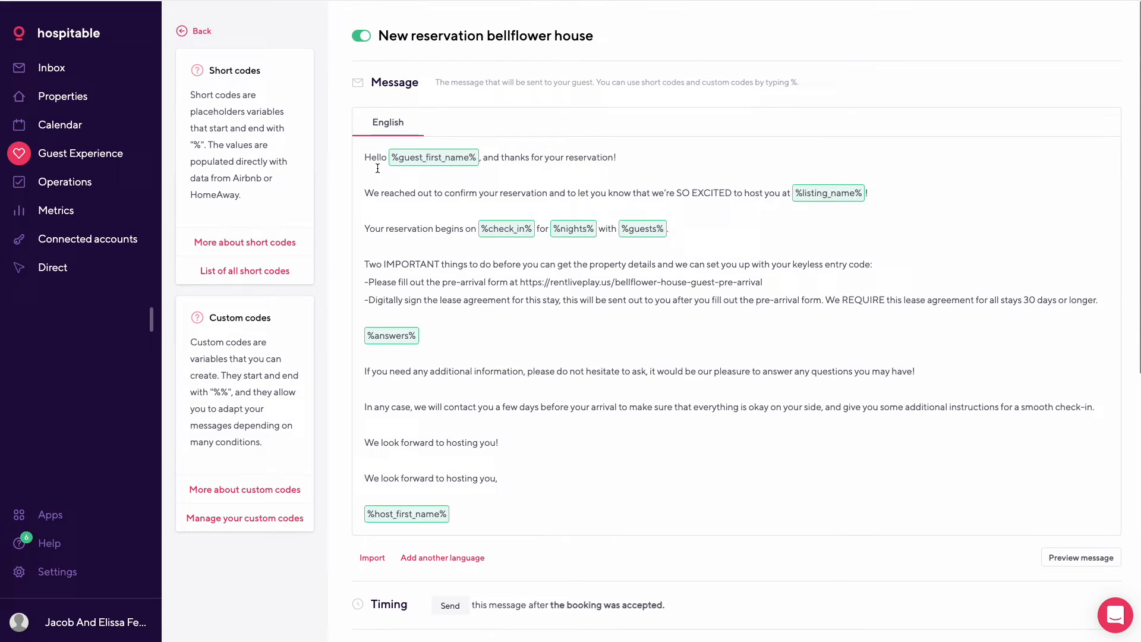
Step: Return from the rule's details to the Messaging rules table
left_click(193, 30)
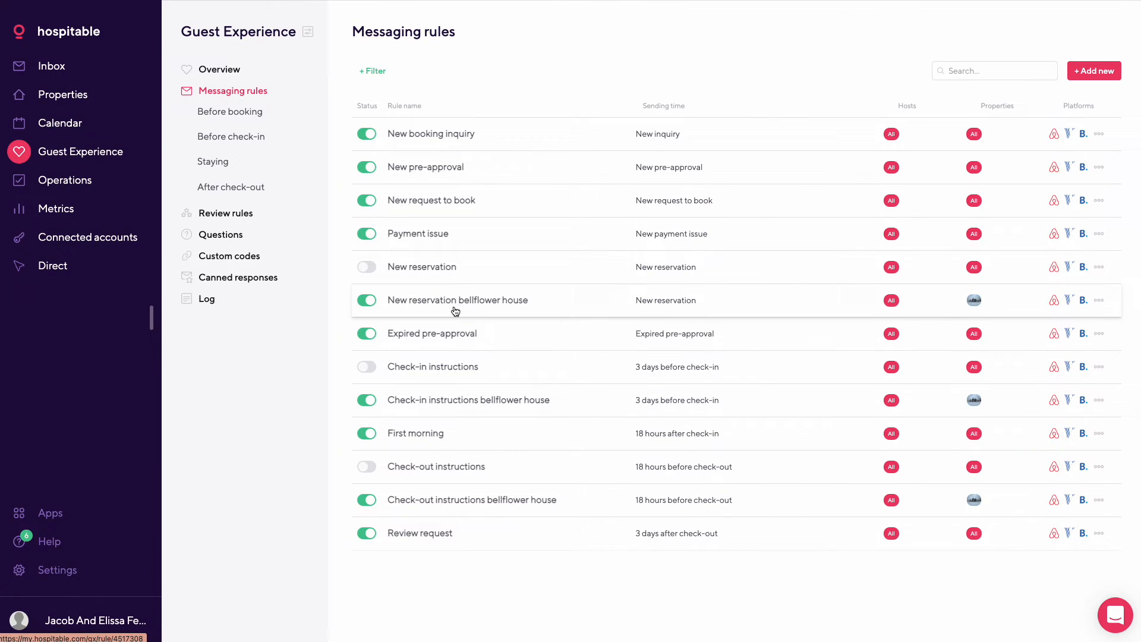
mouse_move(479, 345)
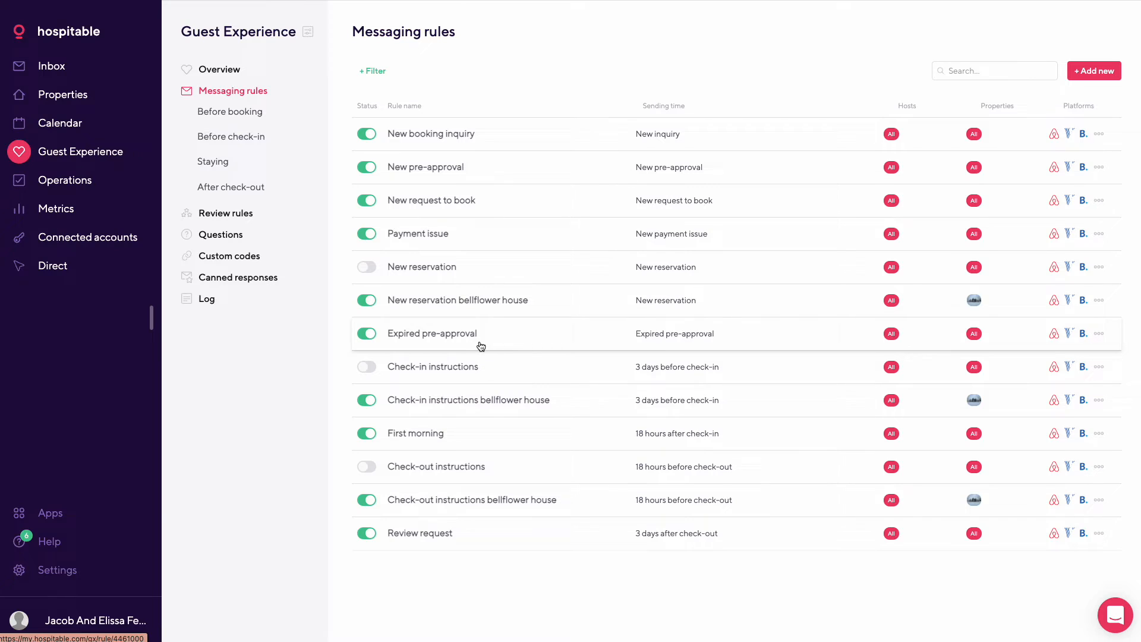
mouse_move(439, 338)
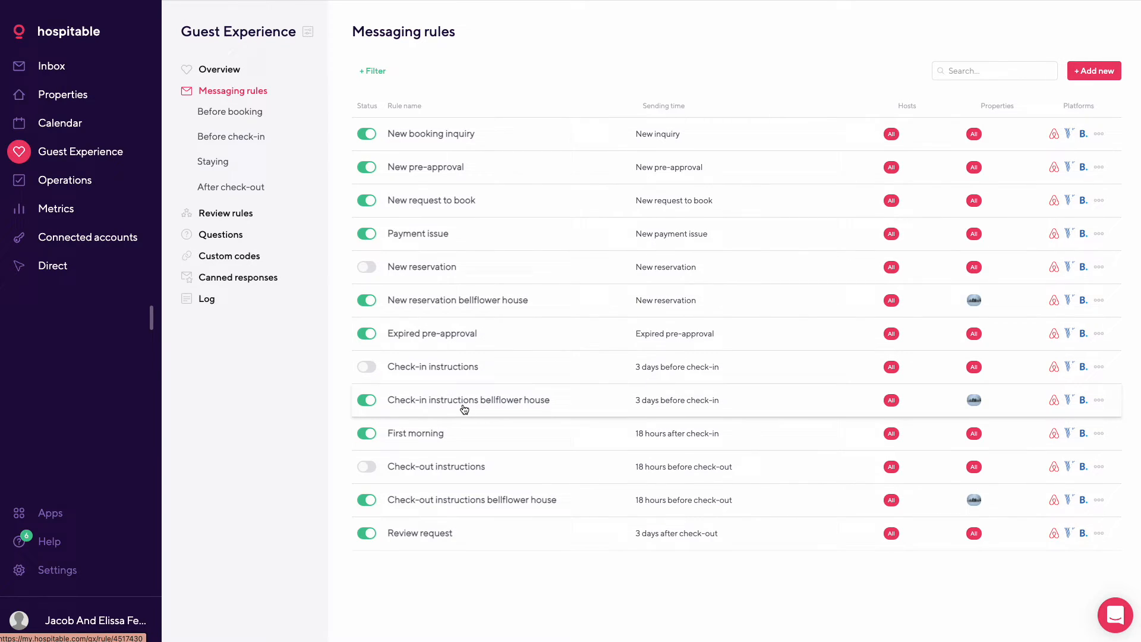
mouse_move(442, 435)
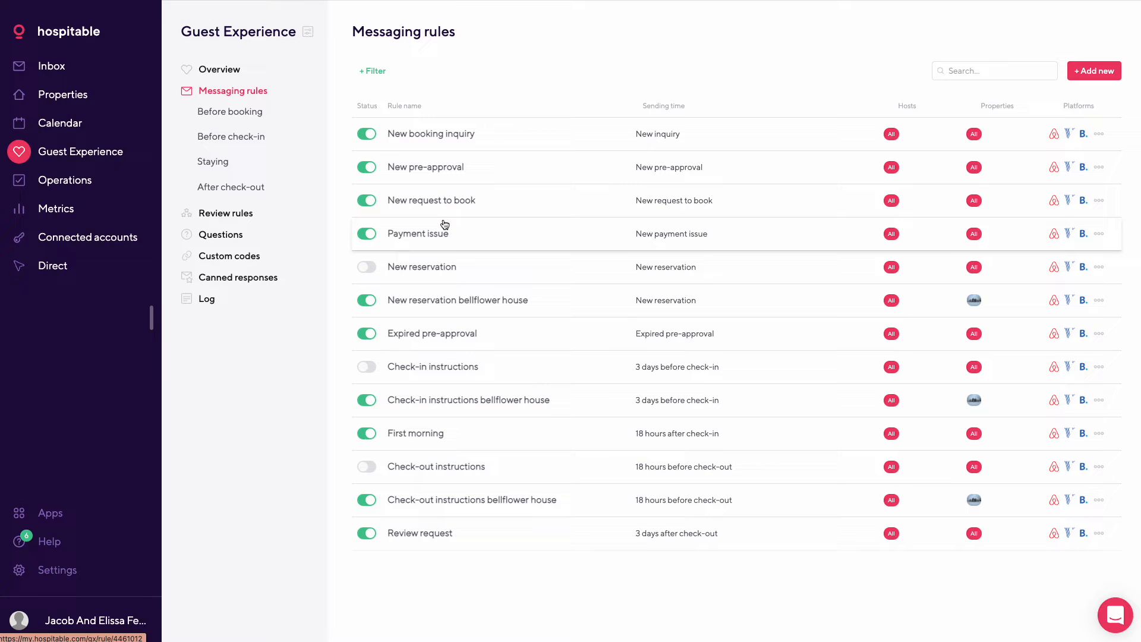
mouse_move(538, 271)
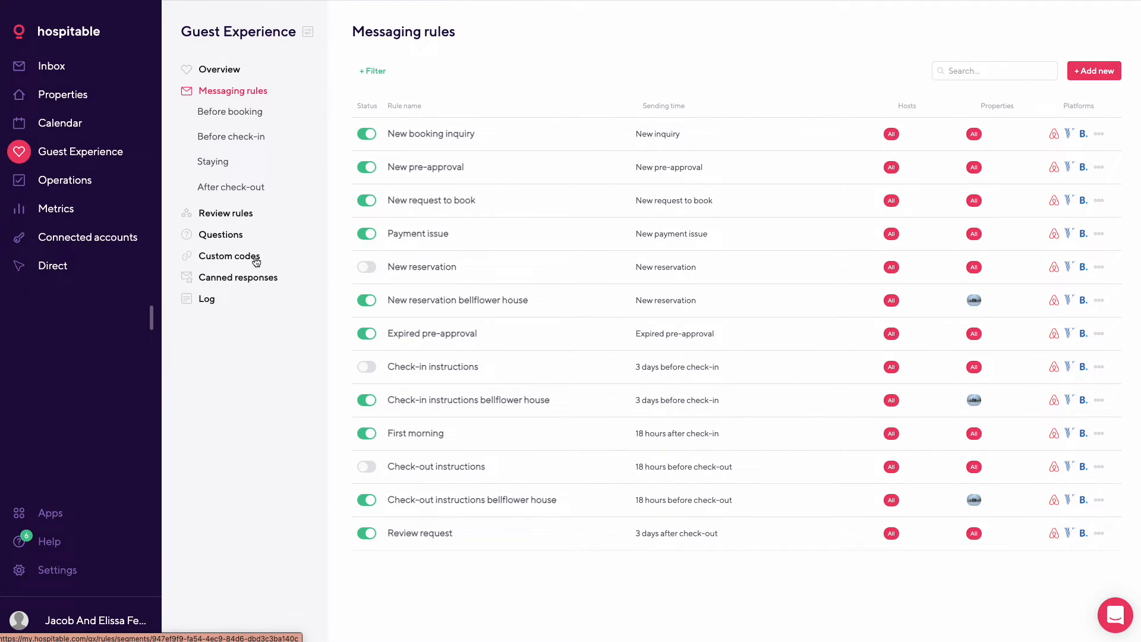
Step: View the review rule's thank-you text, 3-day timing and Bellflower House scope, then return to Review rules
left_click(225, 212)
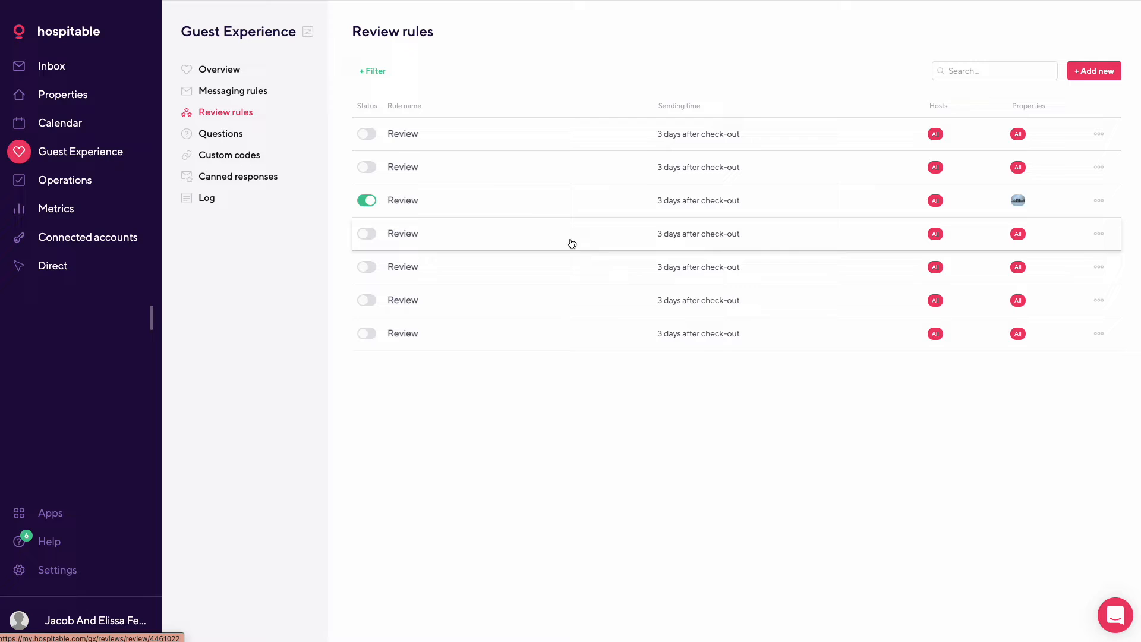
mouse_move(504, 201)
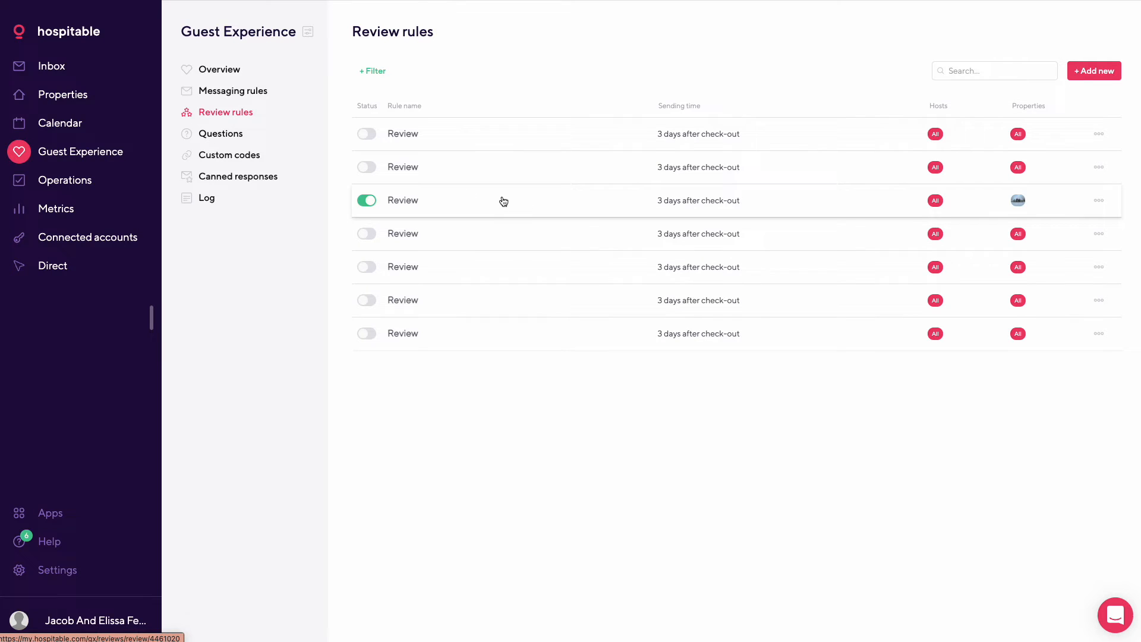
mouse_move(438, 208)
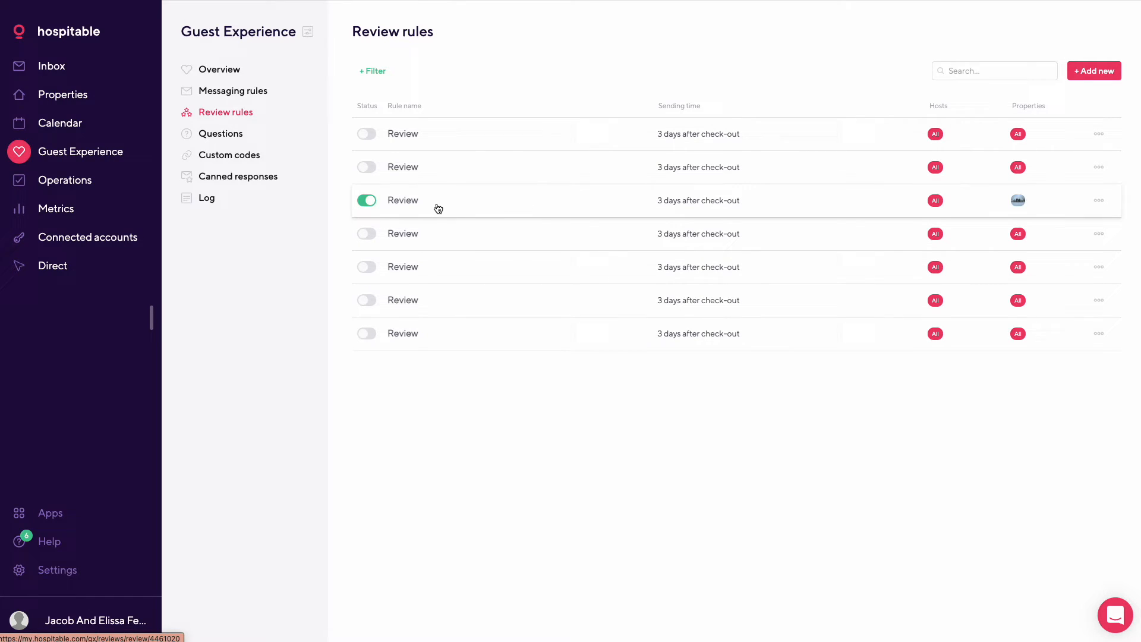
mouse_move(462, 205)
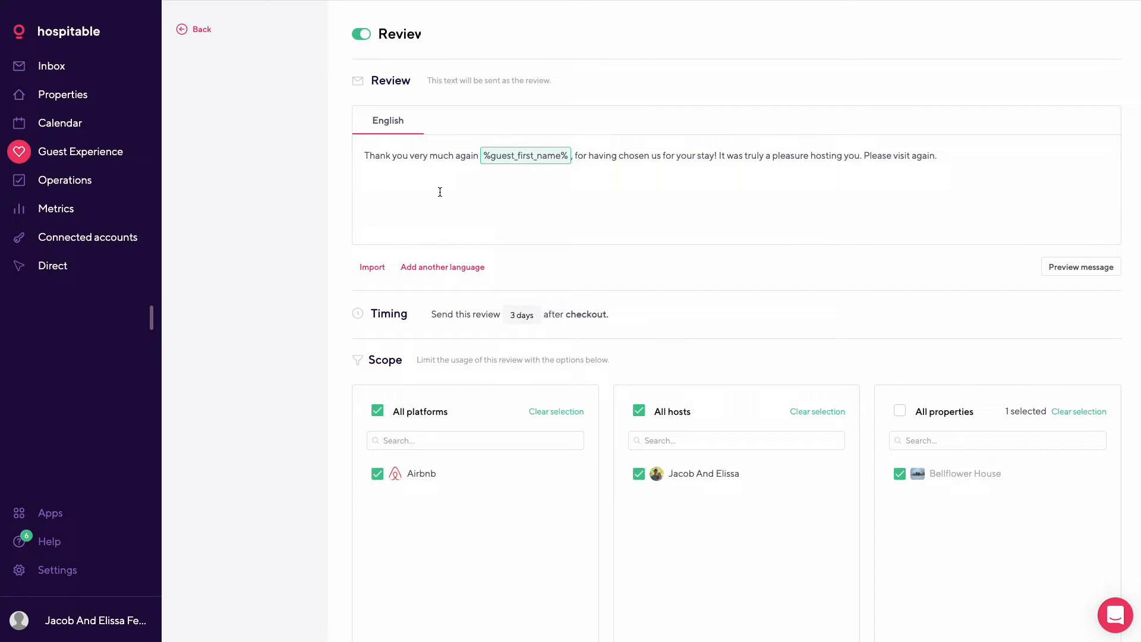
mouse_move(604, 155)
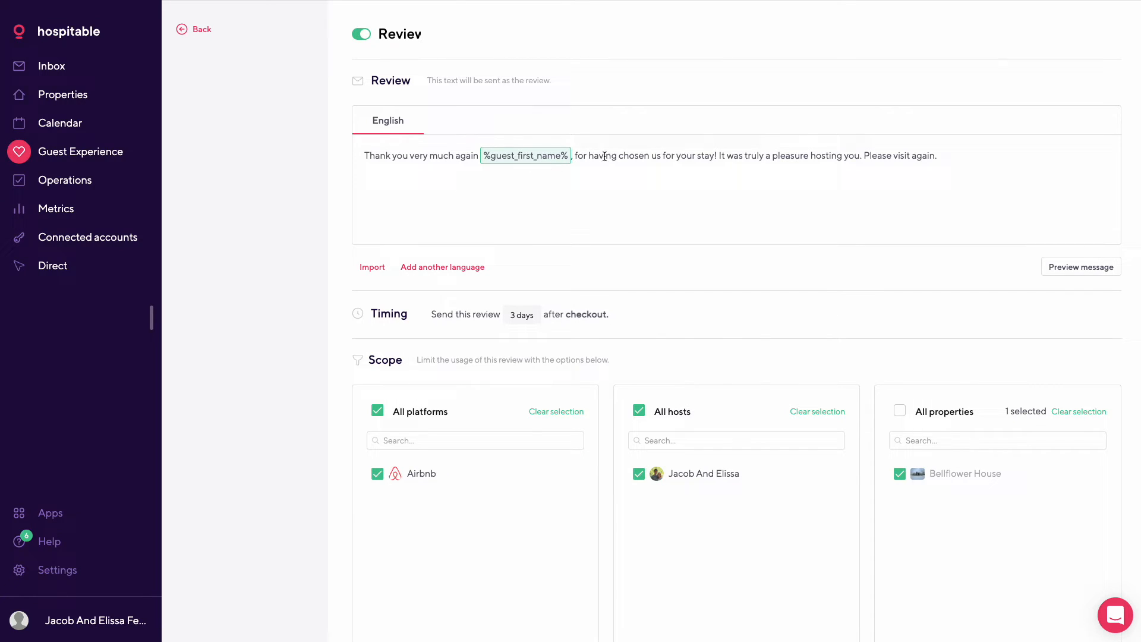
mouse_move(351, 56)
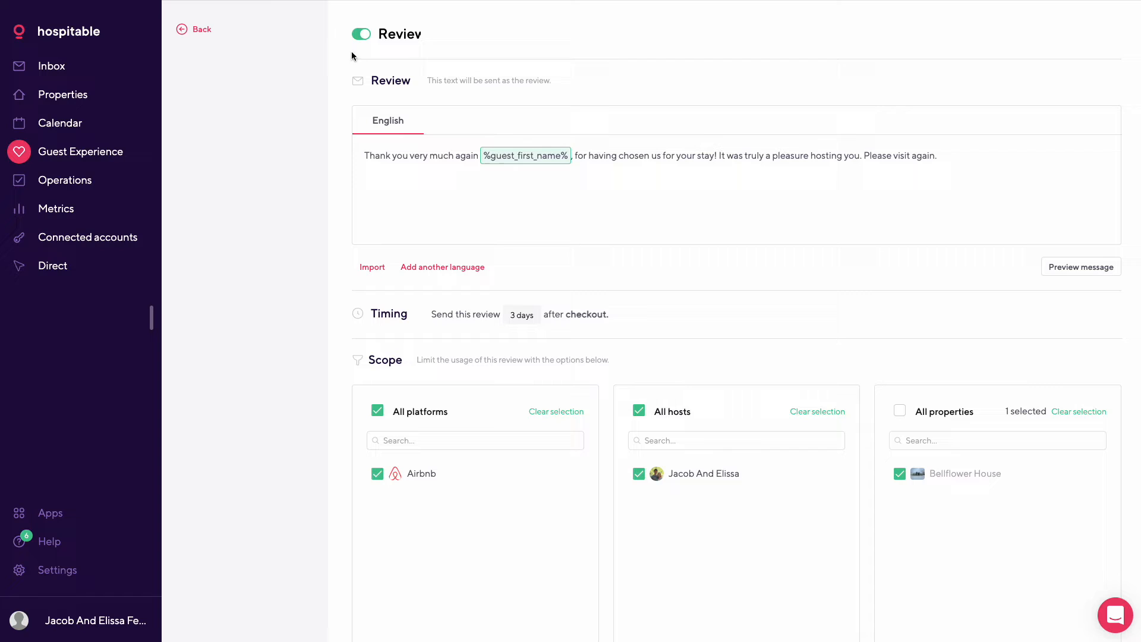
left_click(194, 29)
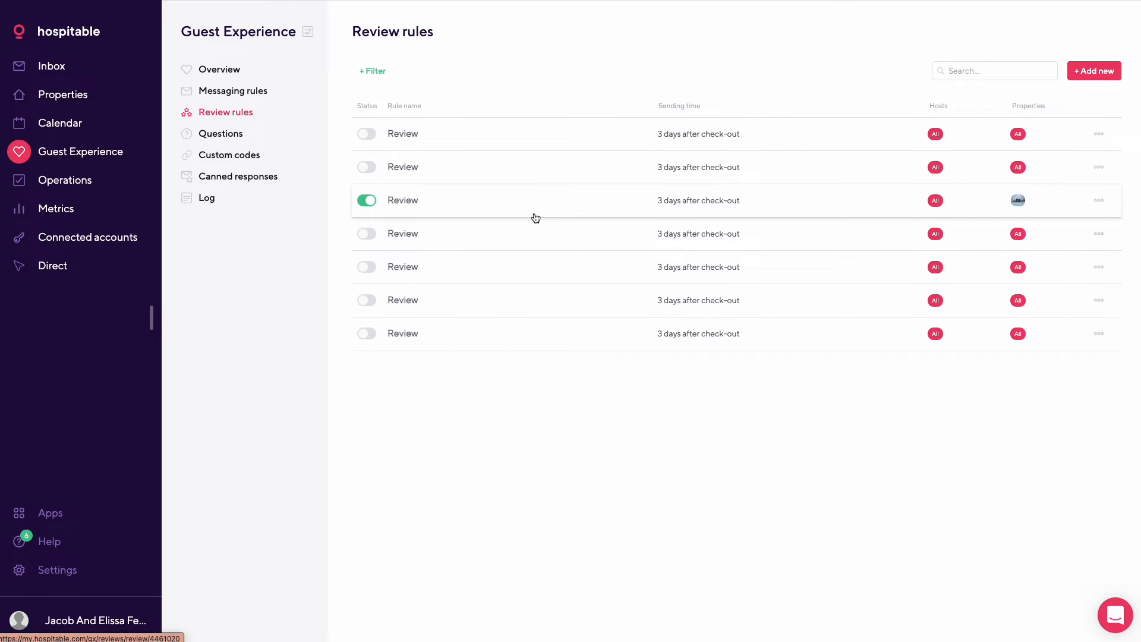
mouse_move(564, 215)
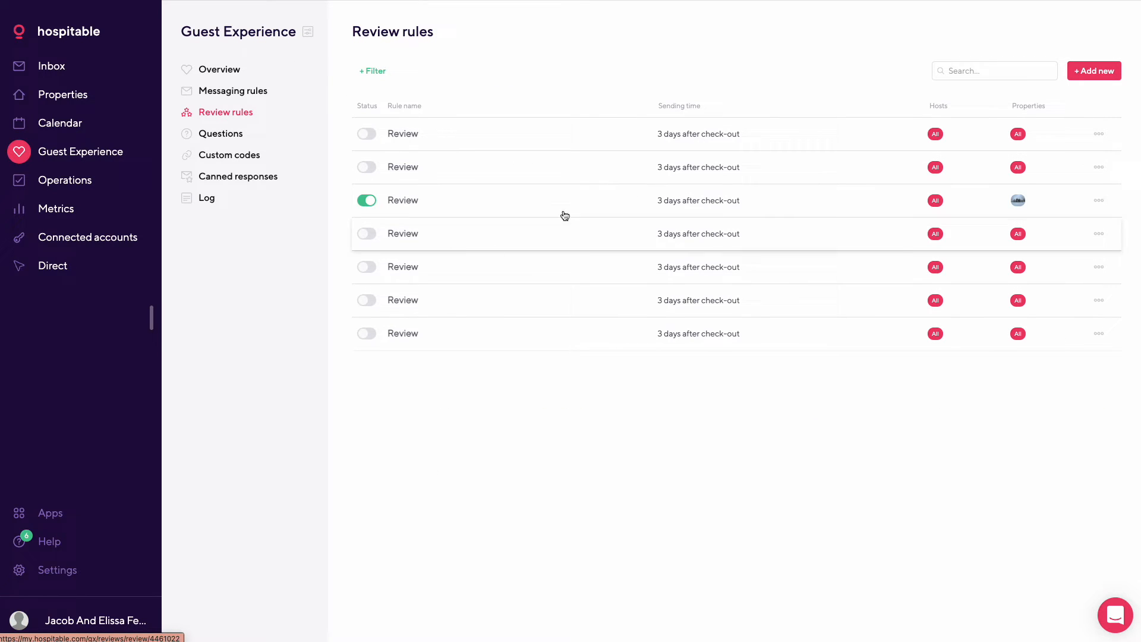
Step: Open Questions and scroll through guest question topics from Air Conditioning to WiFi
left_click(220, 133)
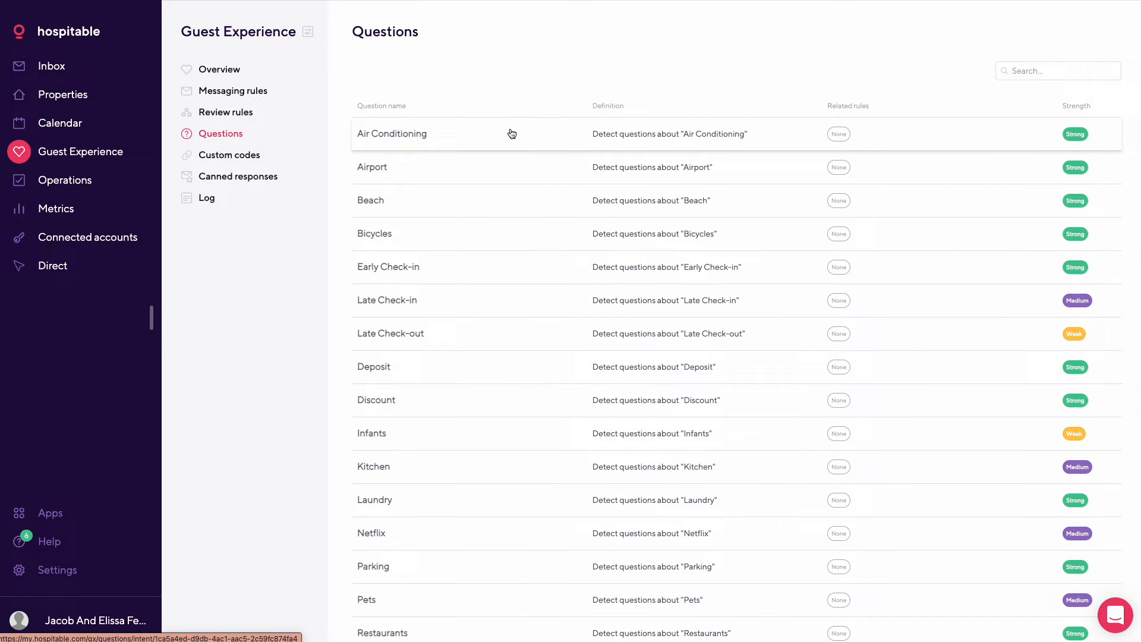
mouse_move(485, 195)
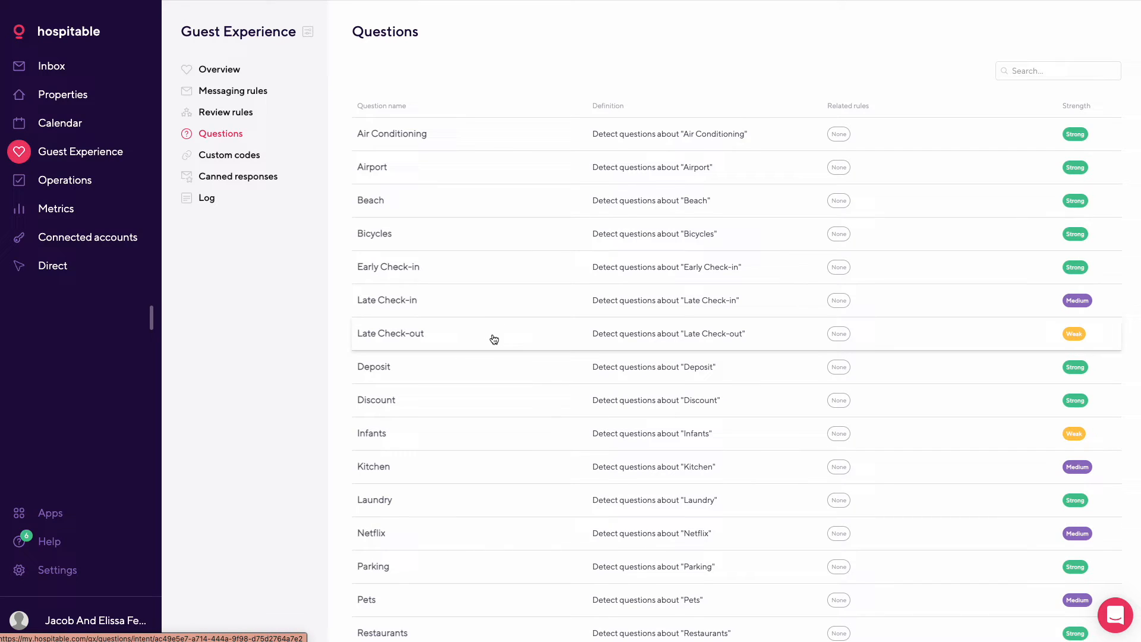
scroll("down", 3)
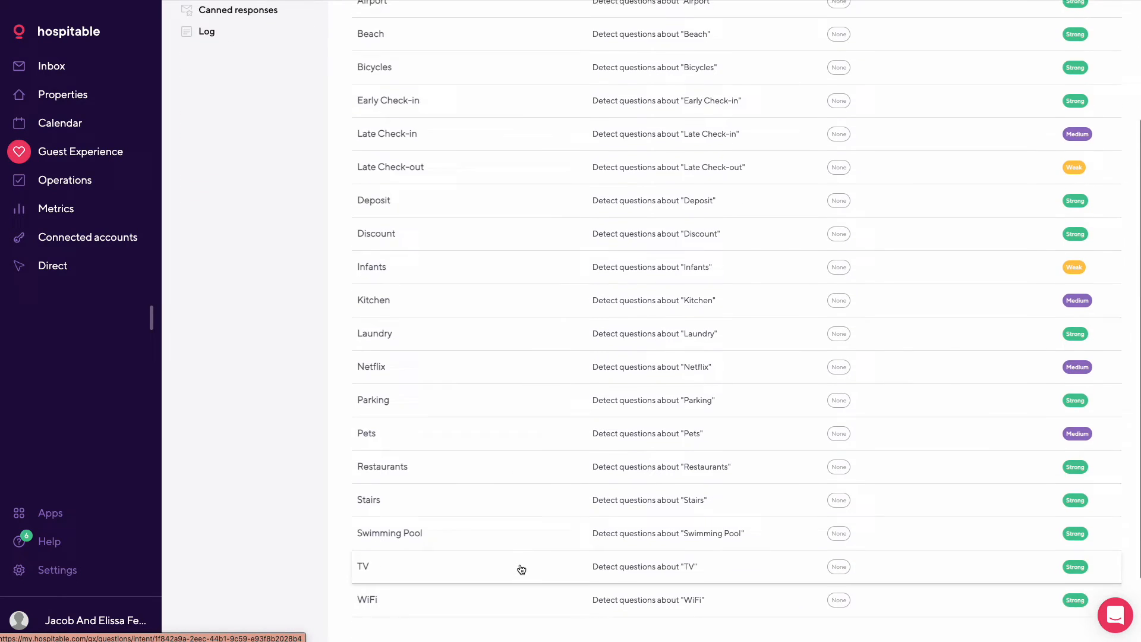
scroll("up", 3)
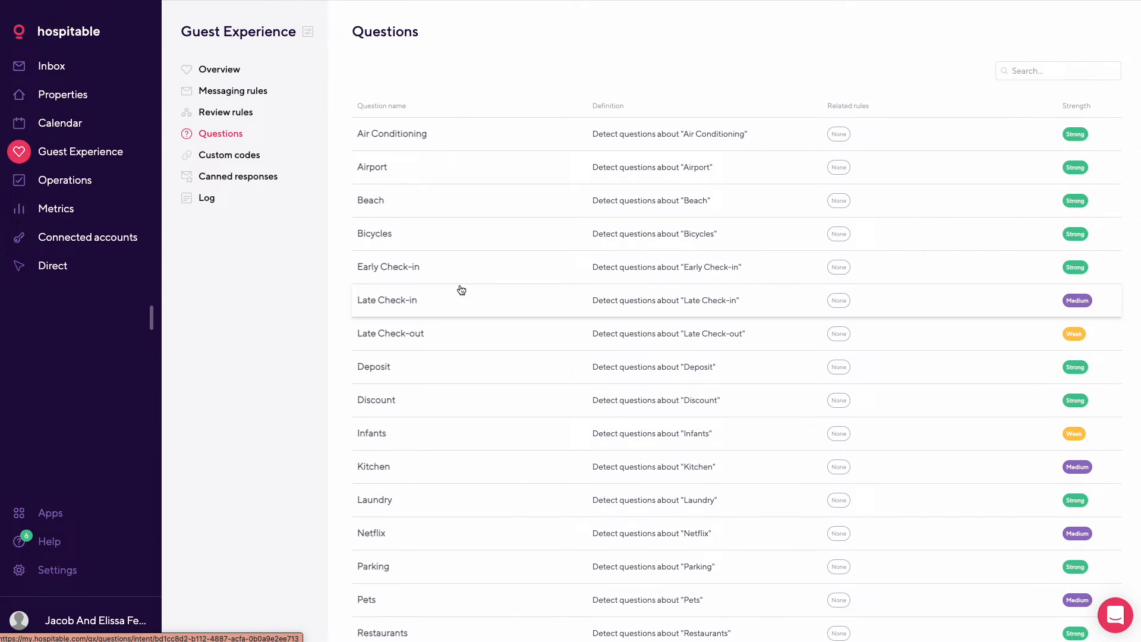
mouse_move(461, 264)
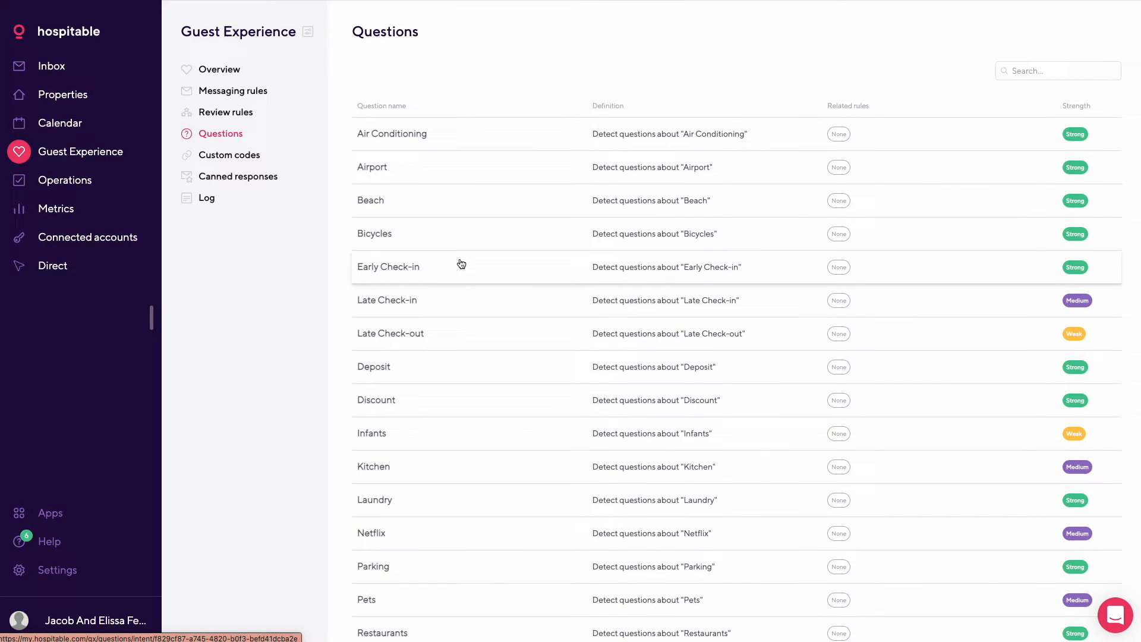
scroll("down", 3)
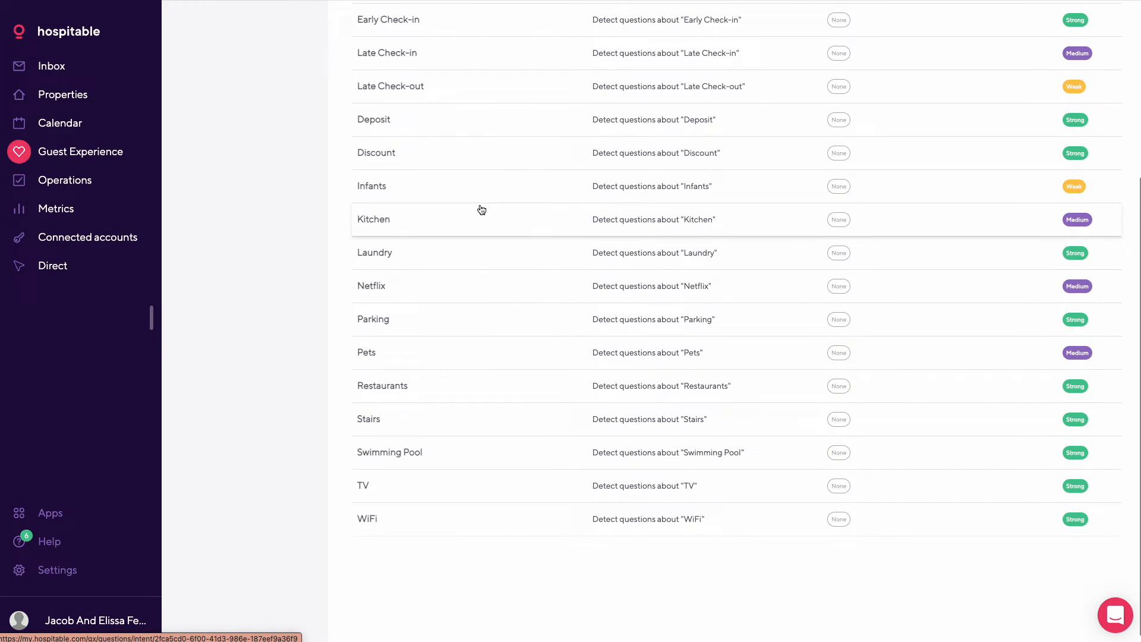
Step: Check the empty Custom codes and Canned responses lists, ending on the empty Event messages log
left_click(229, 155)
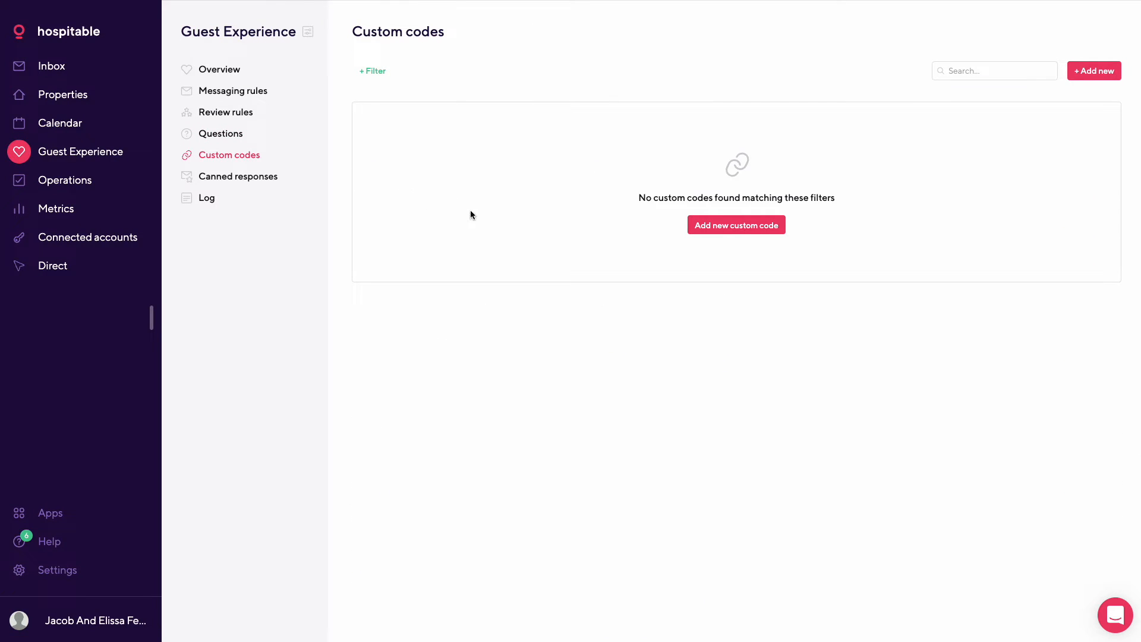
mouse_move(296, 170)
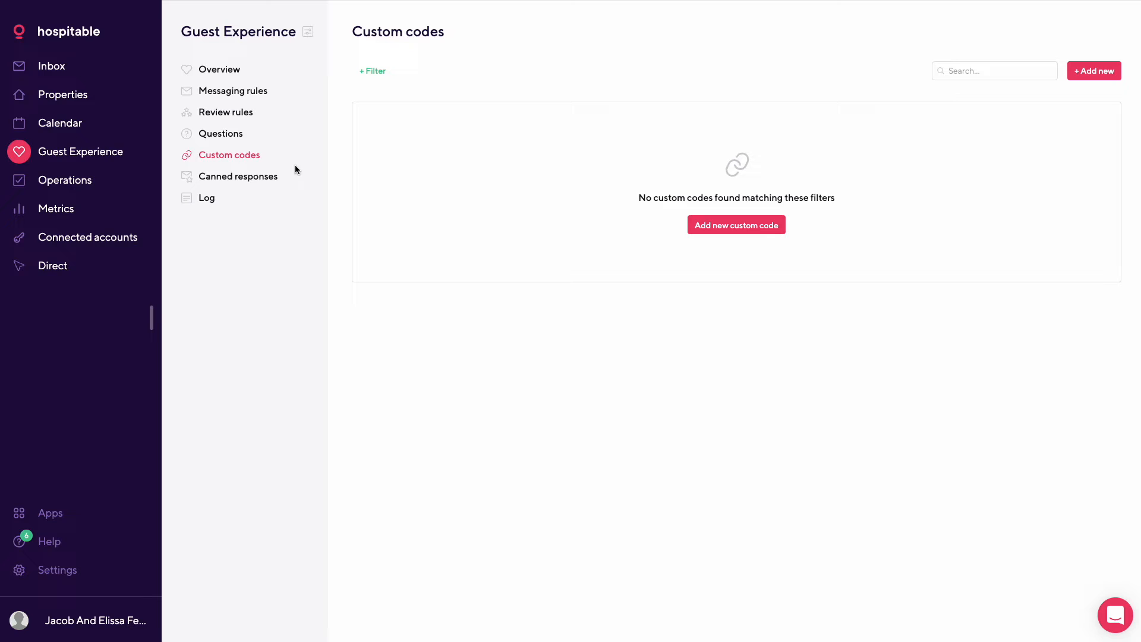
mouse_move(273, 184)
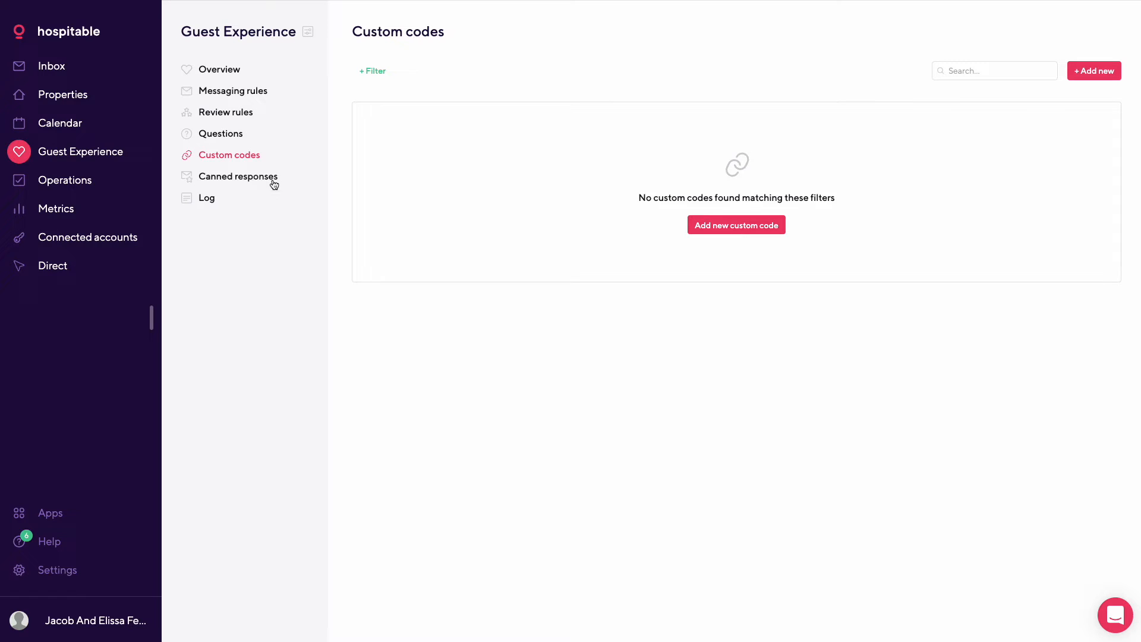
left_click(238, 175)
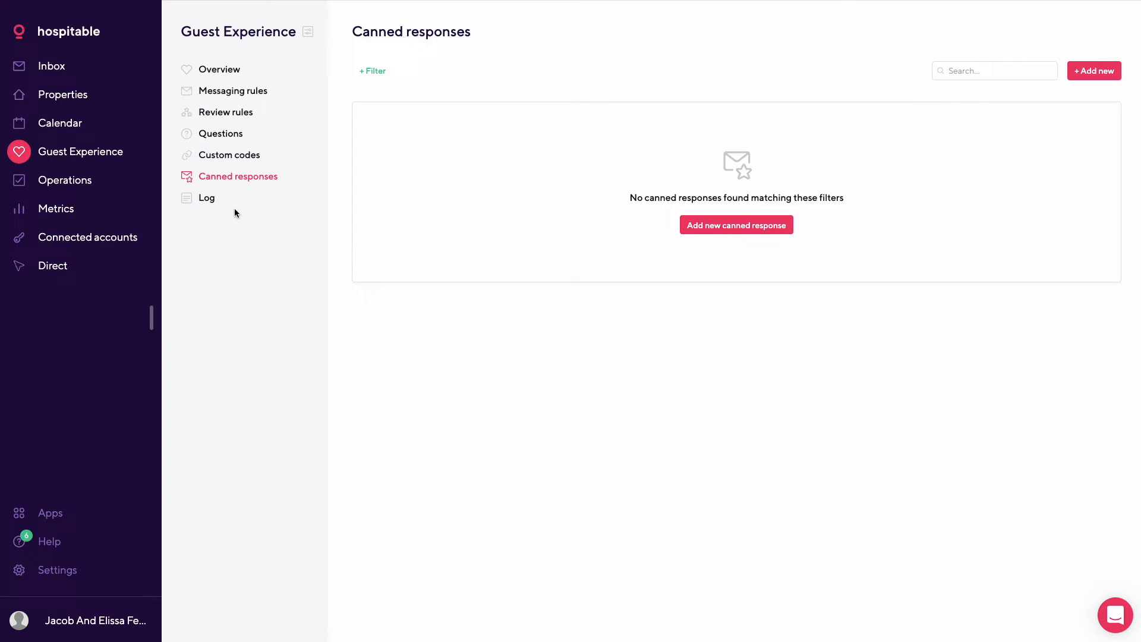
left_click(207, 198)
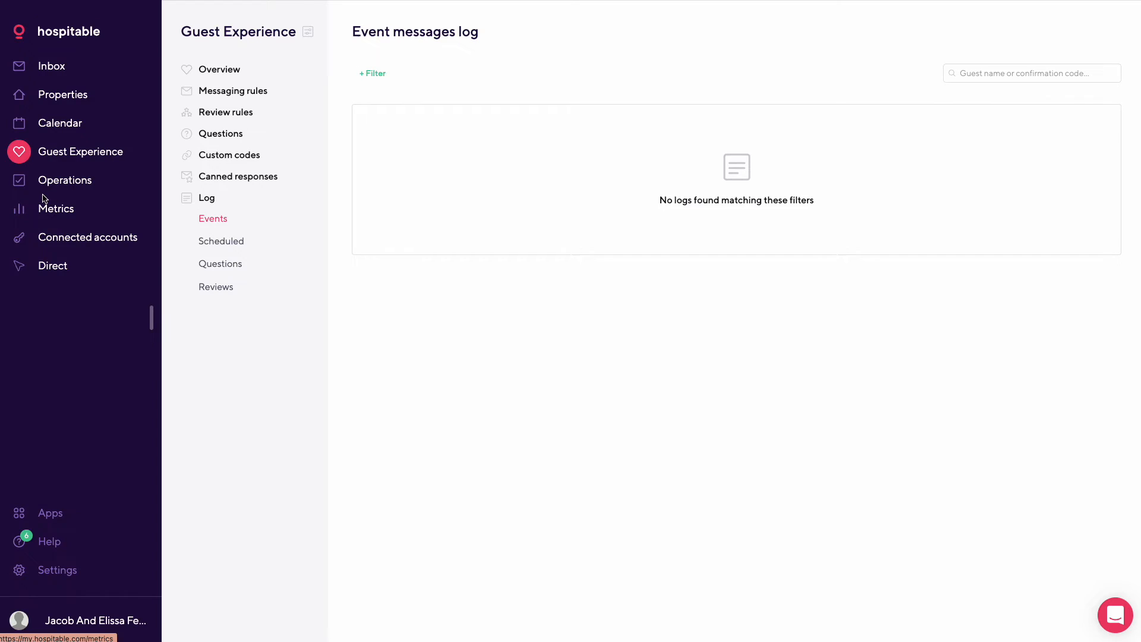
Step: Open the Operations overview showing 1 task rule, 0 teammates and 14 notification rules
left_click(65, 179)
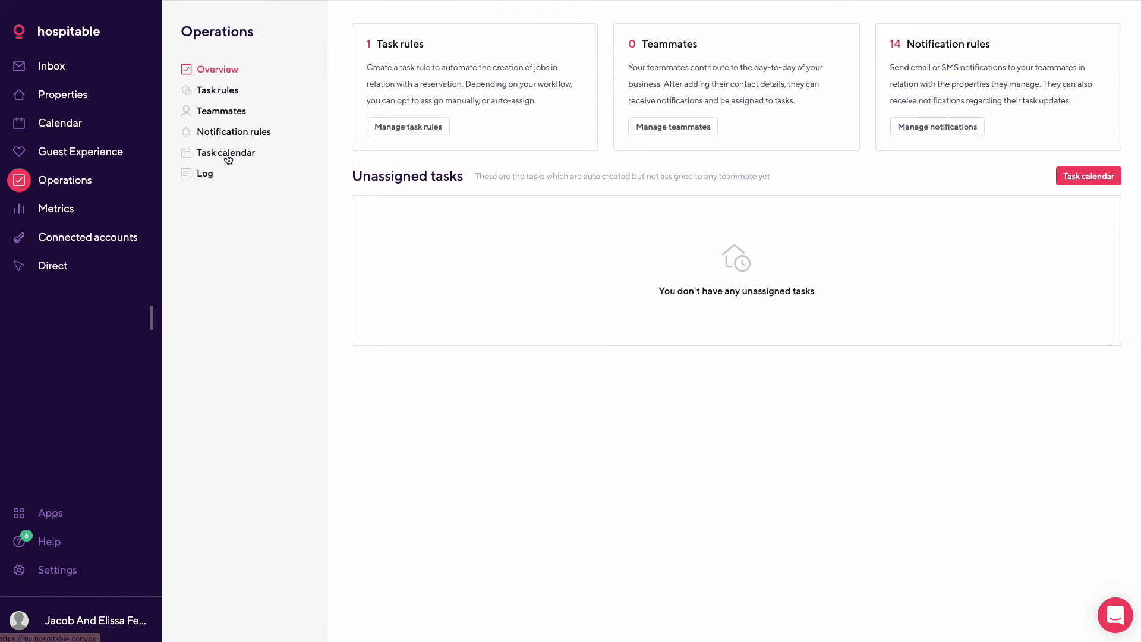
mouse_move(578, 249)
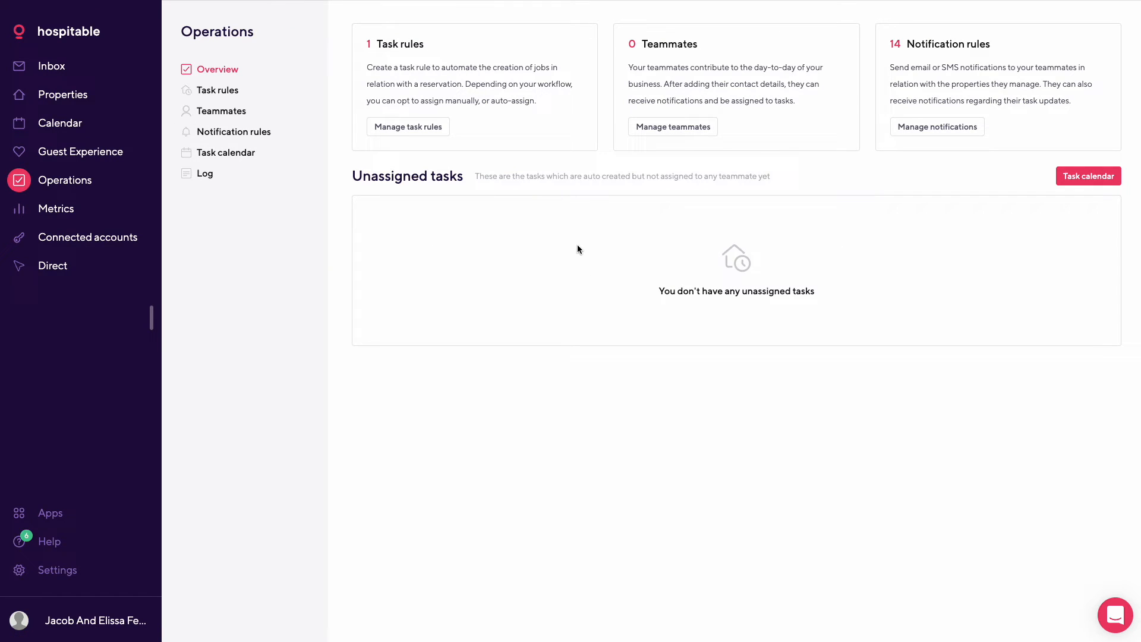
mouse_move(453, 223)
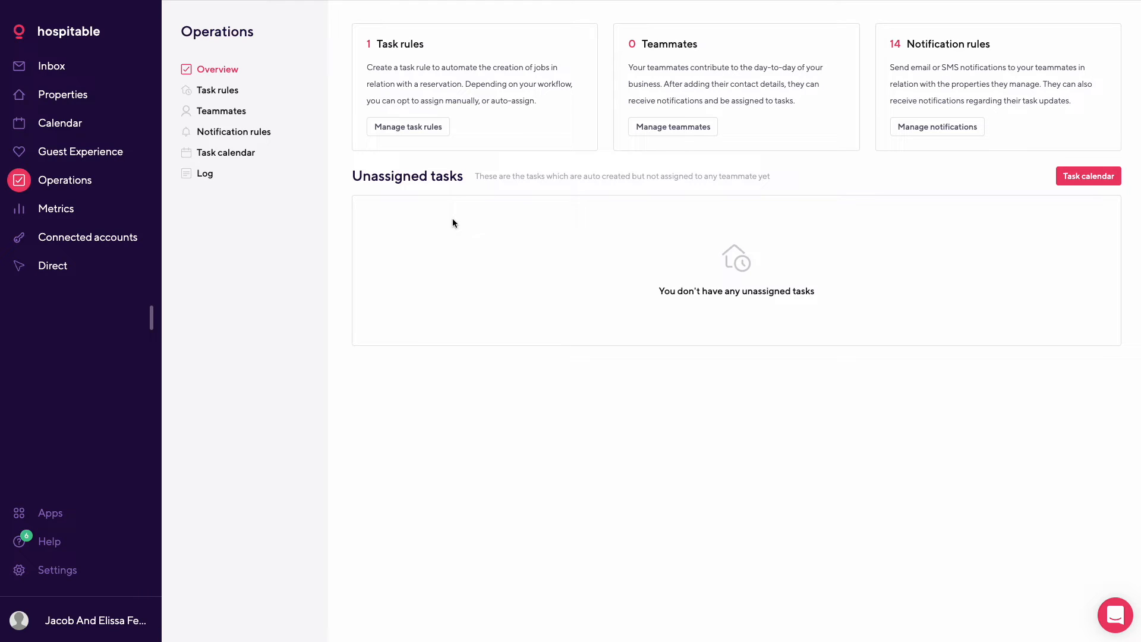
mouse_move(422, 96)
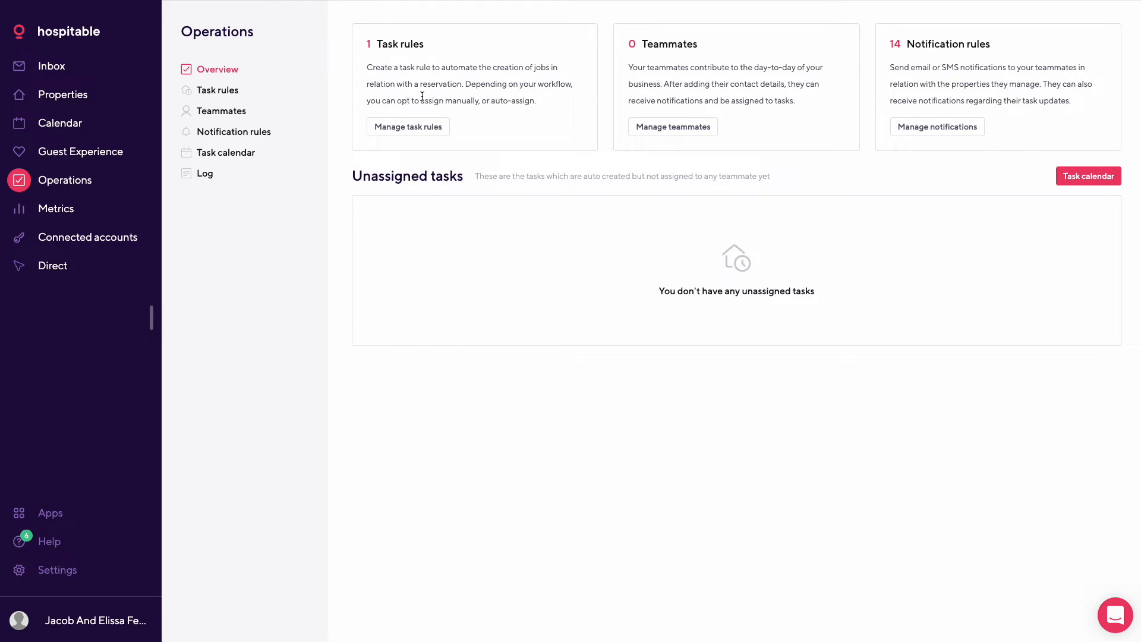
mouse_move(661, 242)
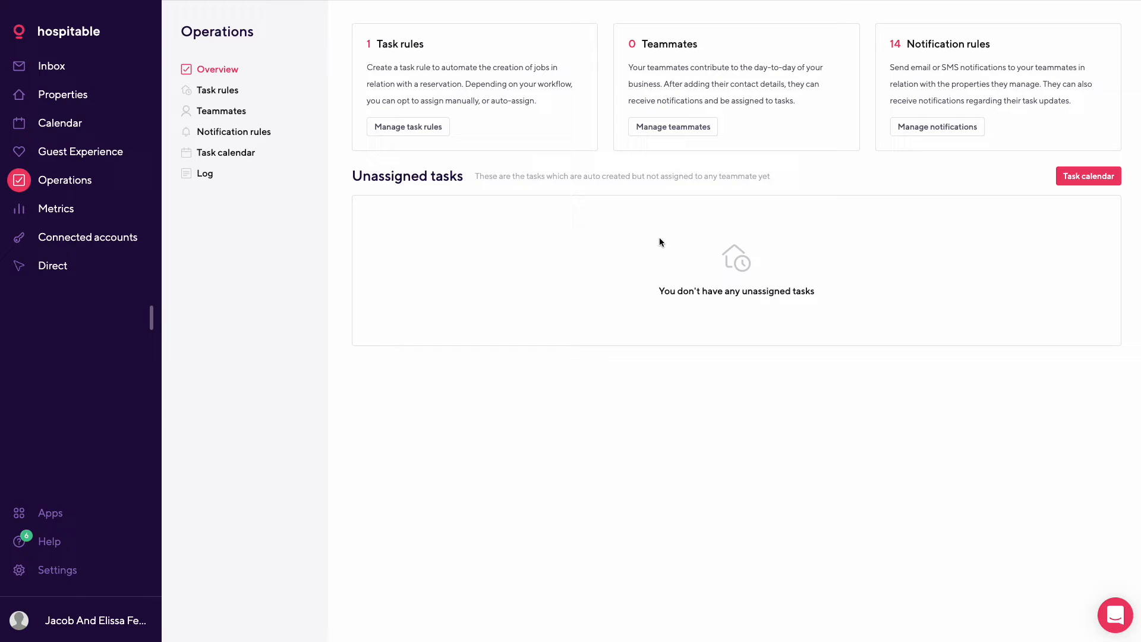
mouse_move(1088, 175)
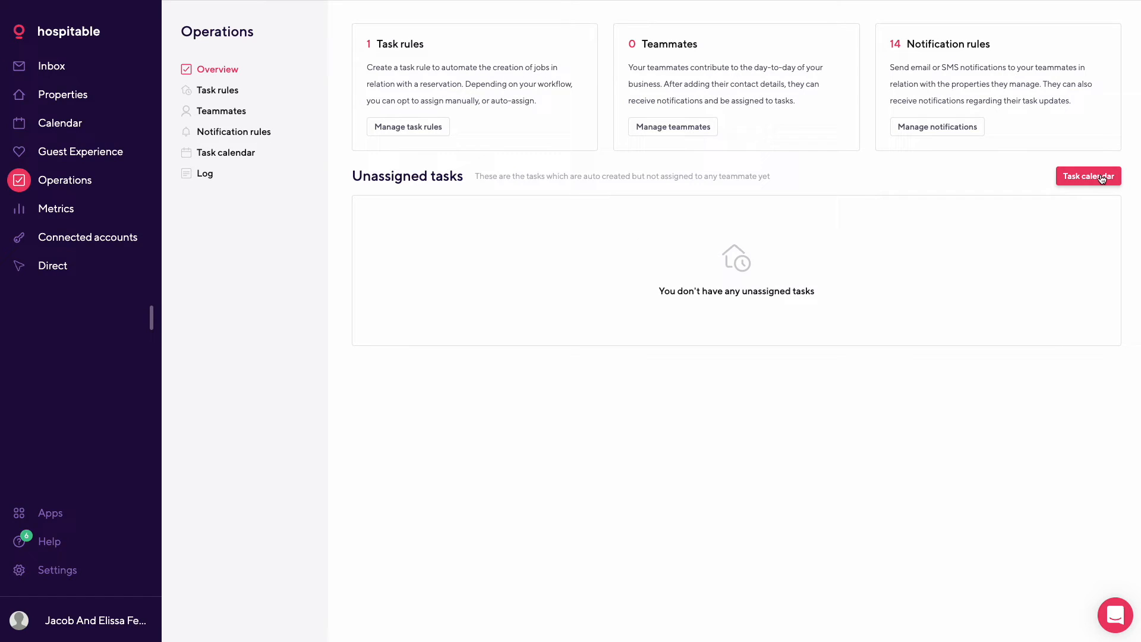
mouse_move(419, 86)
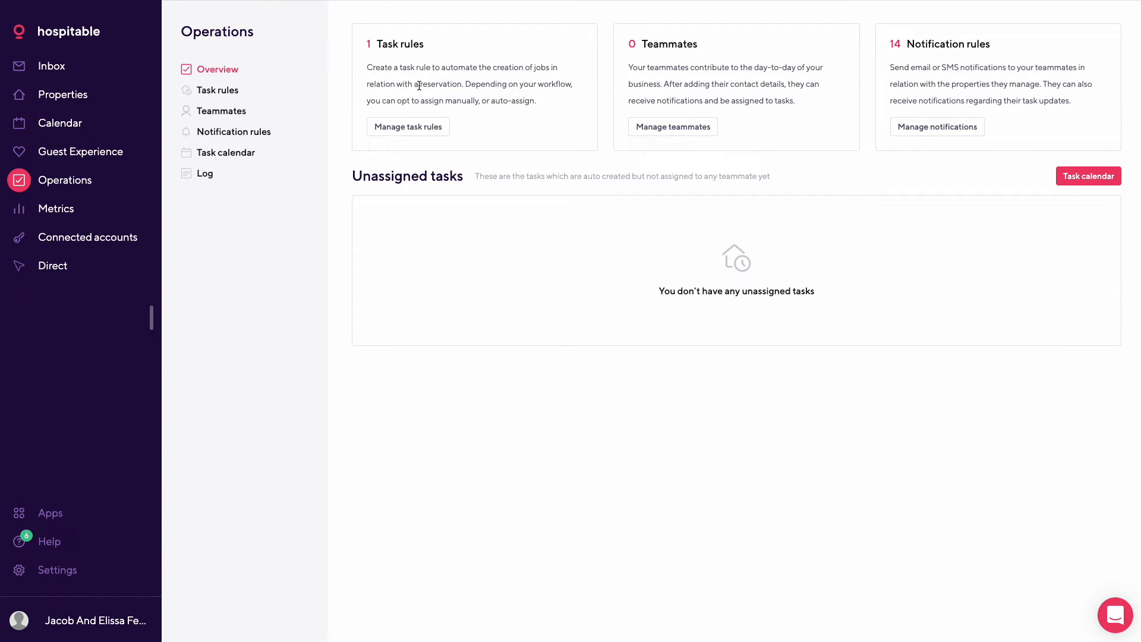
mouse_move(924, 57)
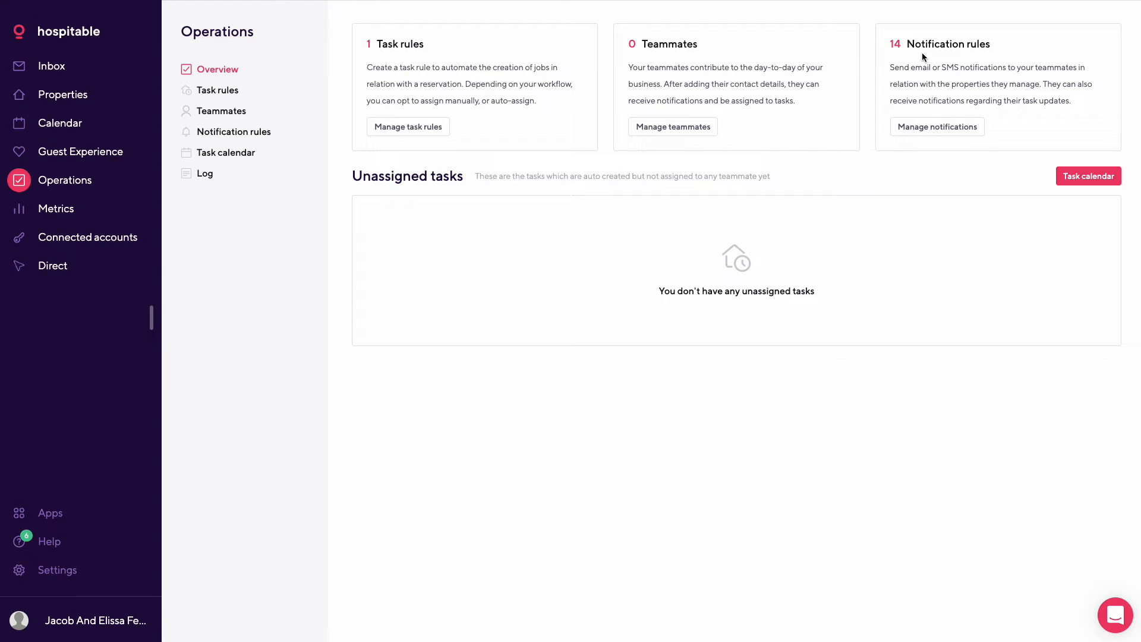
Step: Review the Cleaning task rule's timing, Bellflower House scope and manual assignment, then go back
left_click(216, 90)
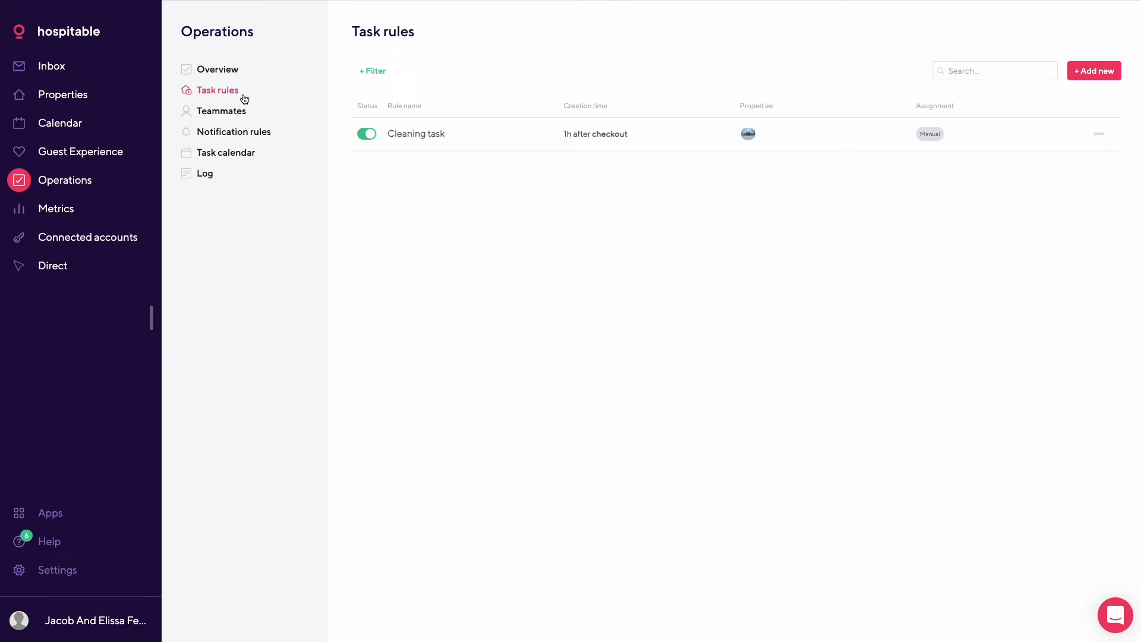
mouse_move(461, 139)
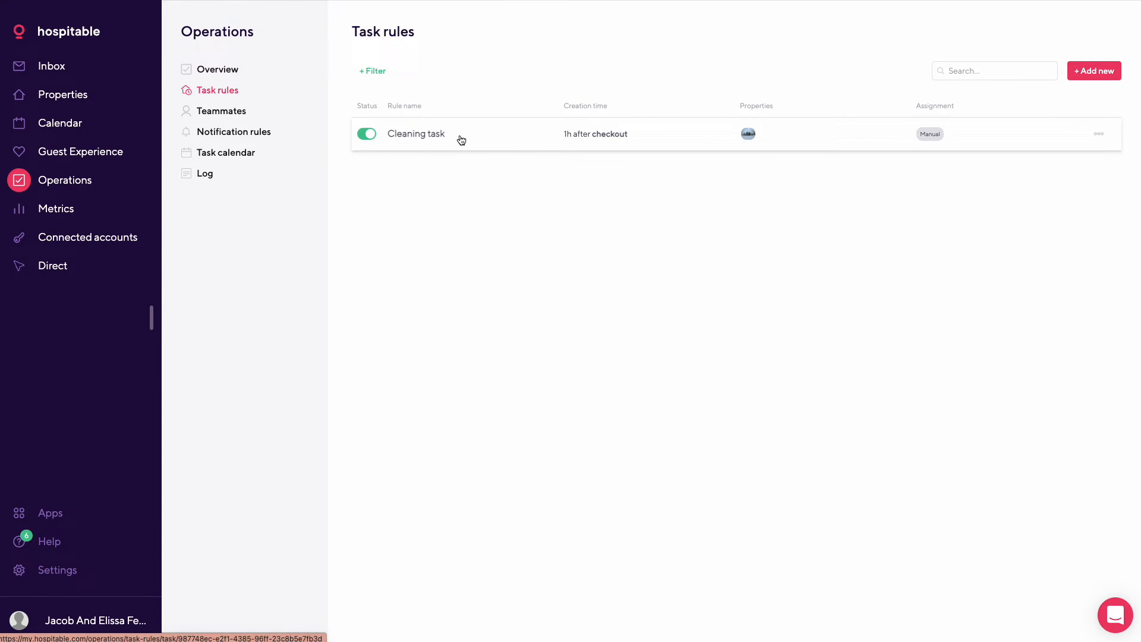
mouse_move(869, 137)
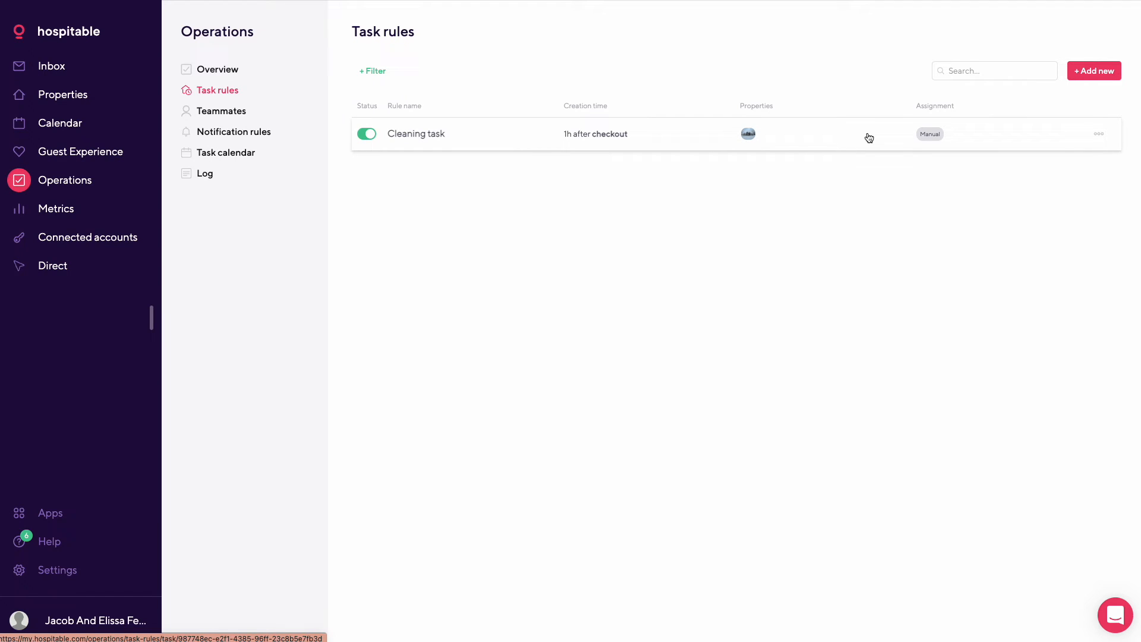
left_click(414, 133)
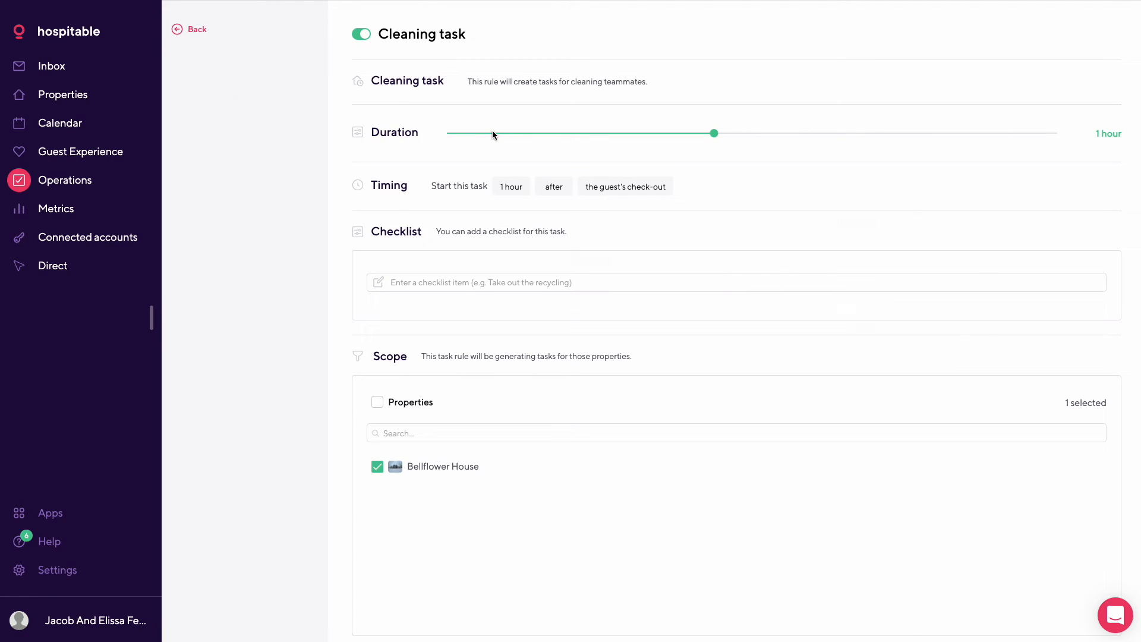
scroll("down", 3)
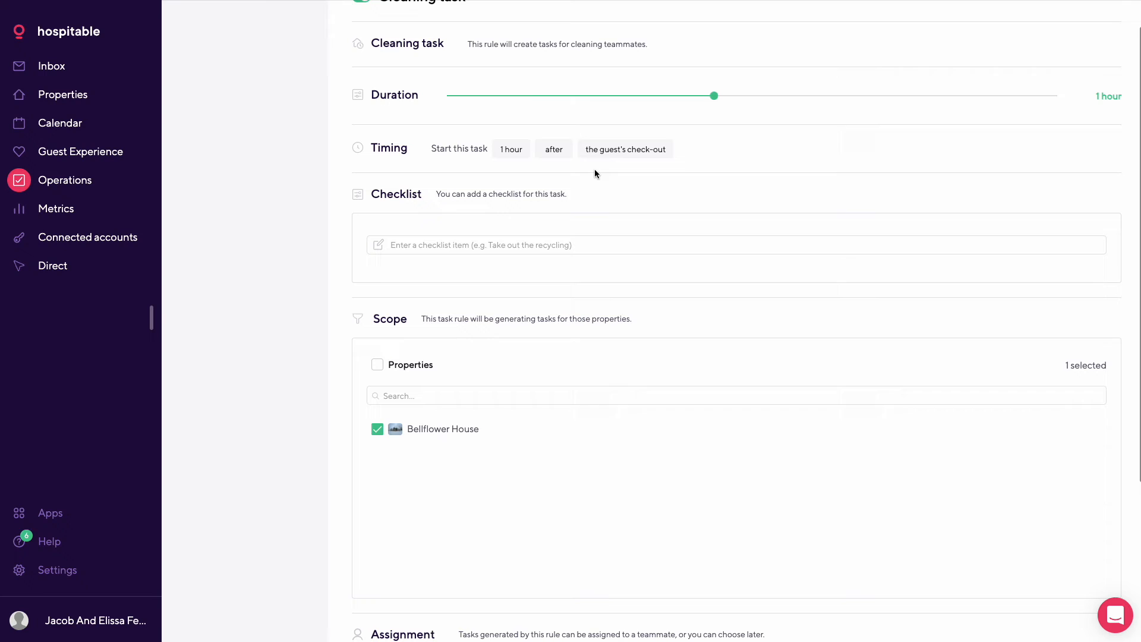
scroll("up", 3)
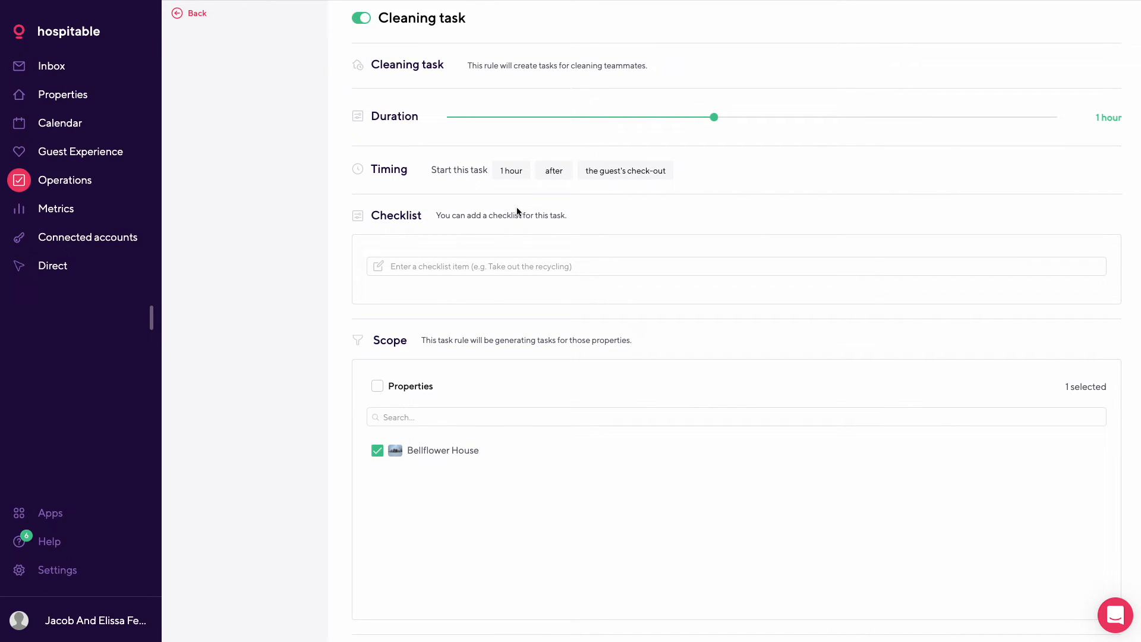
scroll("down", 3)
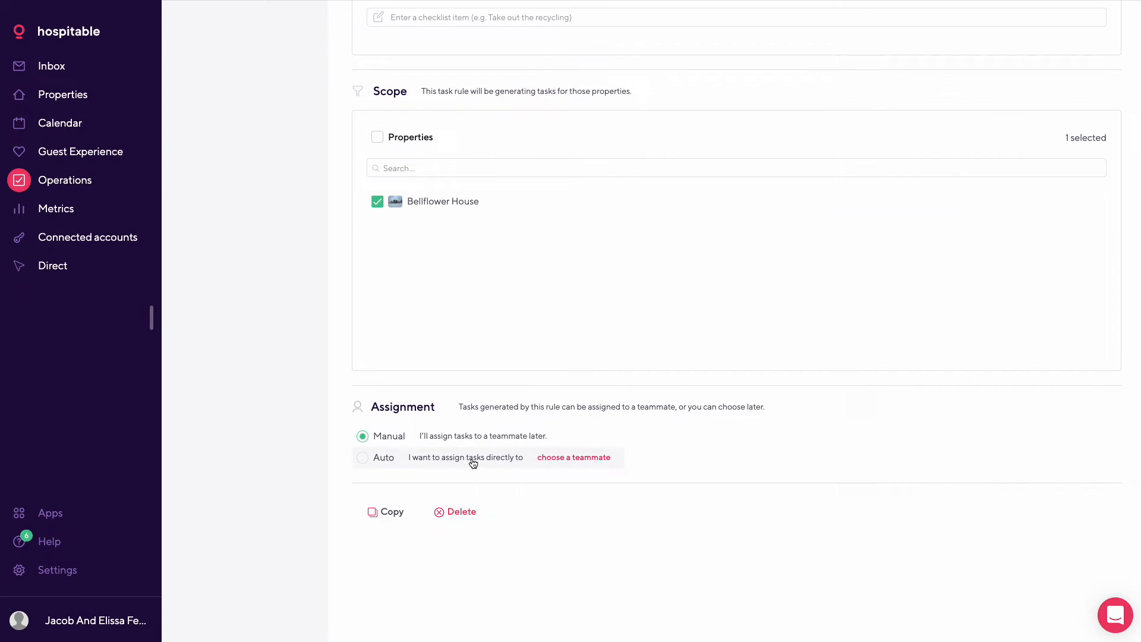
mouse_move(468, 469)
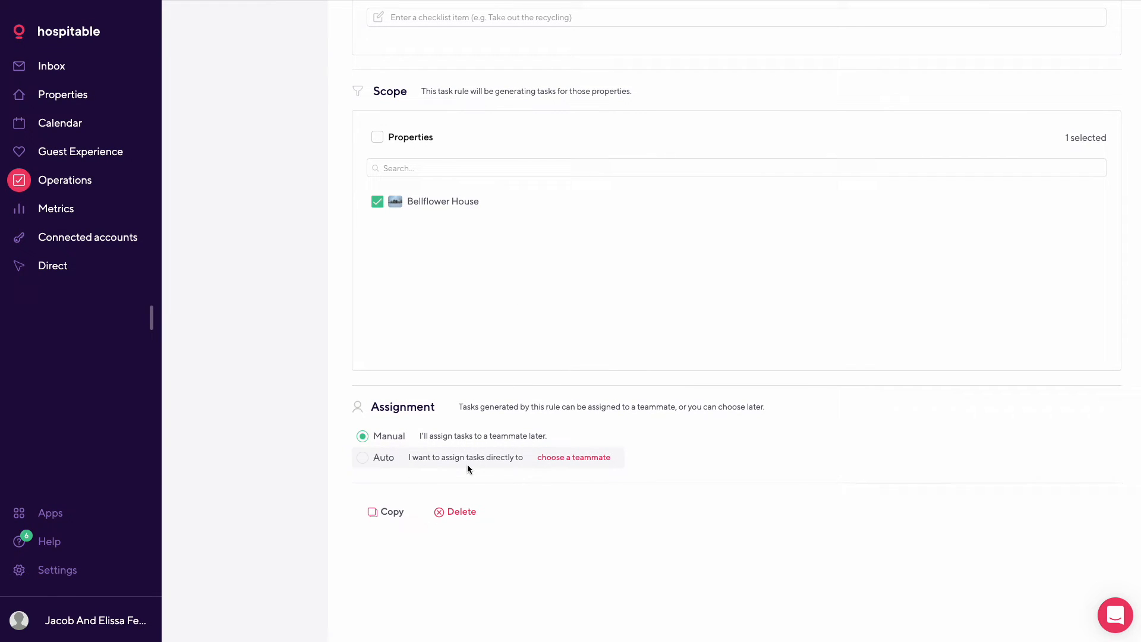
scroll("up", 3)
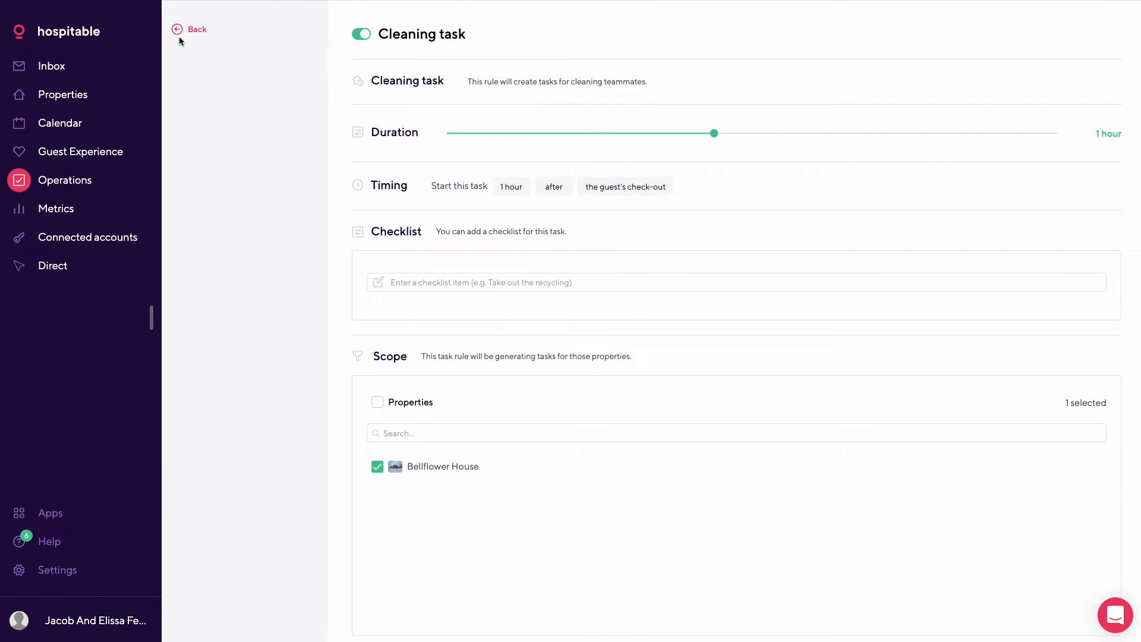
left_click(189, 29)
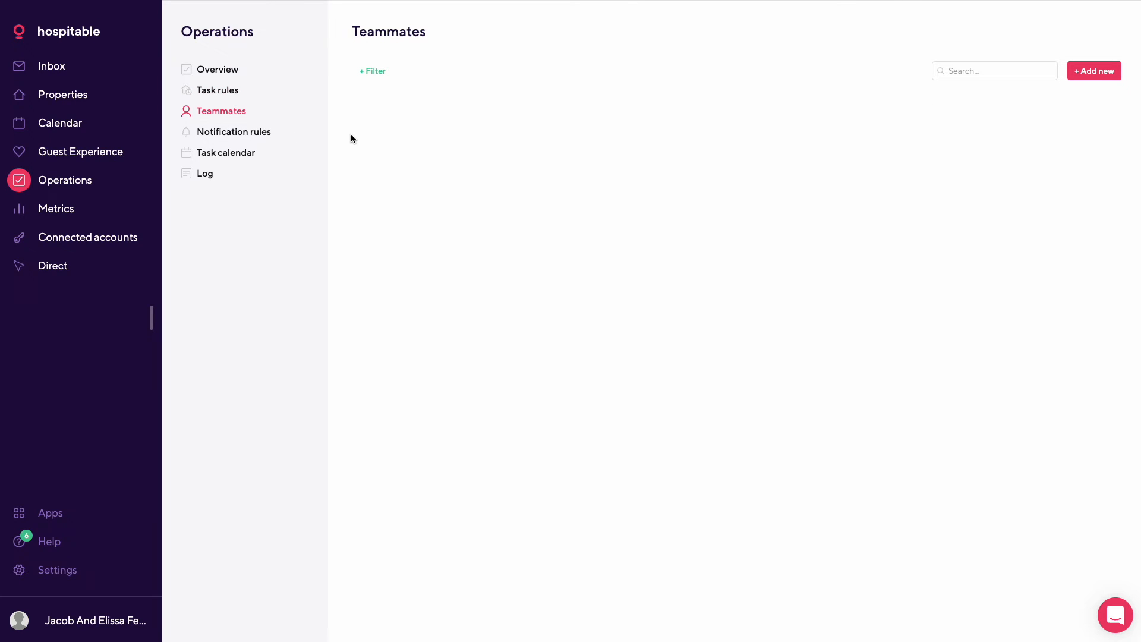
Step: View the empty Teammates list, then bring up the 14 email notification rules
left_click(372, 71)
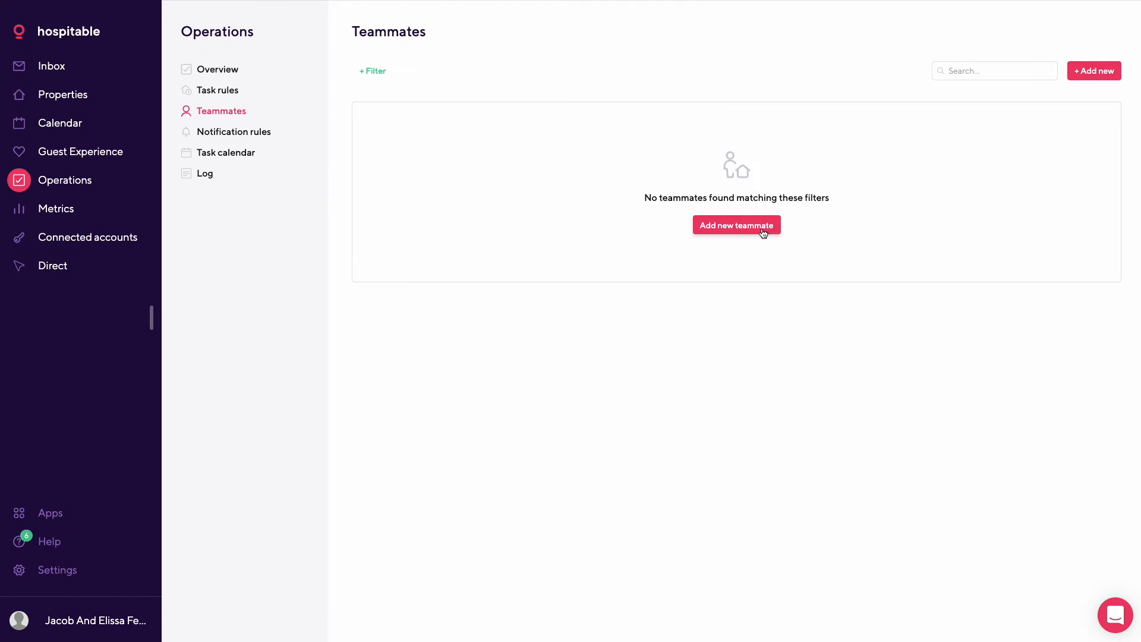
mouse_move(285, 153)
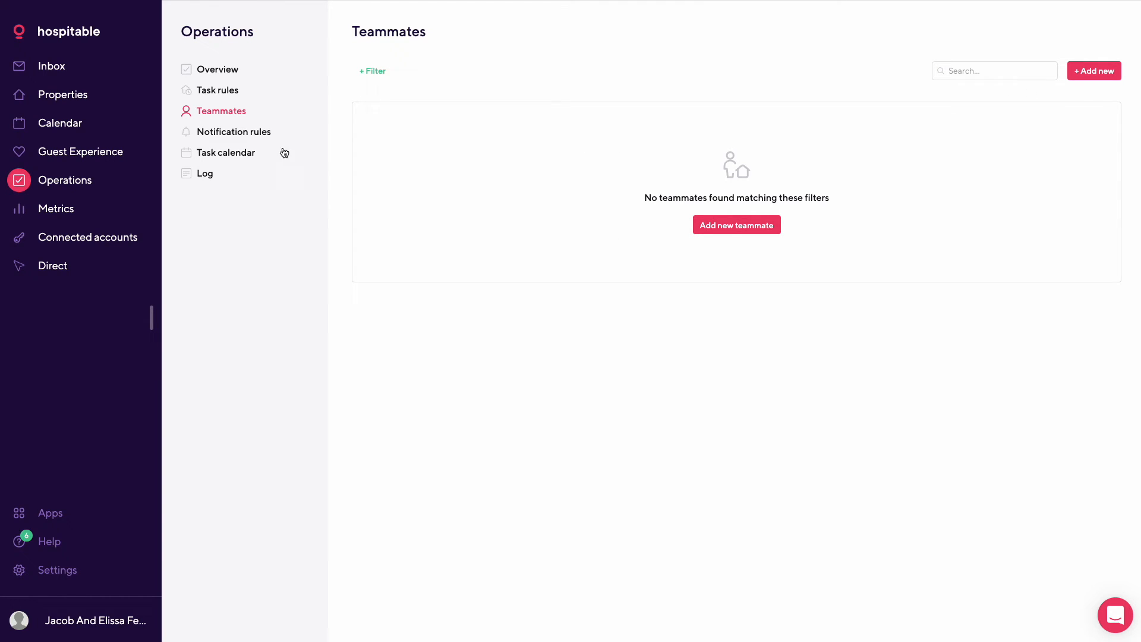
mouse_move(260, 135)
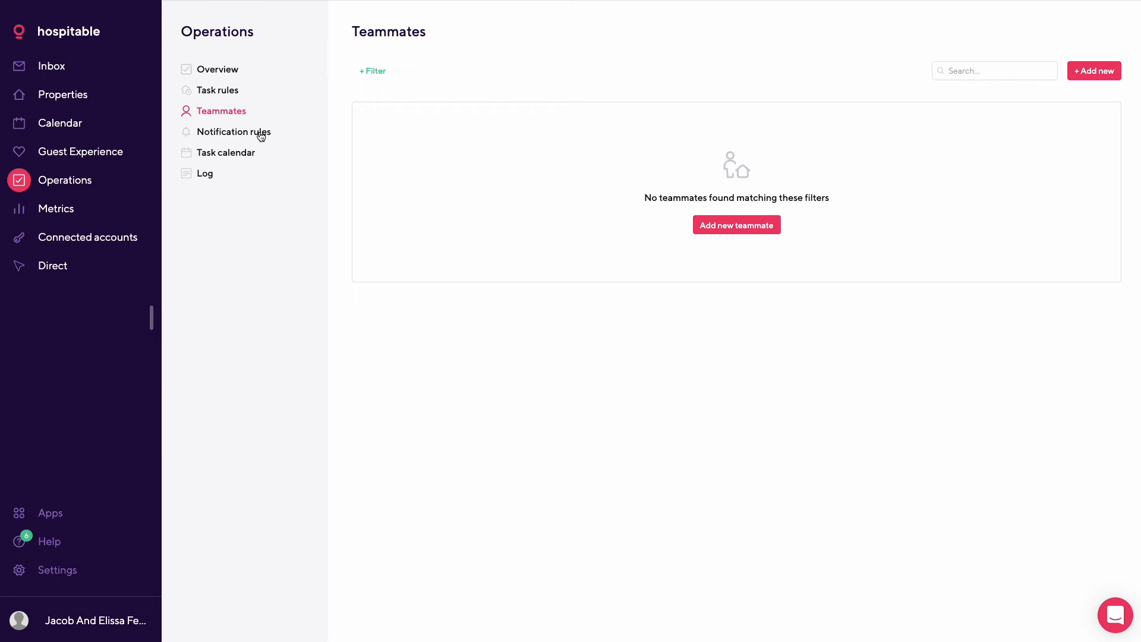
left_click(234, 131)
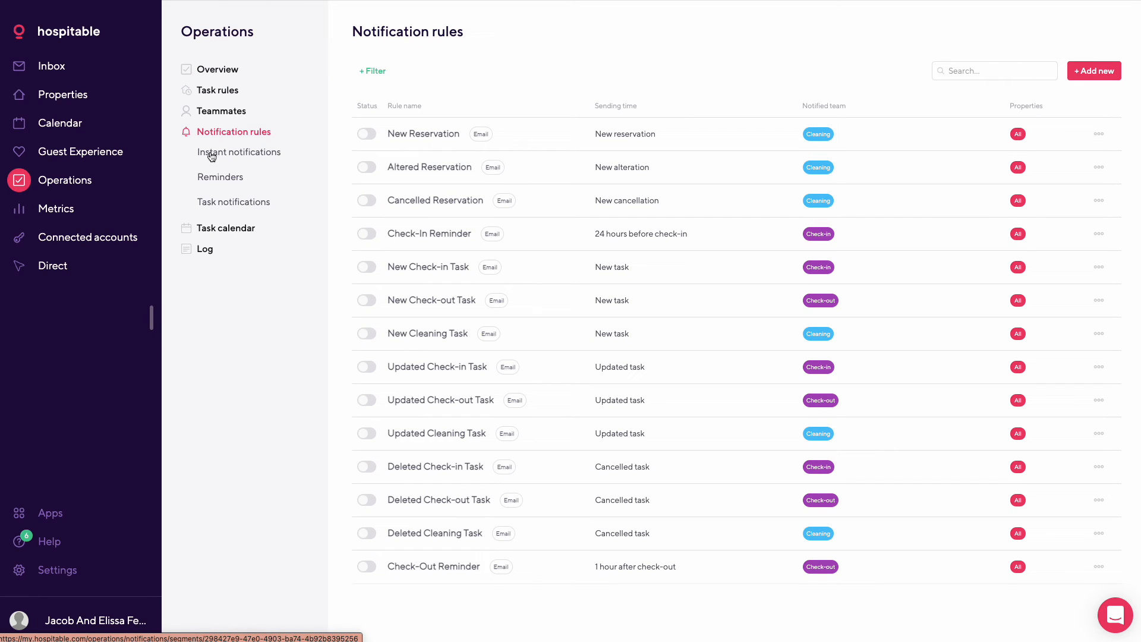
Step: Step through instant, reminder and task notification rules, then open the Bellflower House calendar
left_click(239, 152)
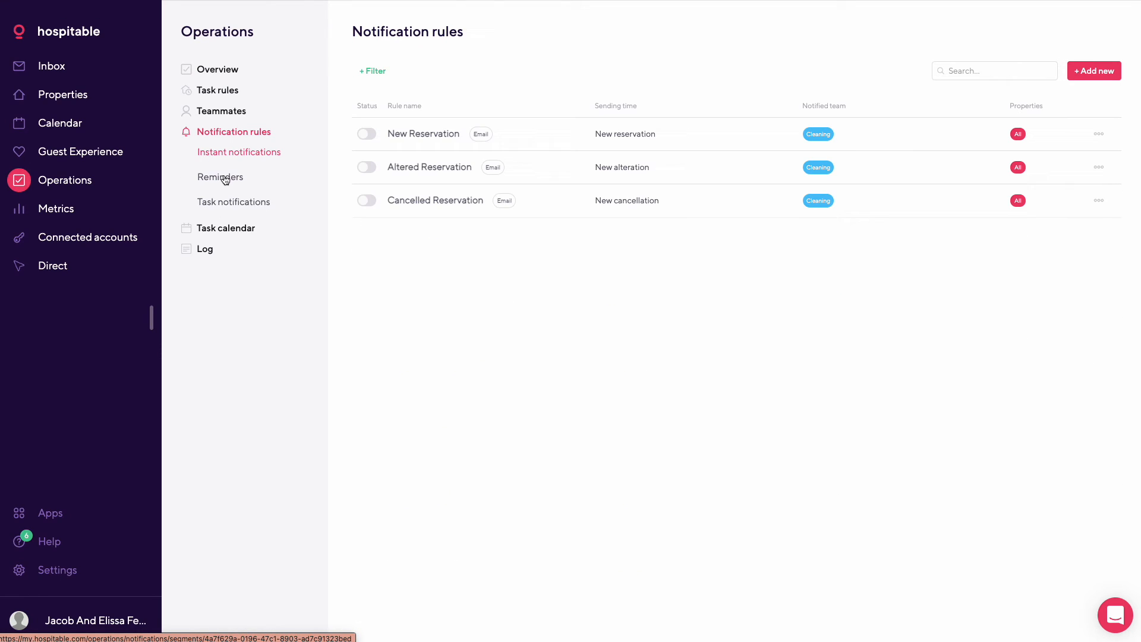
left_click(220, 177)
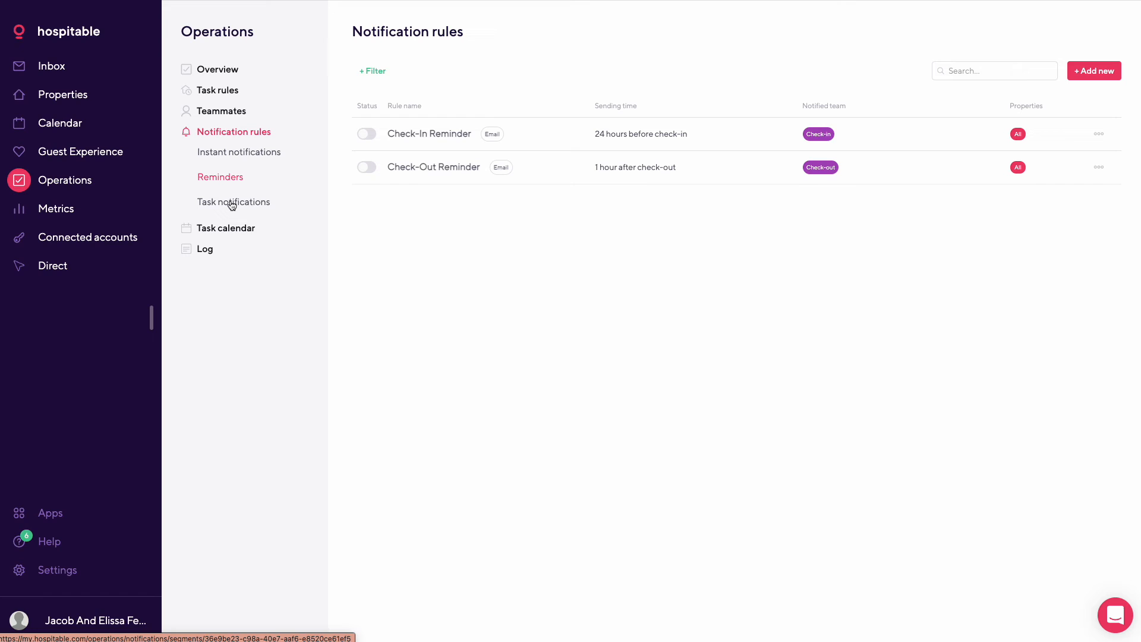
left_click(234, 202)
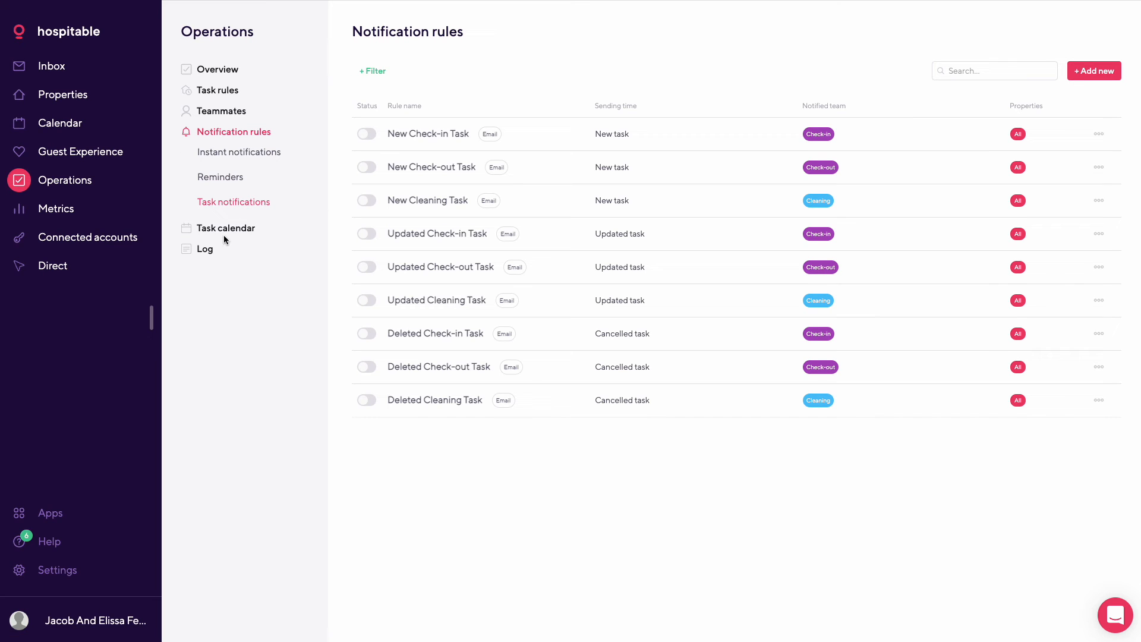
left_click(61, 123)
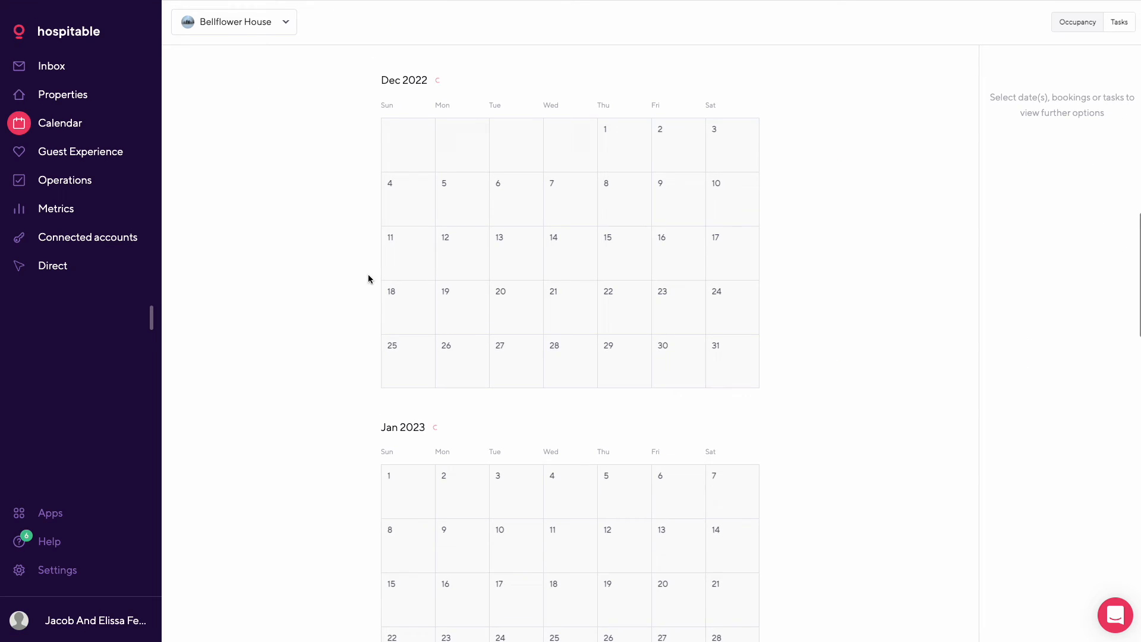
Step: Keep Bellflower House selected in the calendar's property list, then go to Metrics exports
left_click(233, 22)
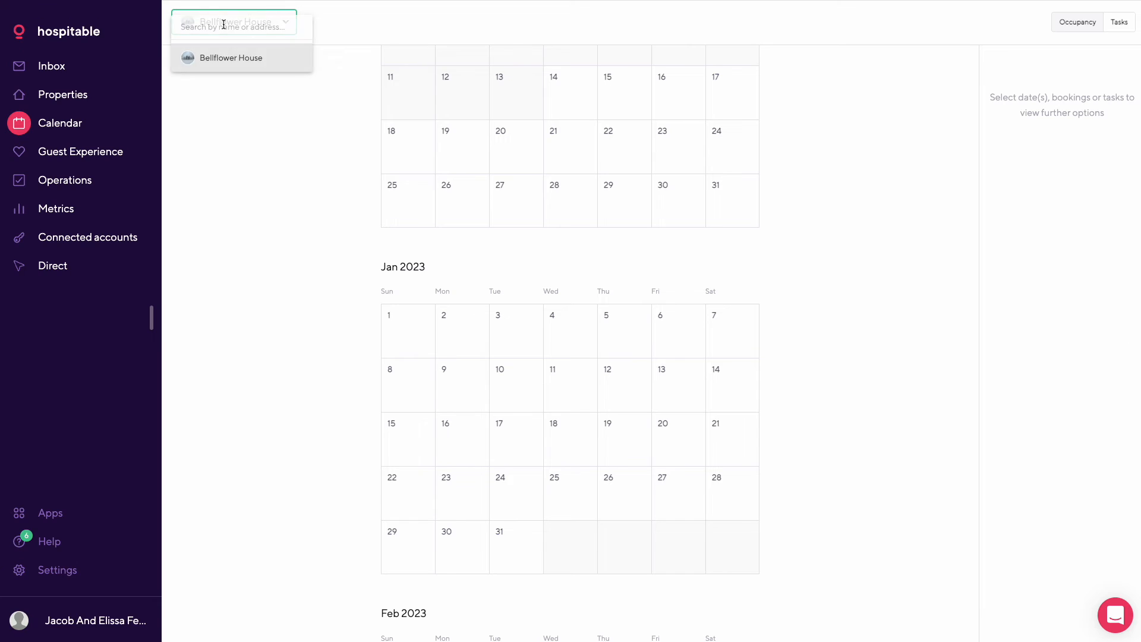
left_click(231, 57)
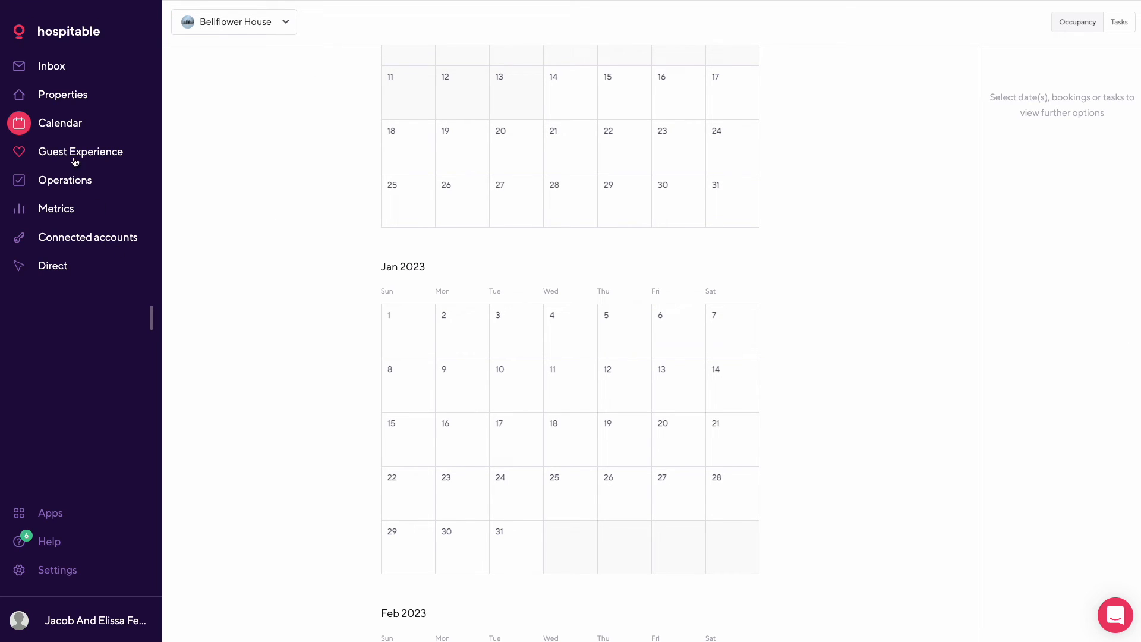
mouse_move(61, 182)
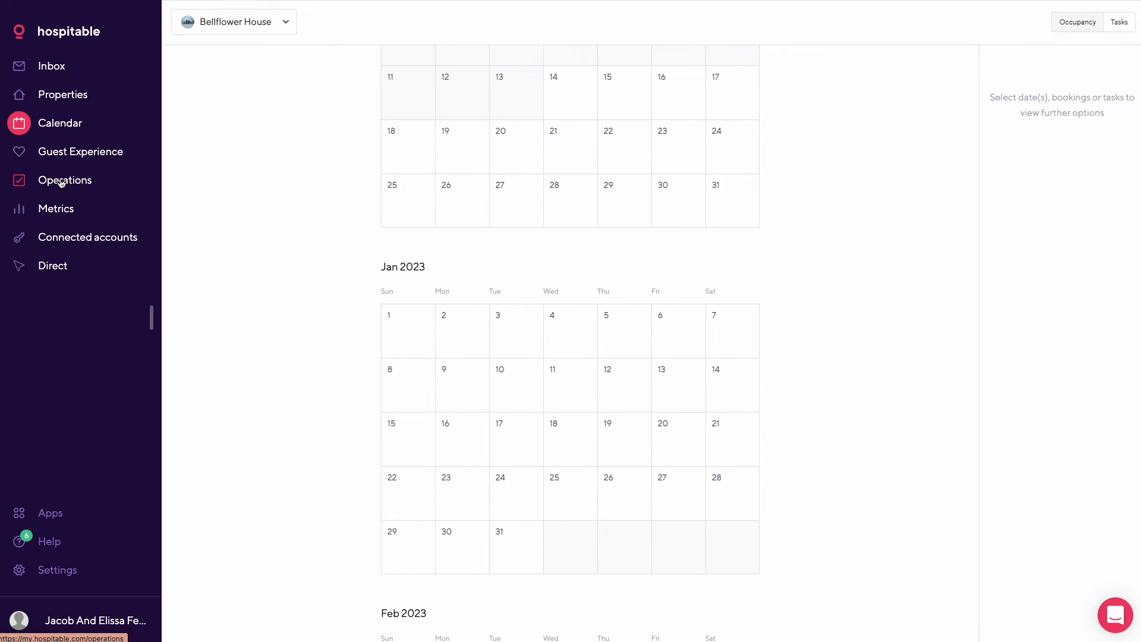
left_click(55, 208)
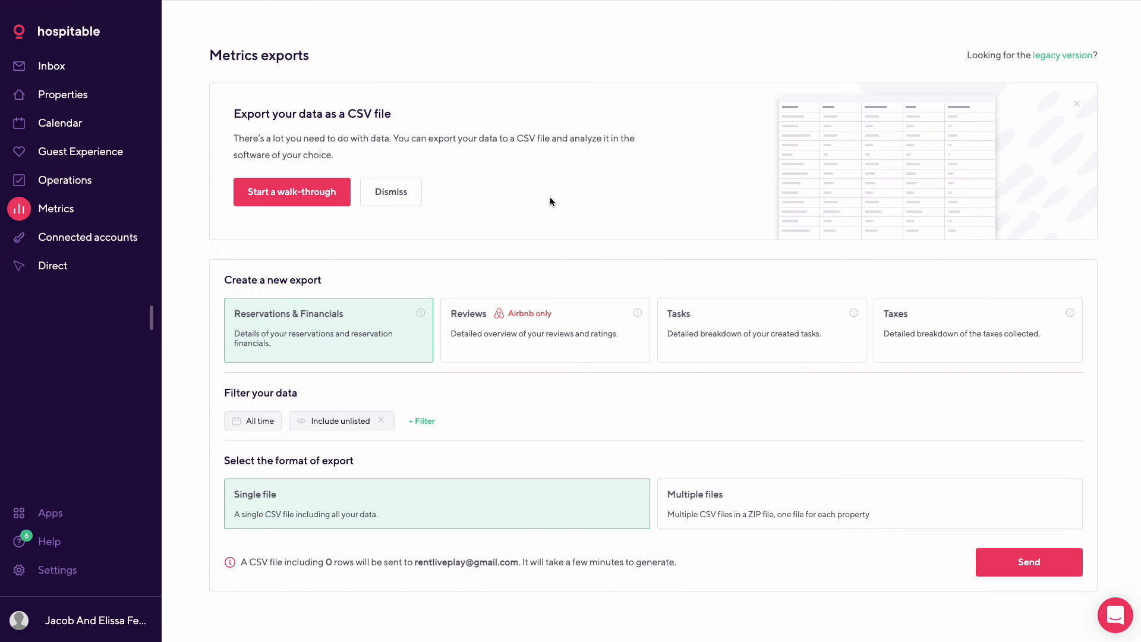
mouse_move(943, 186)
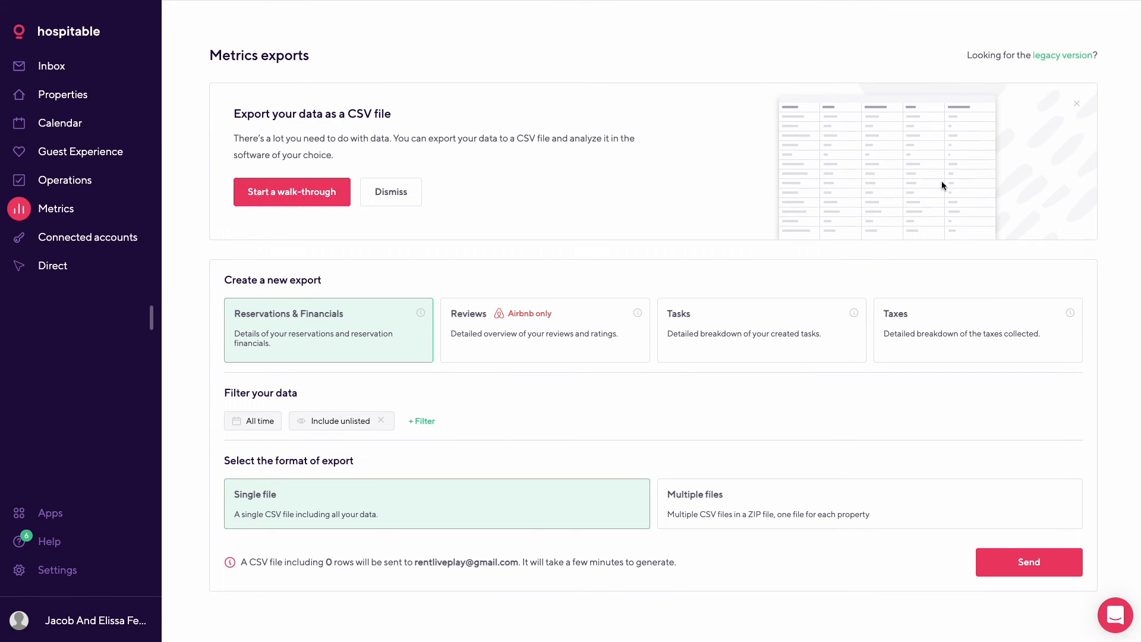
mouse_move(613, 197)
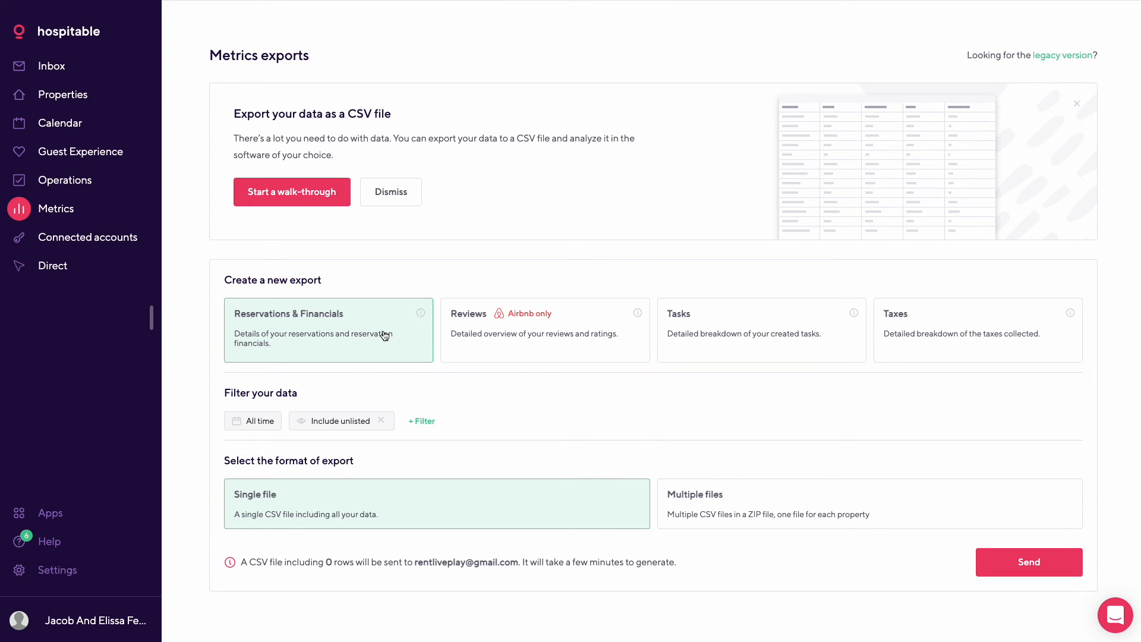
Step: Browse the Reservations & Financials export cards, then view the Direct booking overview
left_click(762, 330)
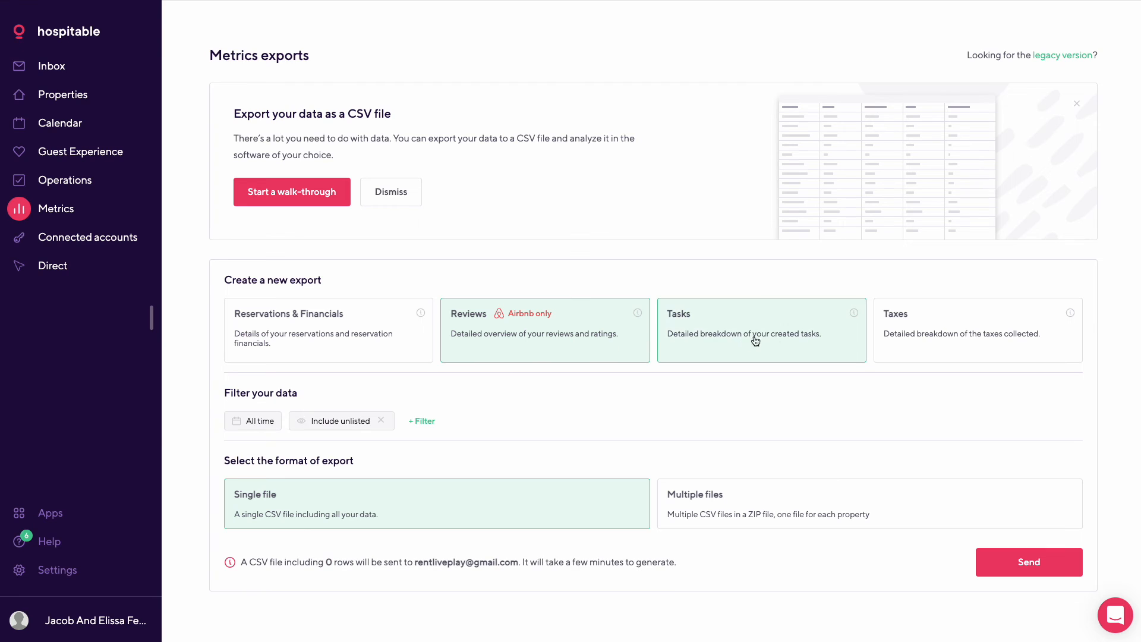
left_click(327, 331)
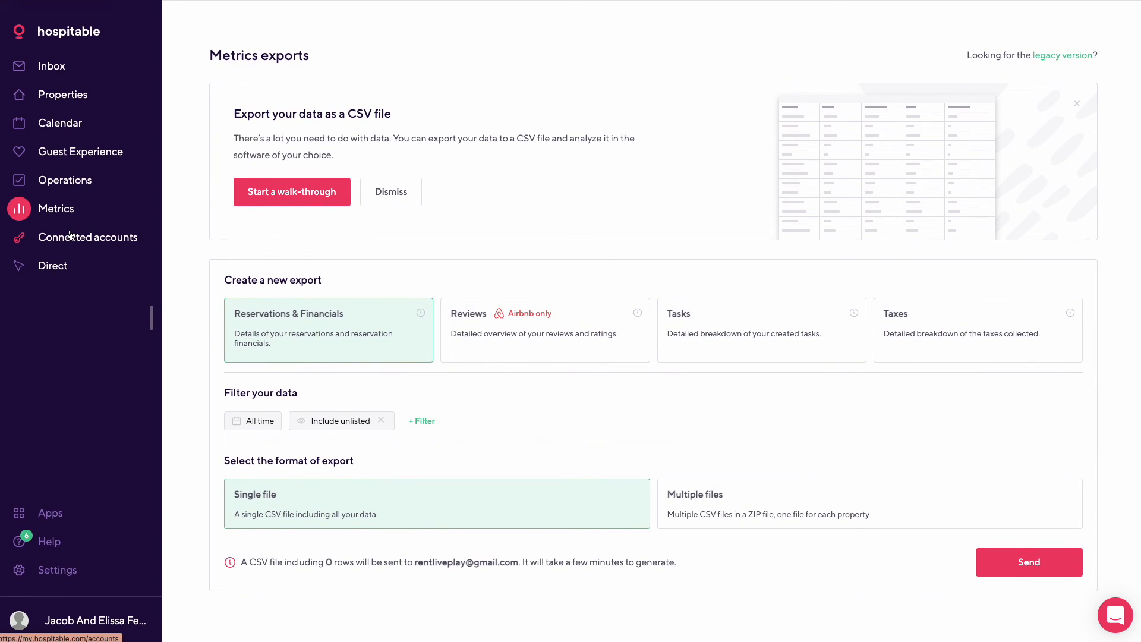
mouse_move(90, 236)
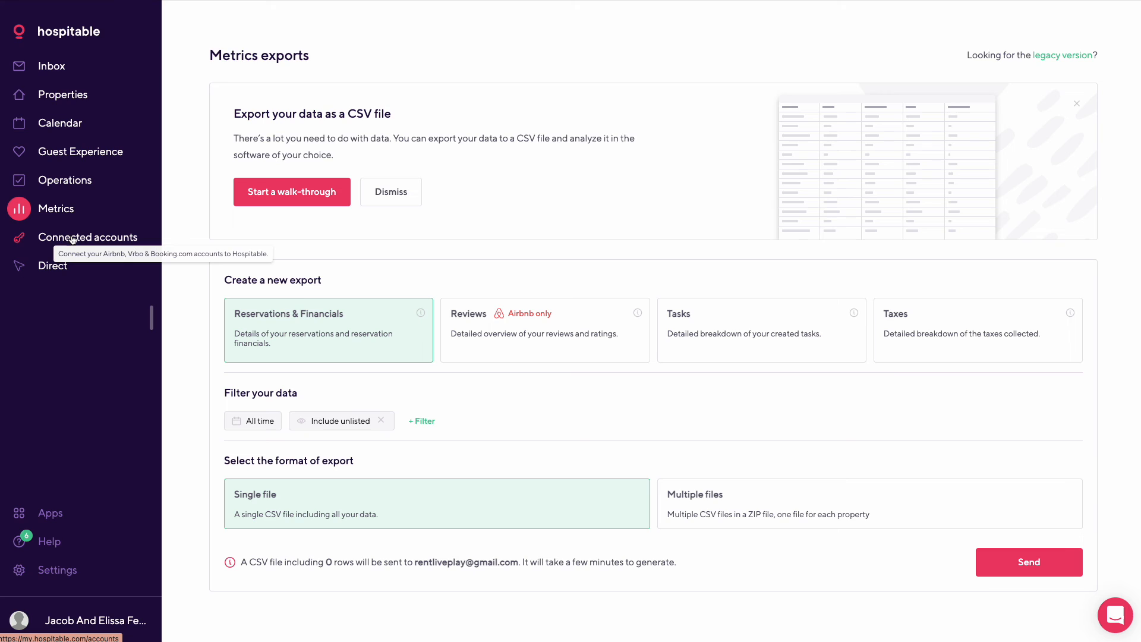
left_click(51, 265)
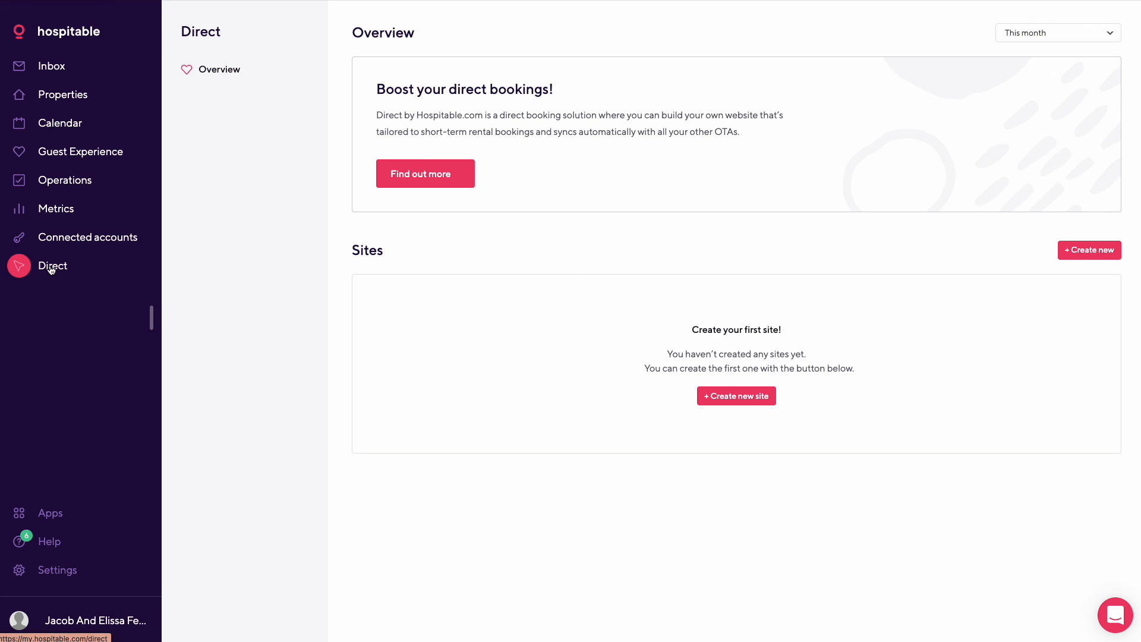
mouse_move(773, 409)
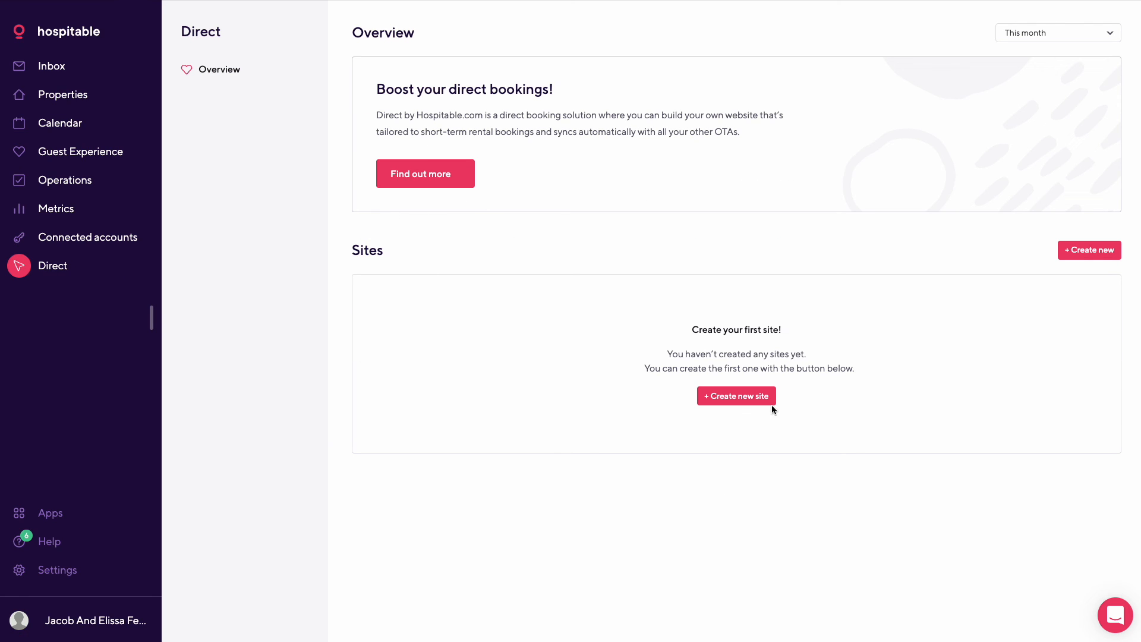
mouse_move(643, 440)
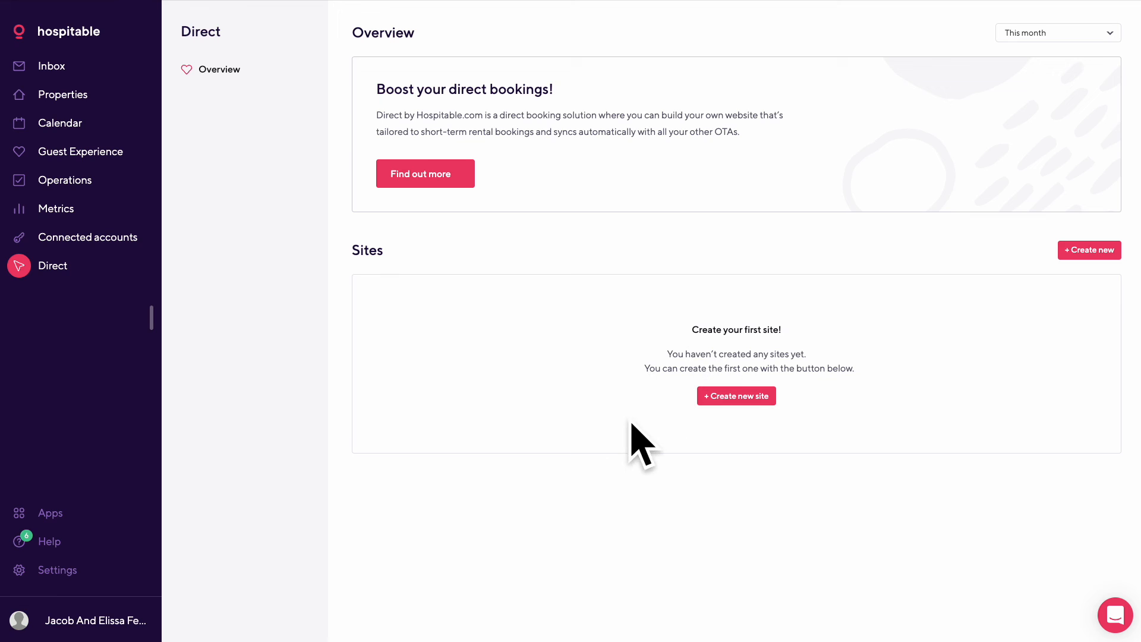
mouse_move(542, 198)
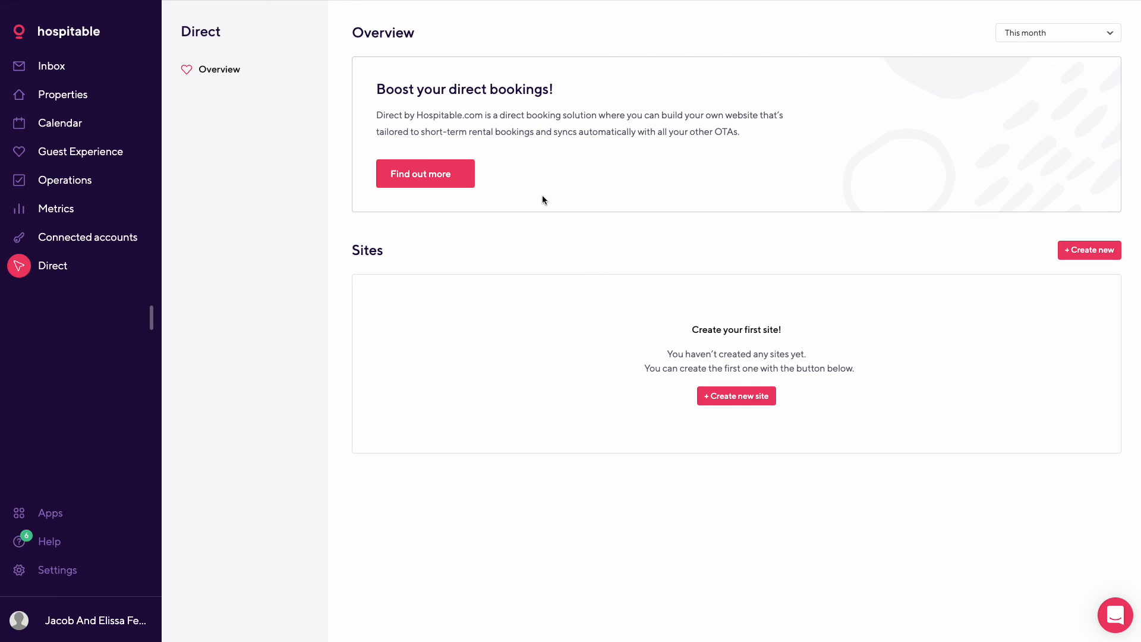
mouse_move(132, 498)
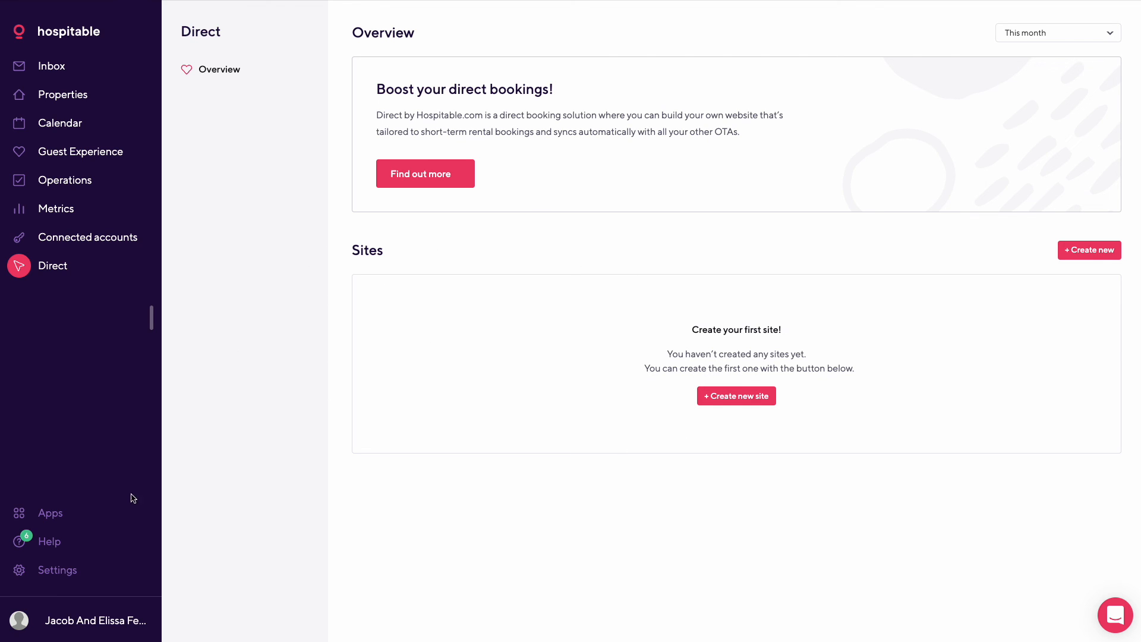
mouse_move(51, 65)
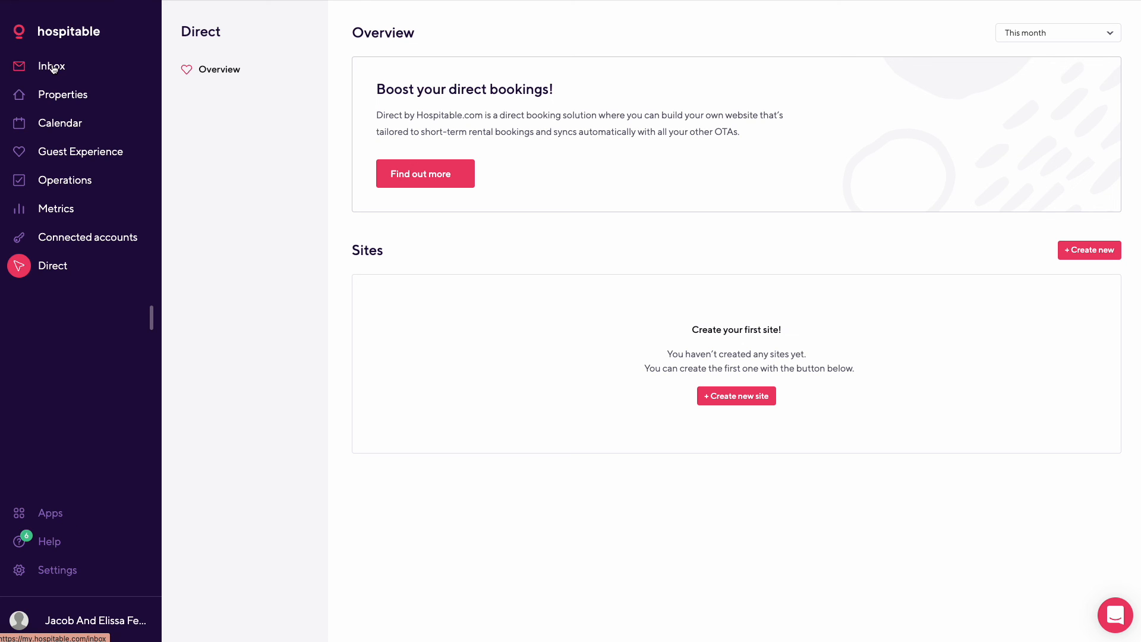
Step: Leave the empty Direct overview and return to the All Messages inbox
left_click(51, 65)
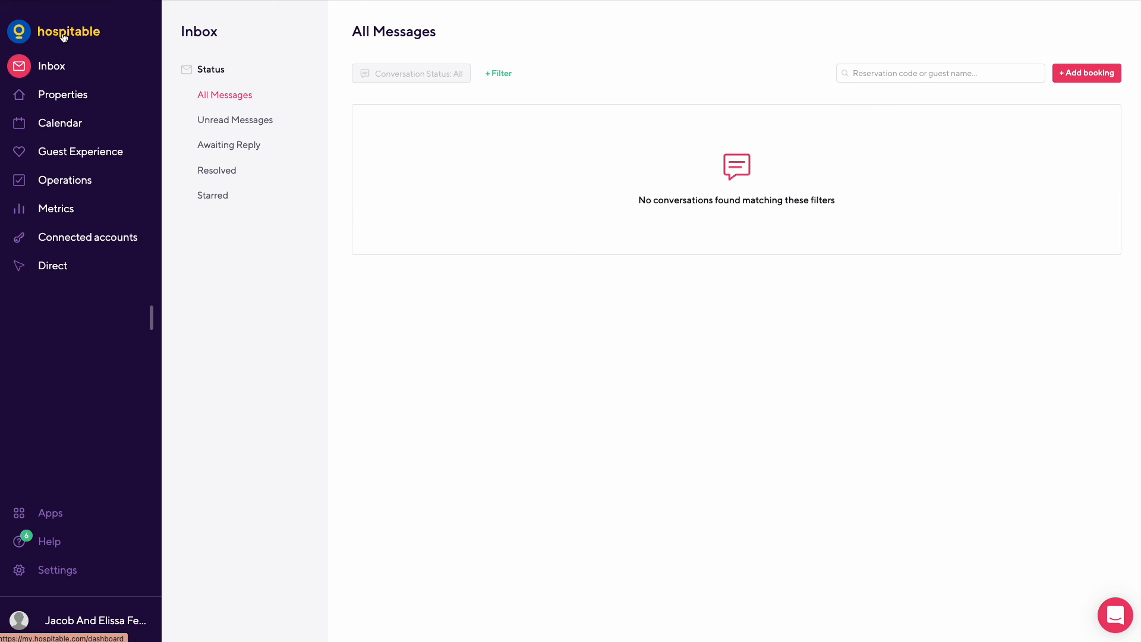
Step: View the home dashboard and toggle between the empty Check-outs and Check-ins tabs
left_click(67, 31)
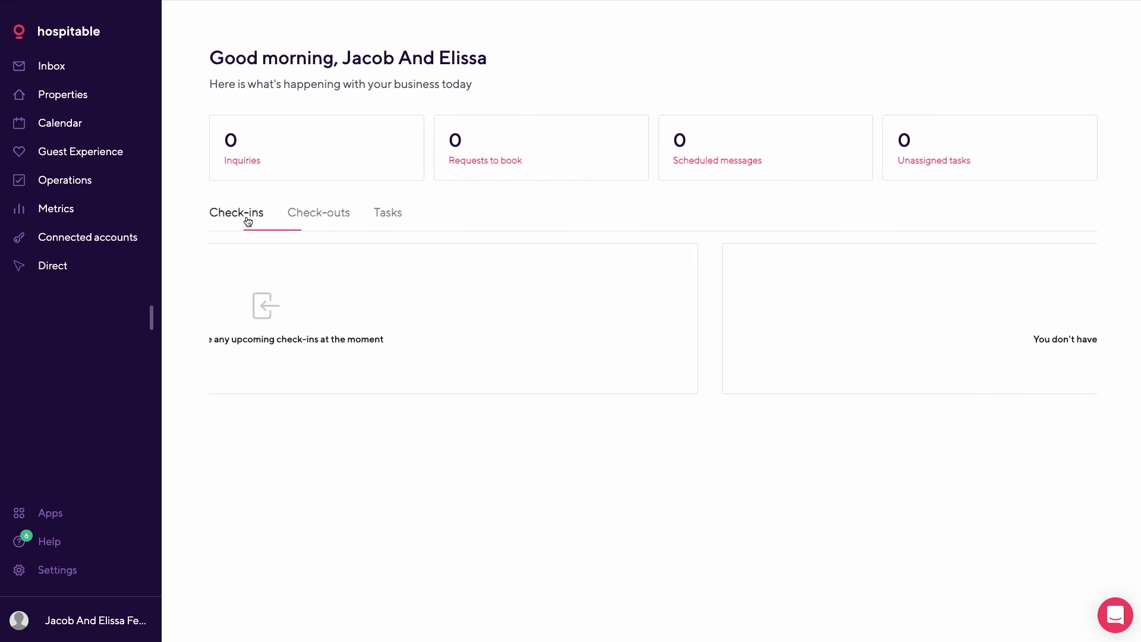
left_click(318, 212)
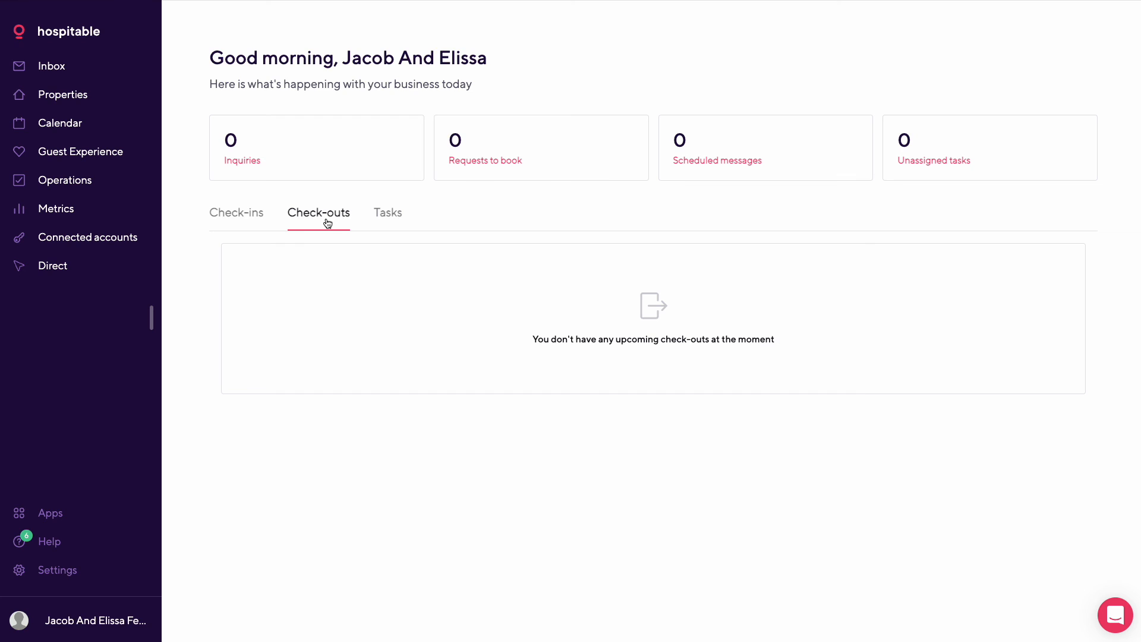
mouse_move(229, 220)
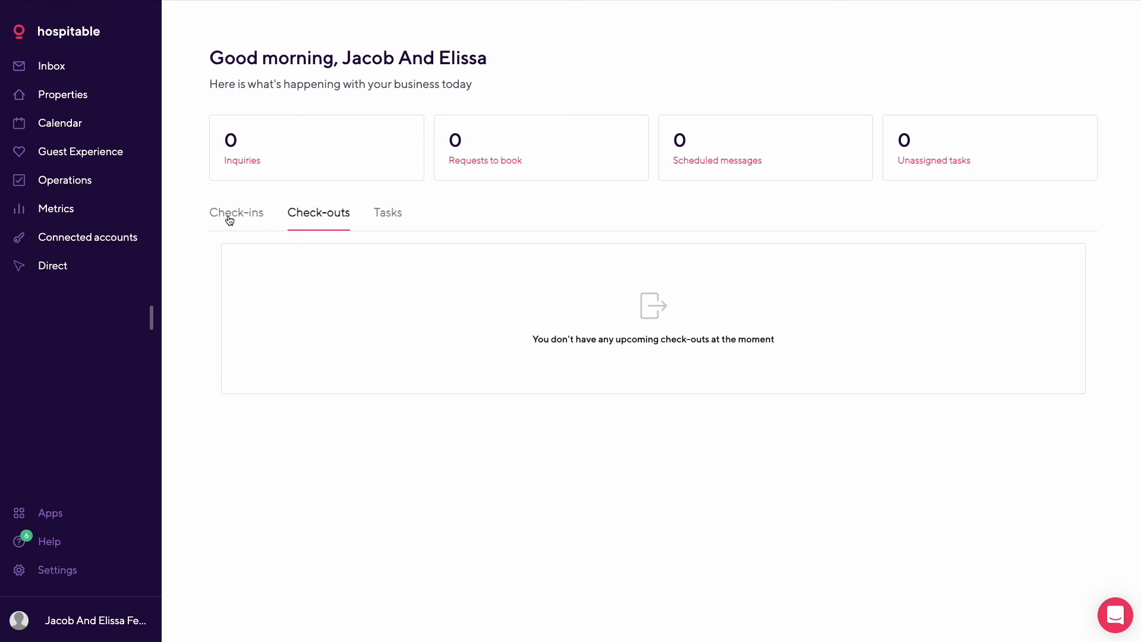
left_click(236, 213)
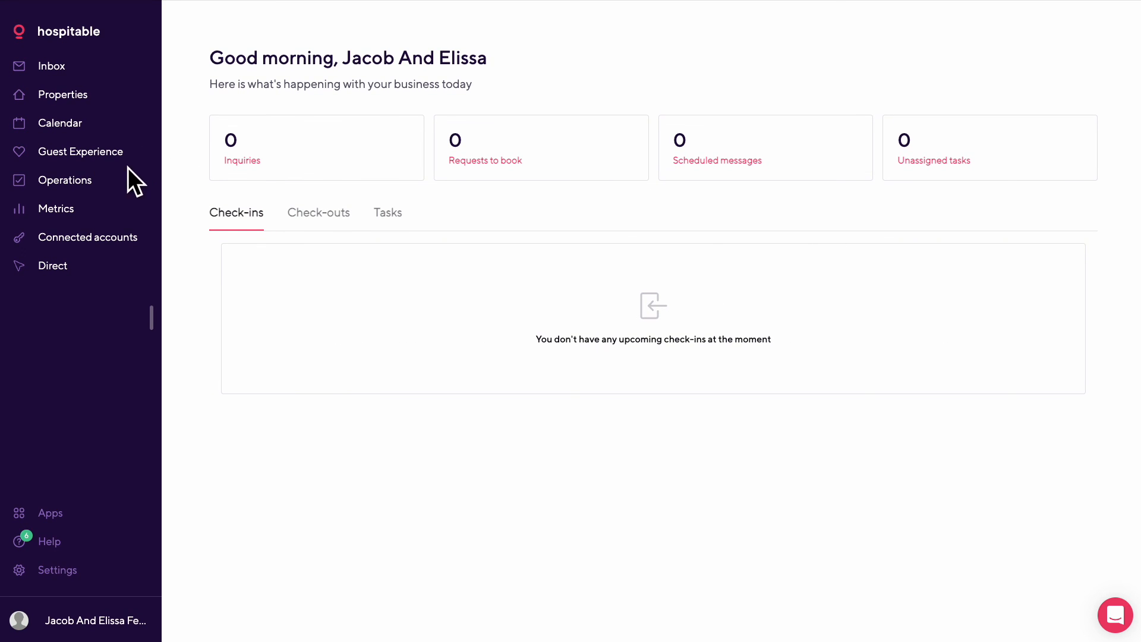